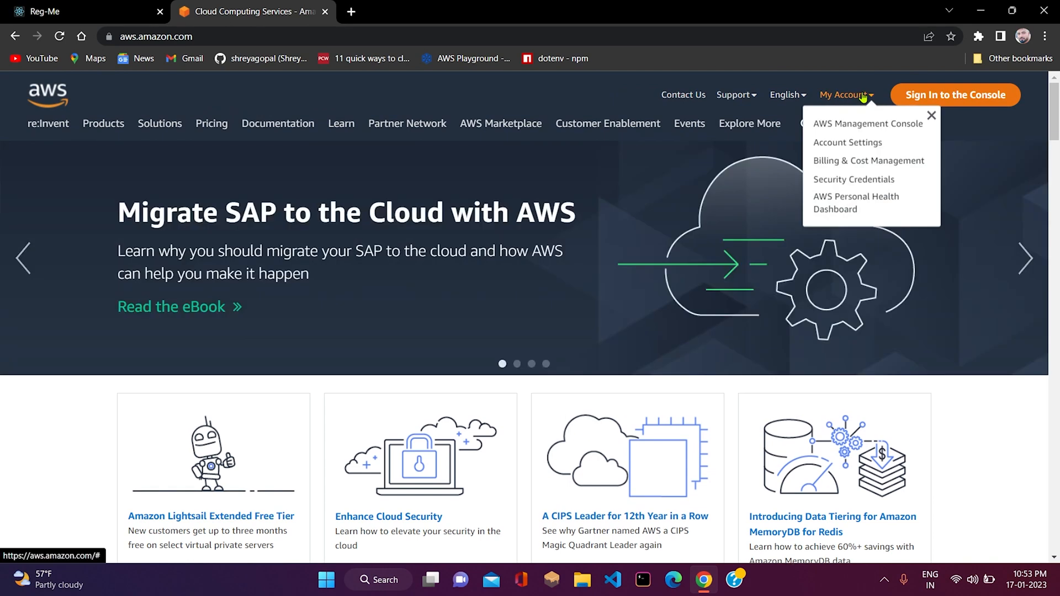
- Navigate from the AWS console home into Cognito and its empty user pools list
left_click(868, 123)
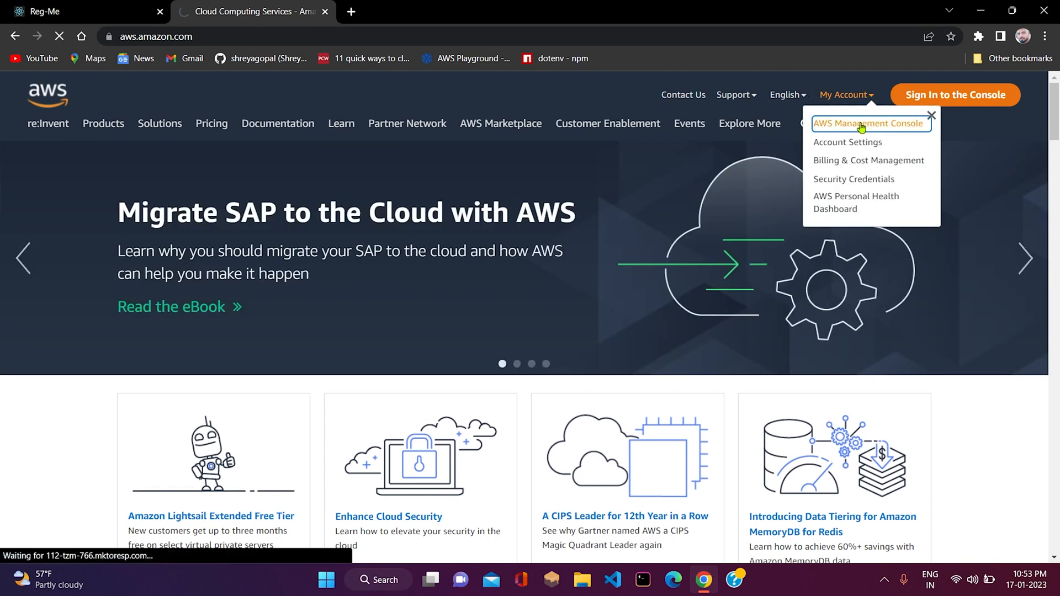
left_click(869, 123)
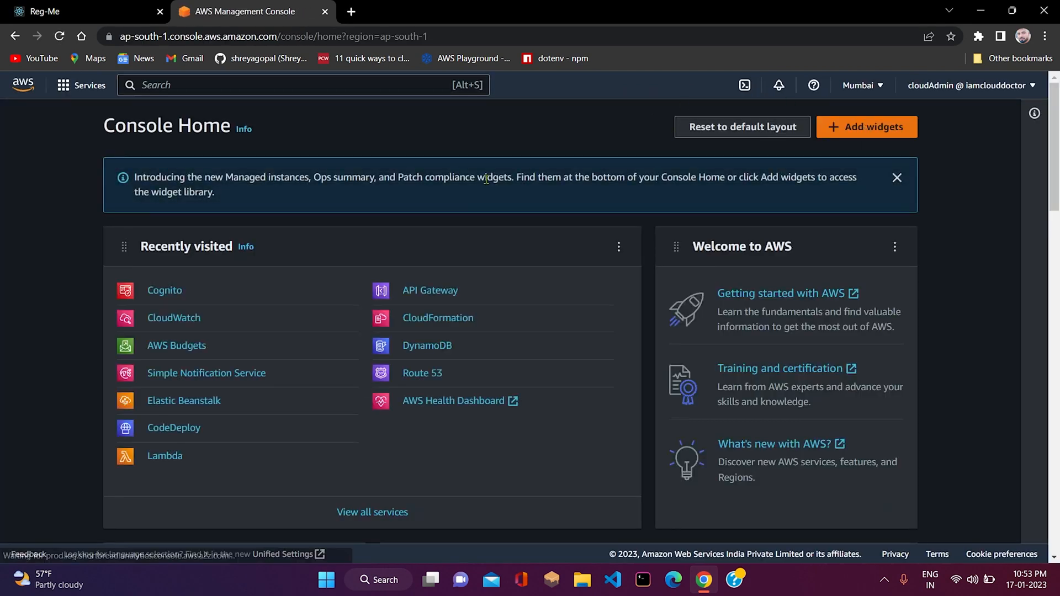
left_click(163, 290)
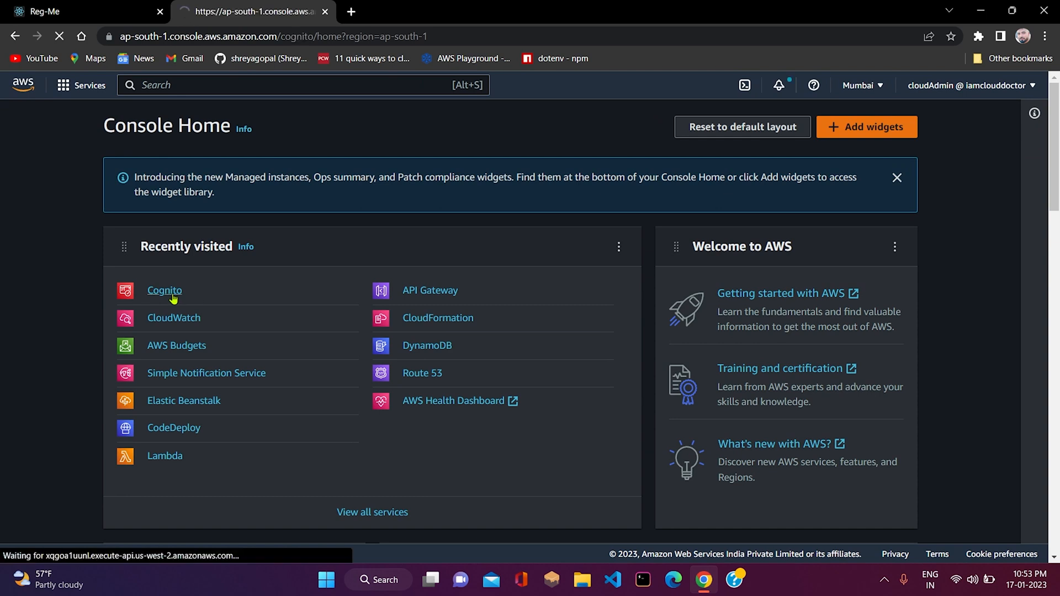
left_click(164, 291)
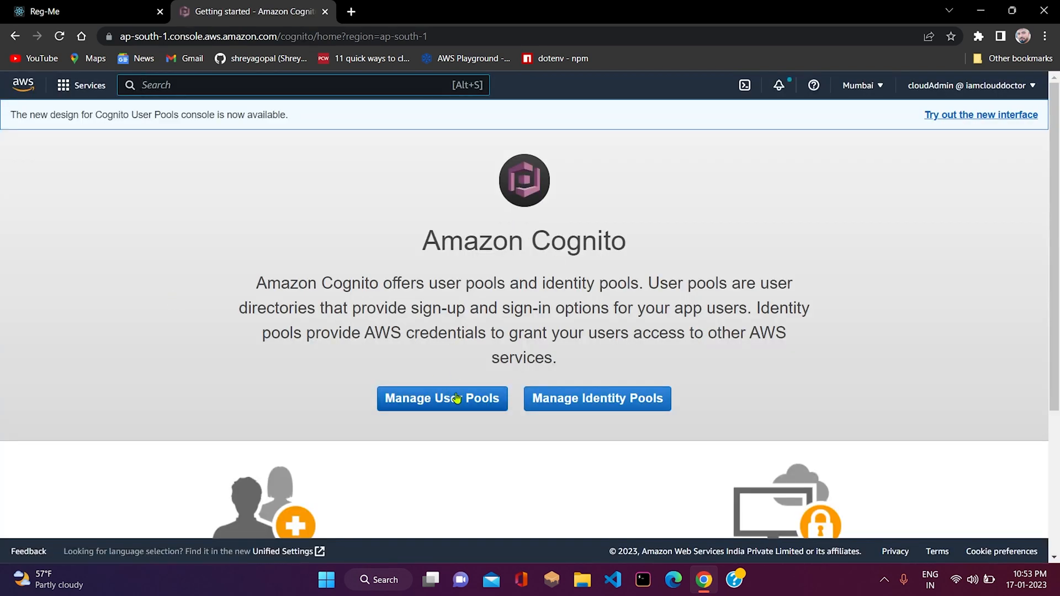
left_click(442, 399)
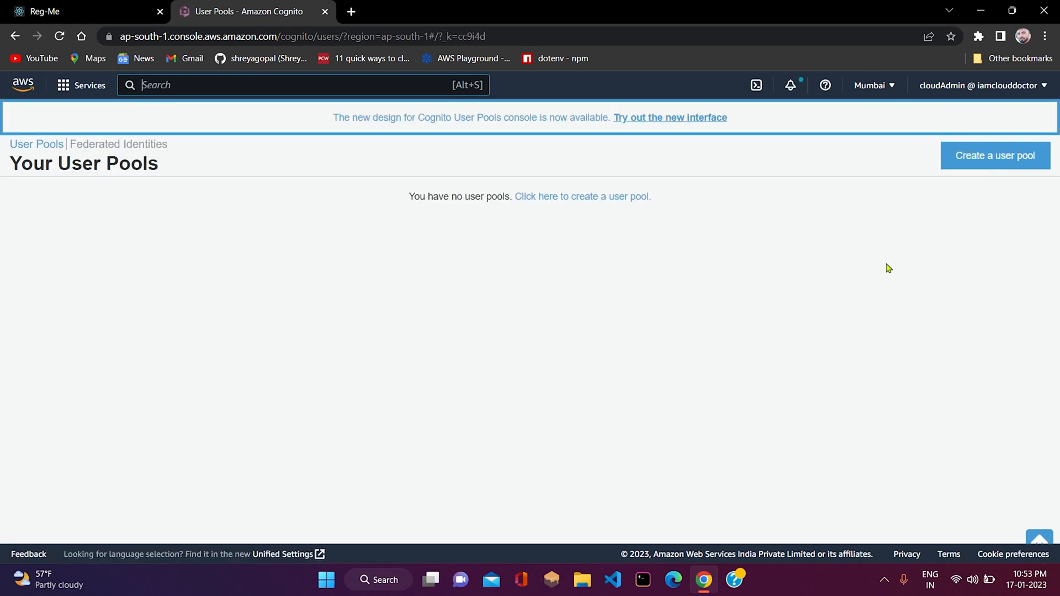
mouse_move(877, 273)
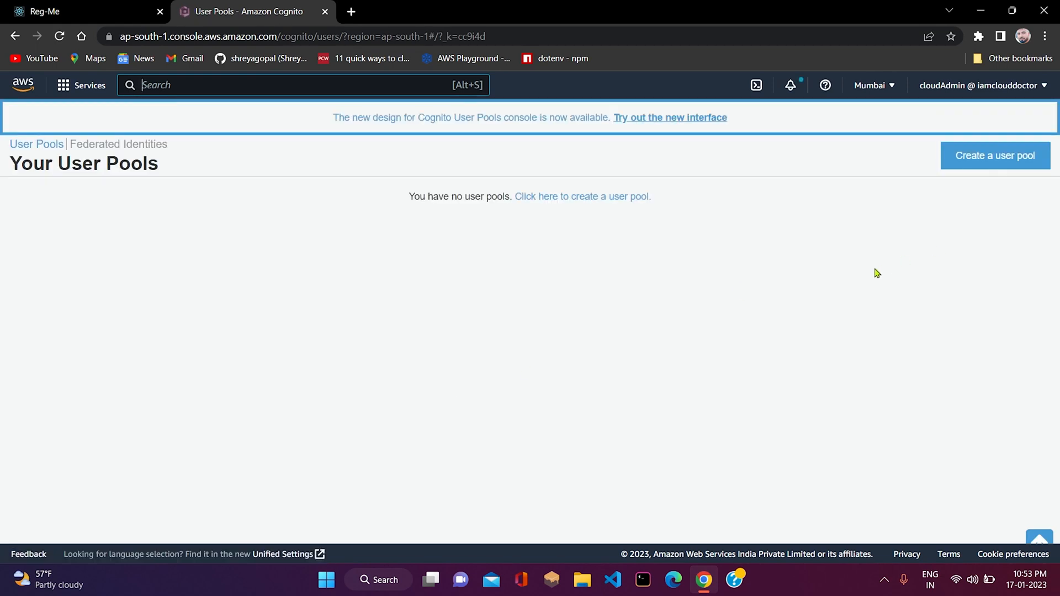
mouse_move(770, 328)
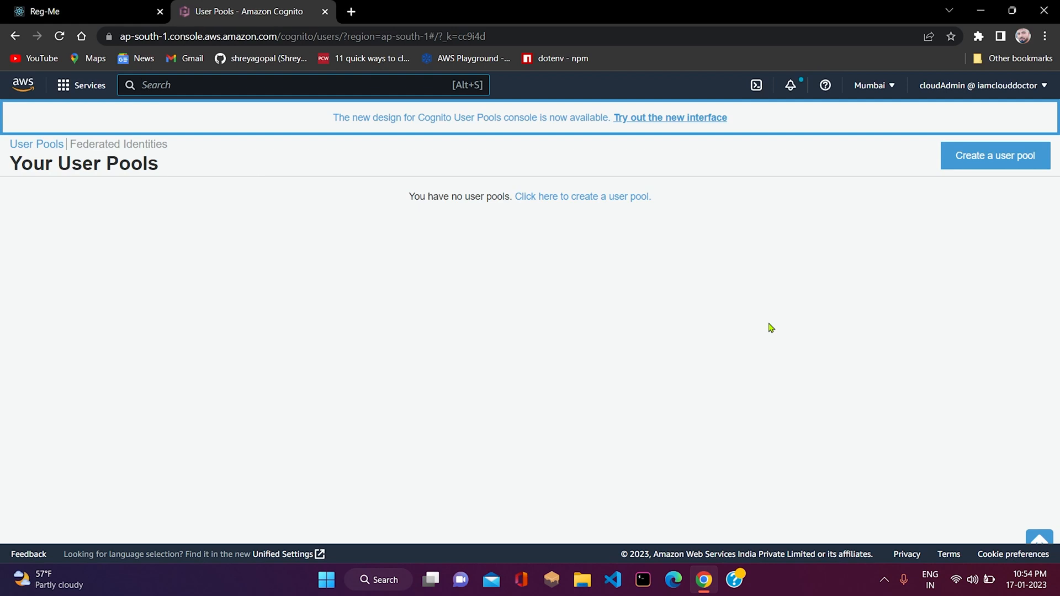
mouse_move(994, 155)
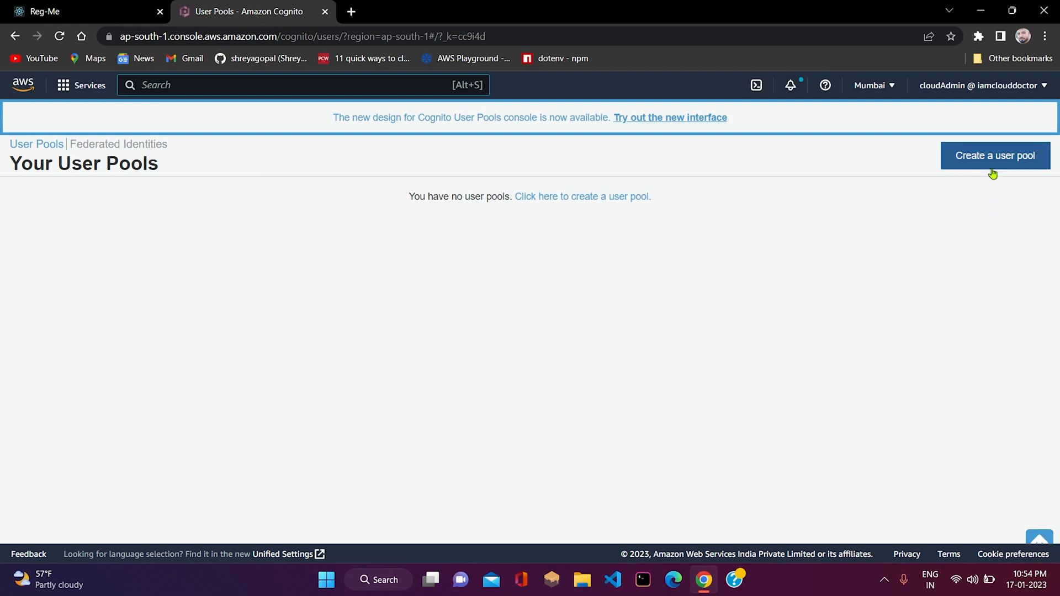
- Start a new user pool named reg-me and review its default settings
left_click(994, 156)
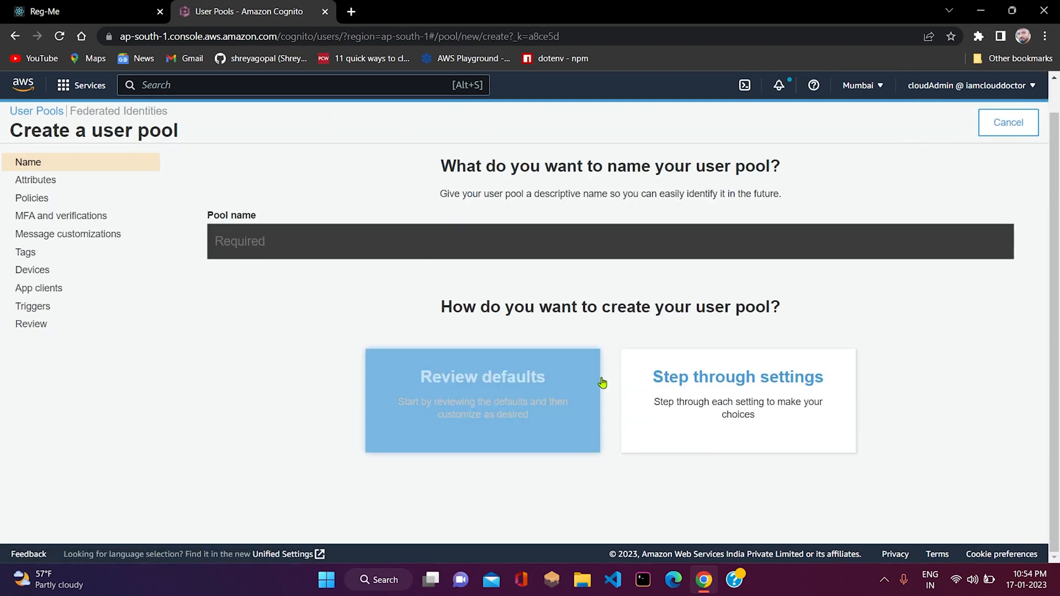
left_click(483, 377)
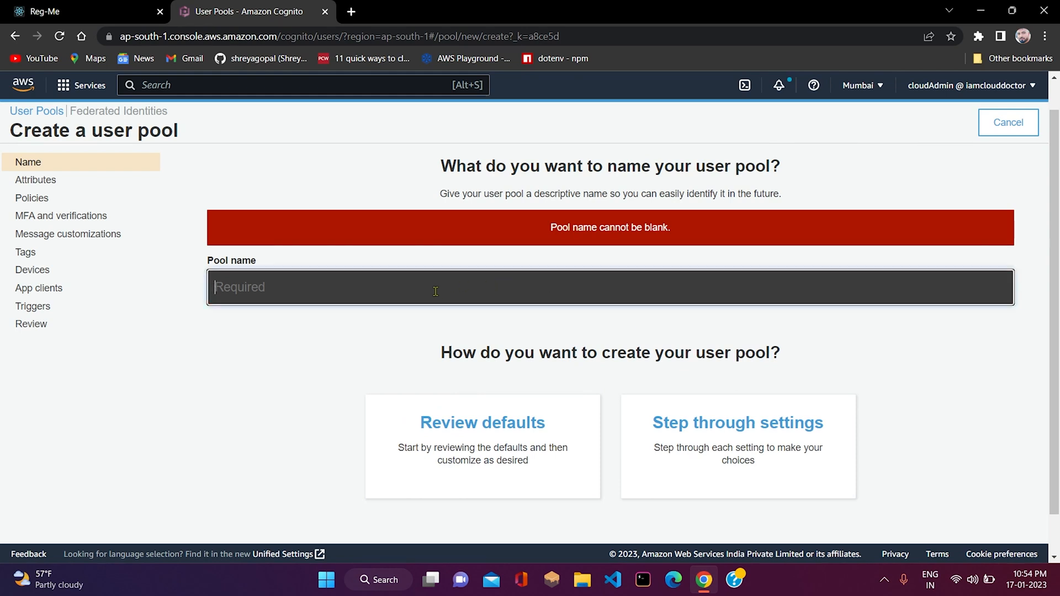
type("reg-")
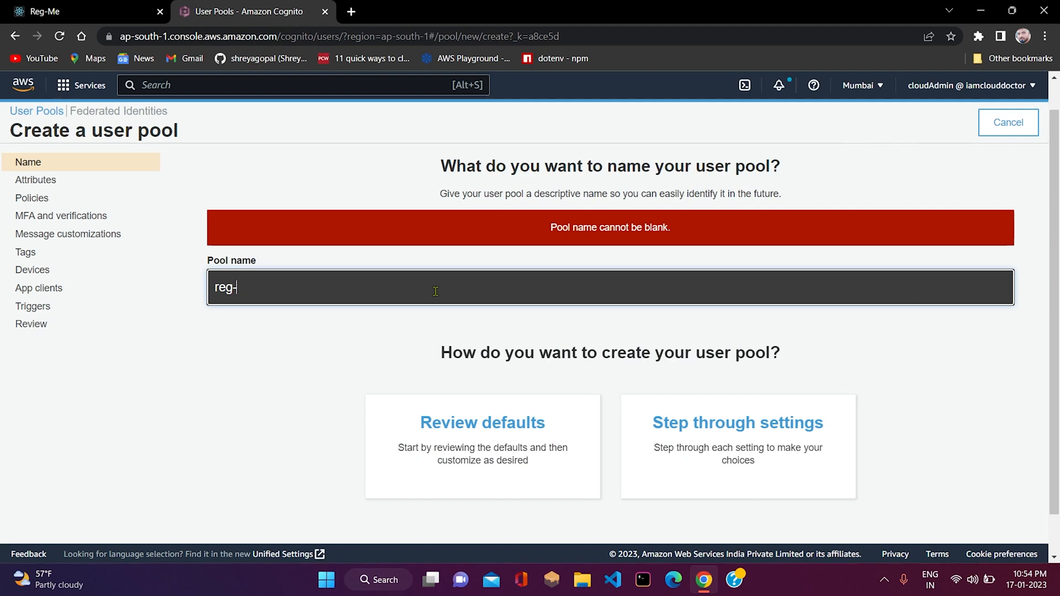
type("me")
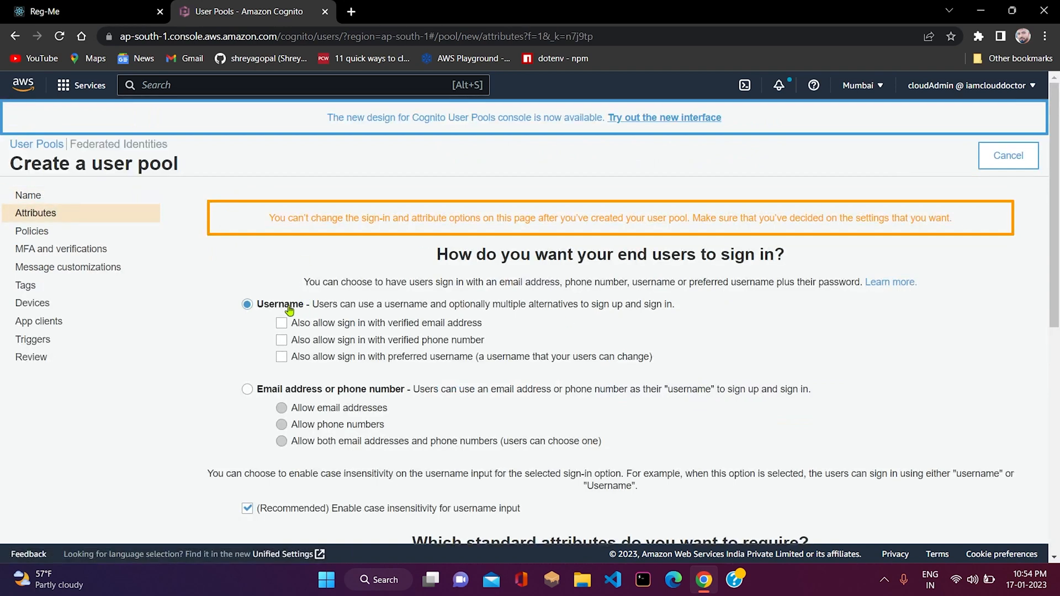
mouse_move(254, 377)
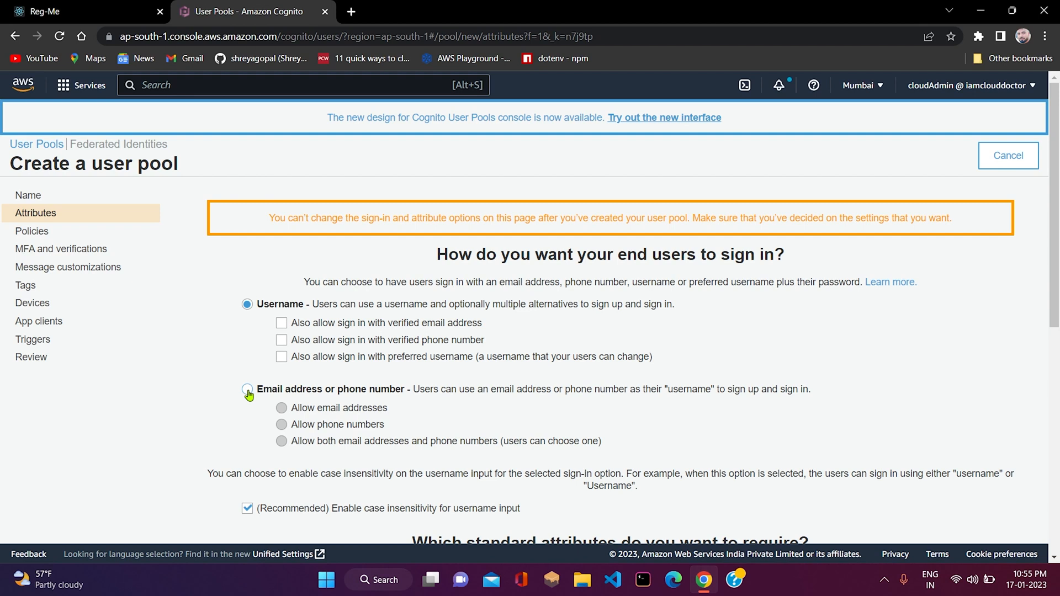
- Allow sign-in with email addresses and make name a required attribute
left_click(247, 390)
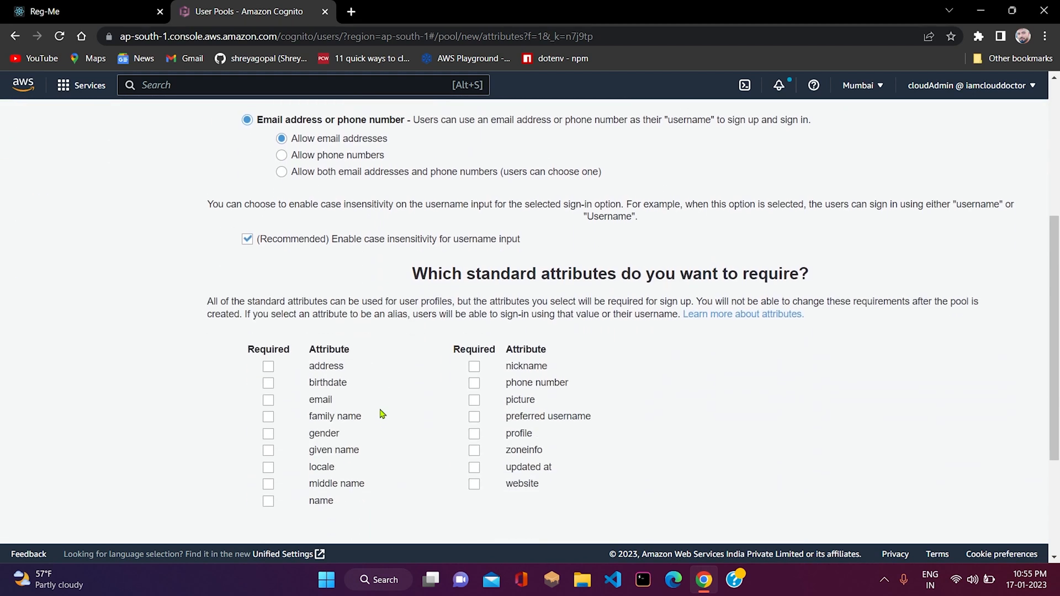
scroll("down", 3)
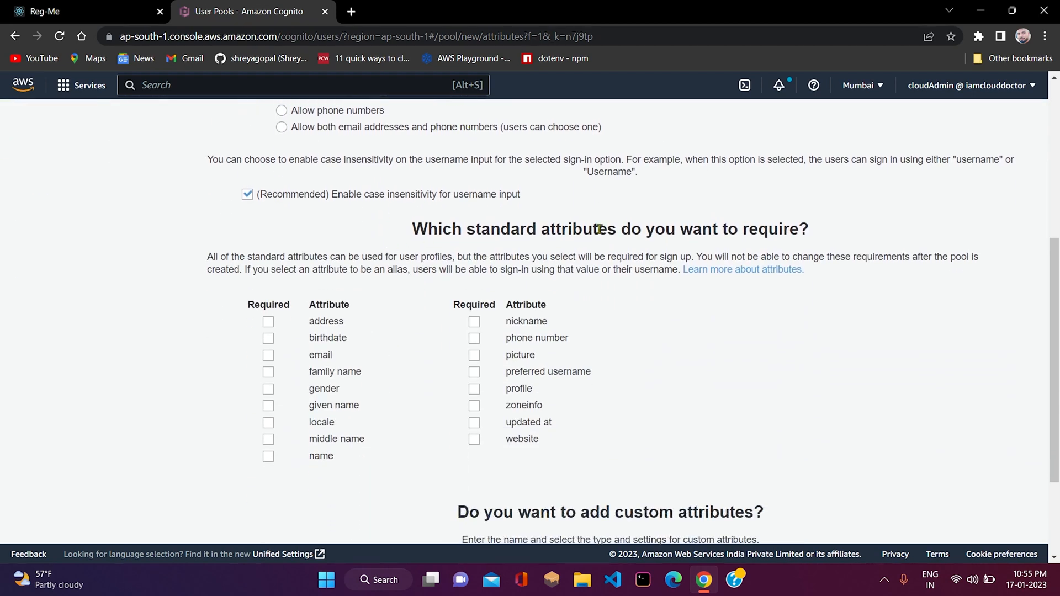
triple_click(609, 228)
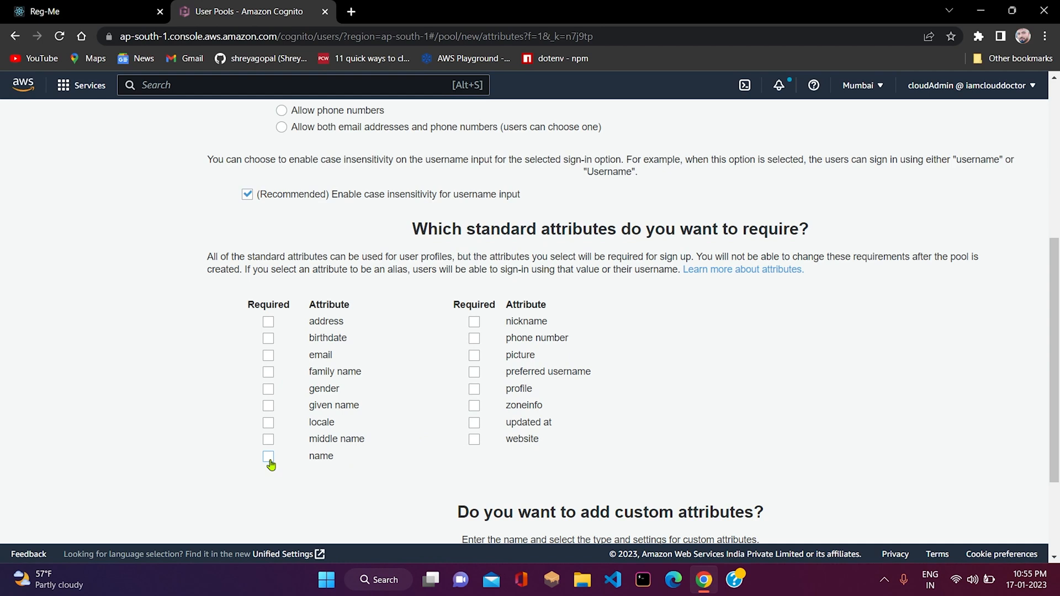
left_click(268, 456)
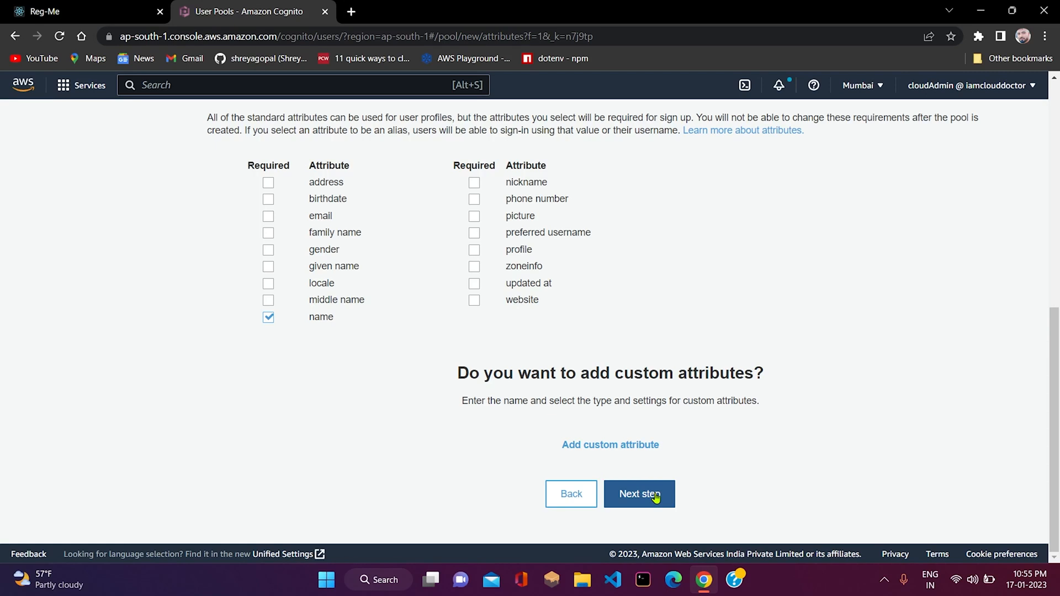
- Advance through the password policy and MFA/verification steps keeping the defaults
left_click(637, 493)
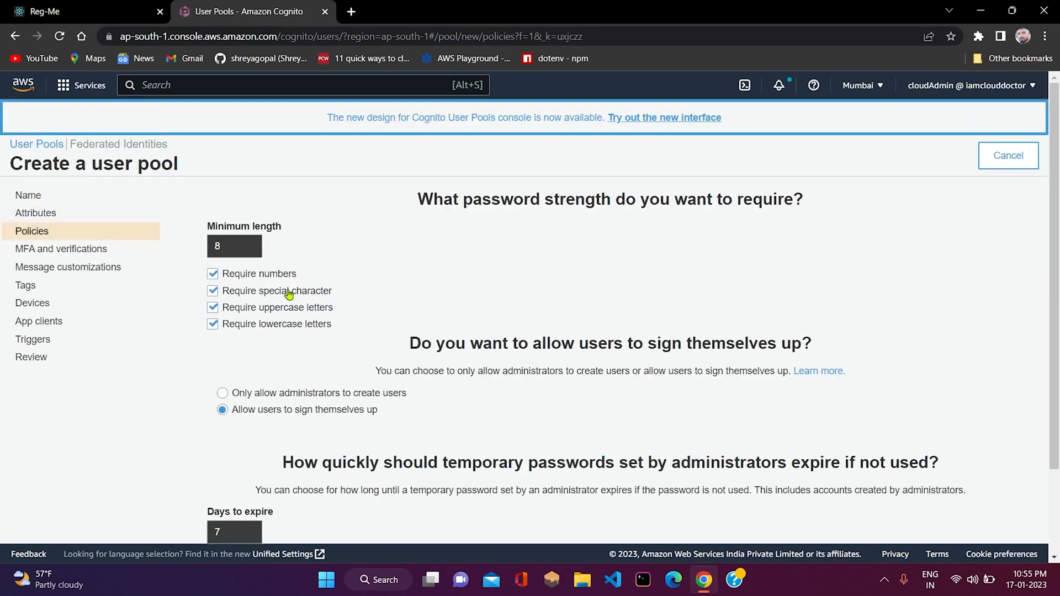
left_click_drag(215, 225, 331, 323)
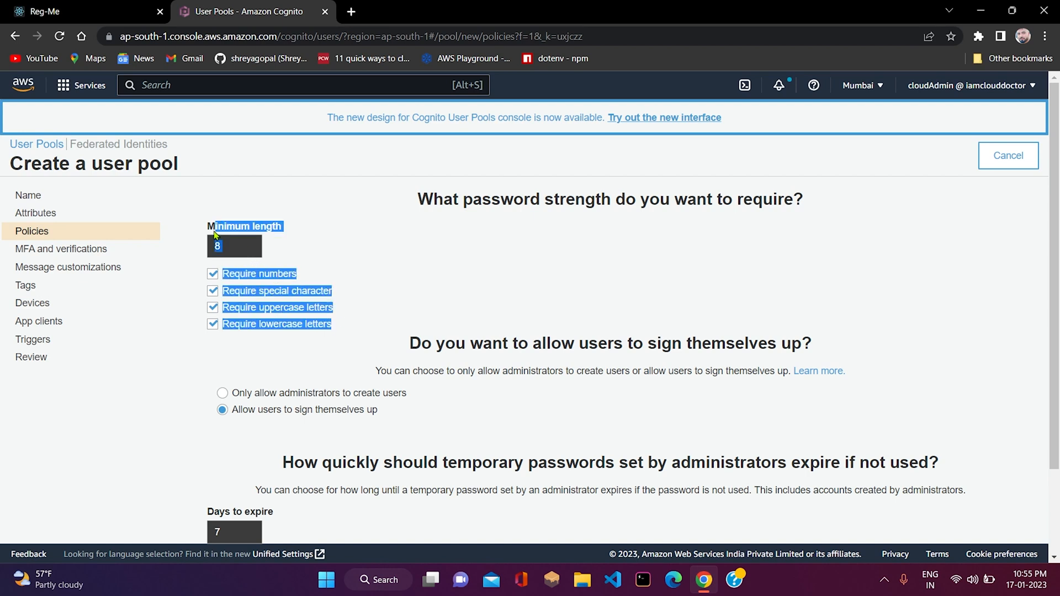
scroll("down", 3)
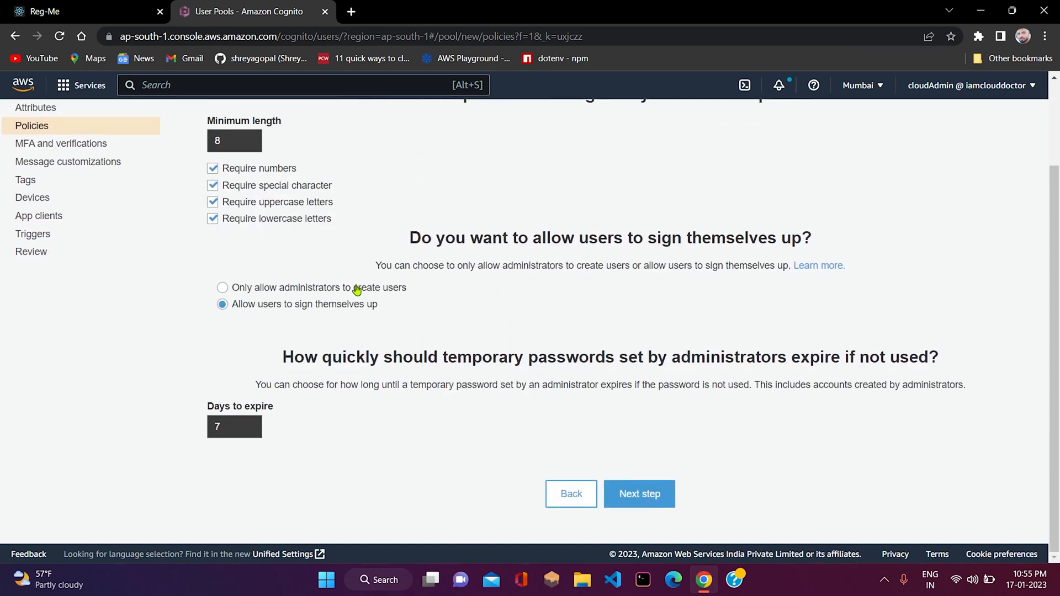
mouse_move(627, 478)
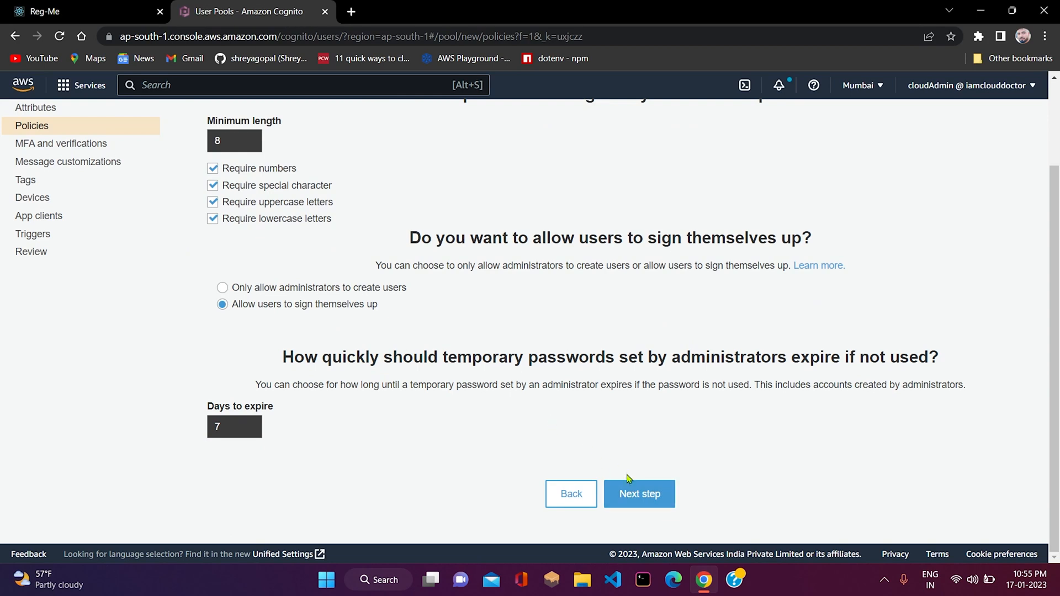
left_click(637, 494)
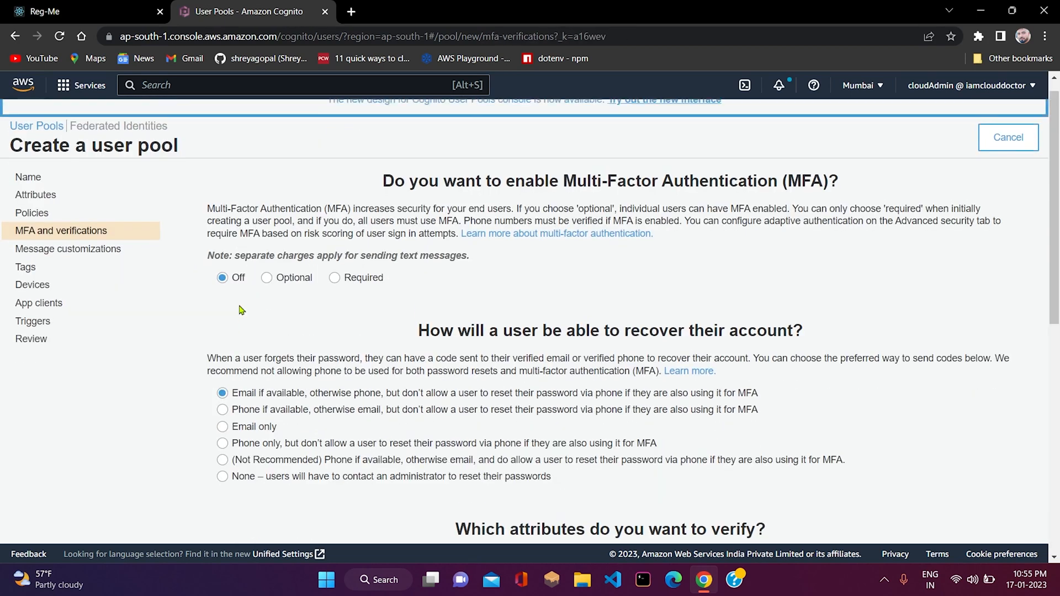
scroll("down", 3)
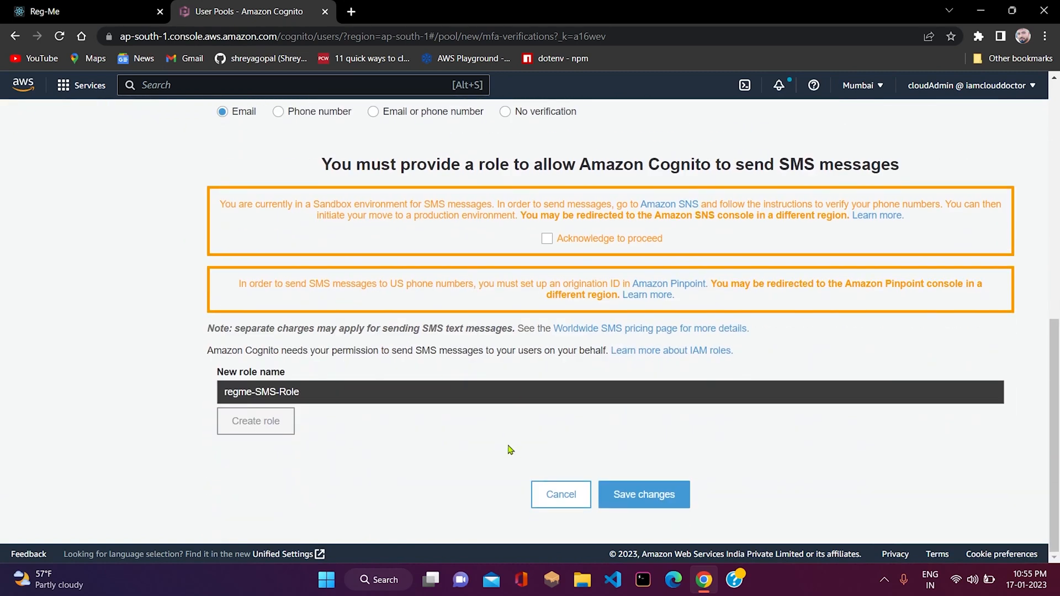
left_click(643, 495)
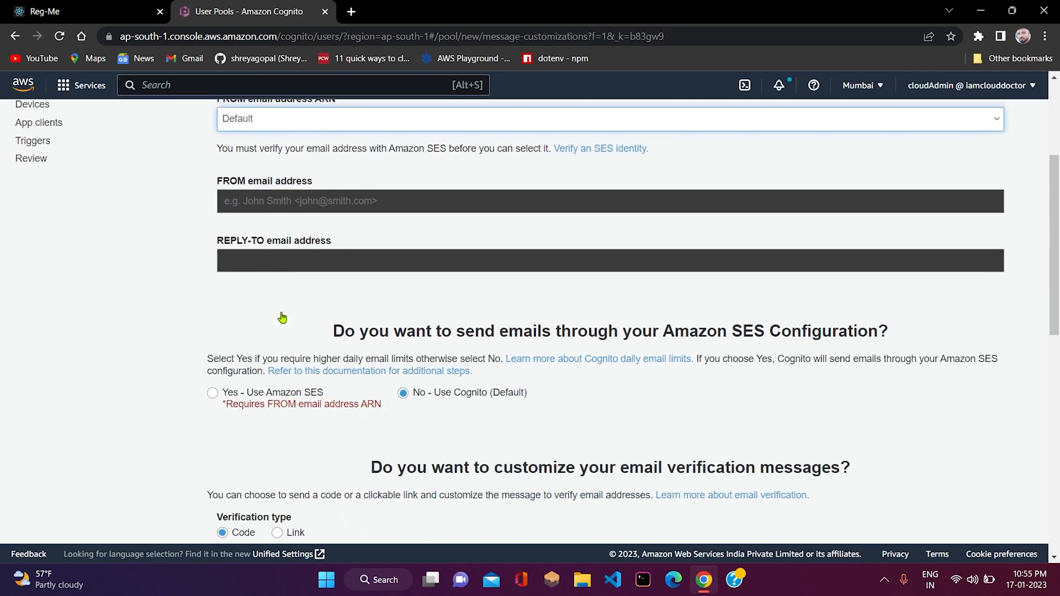
scroll("down", 3)
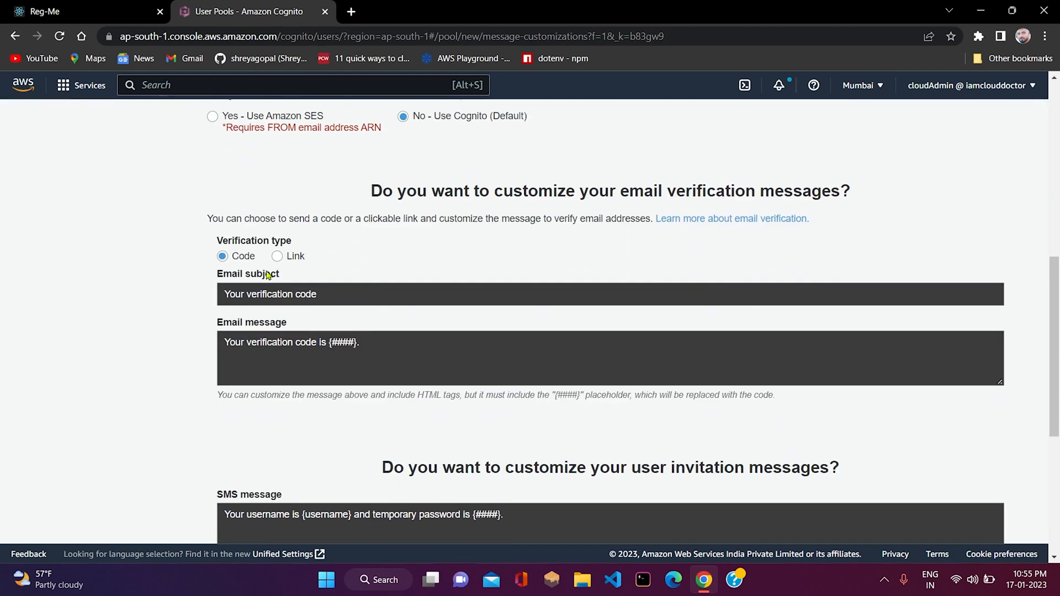
mouse_move(280, 264)
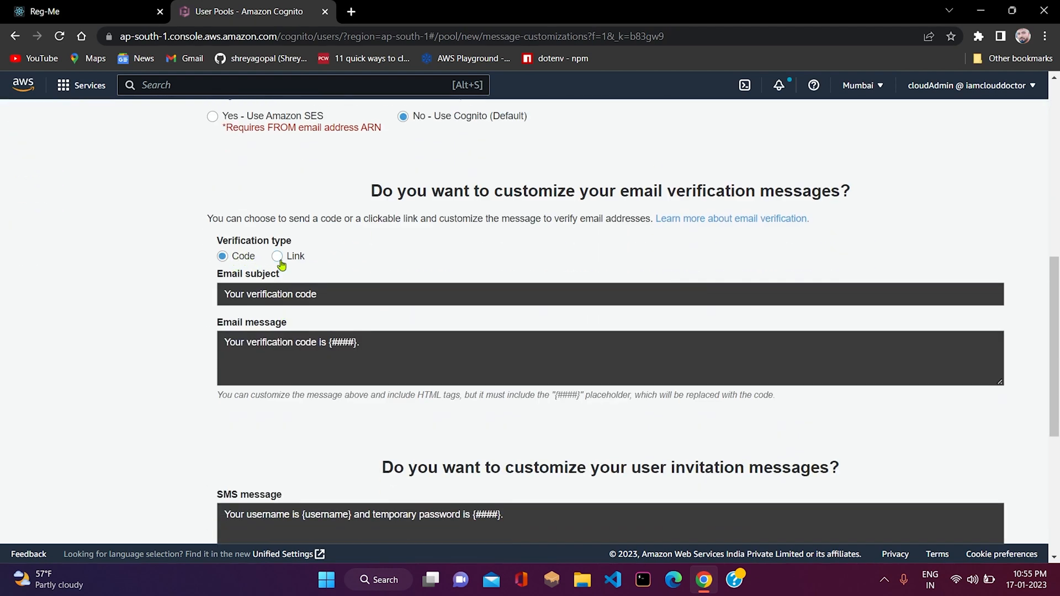
- Verify emails with a link and set the message to 'Welcome to Reg-M...'
left_click(276, 255)
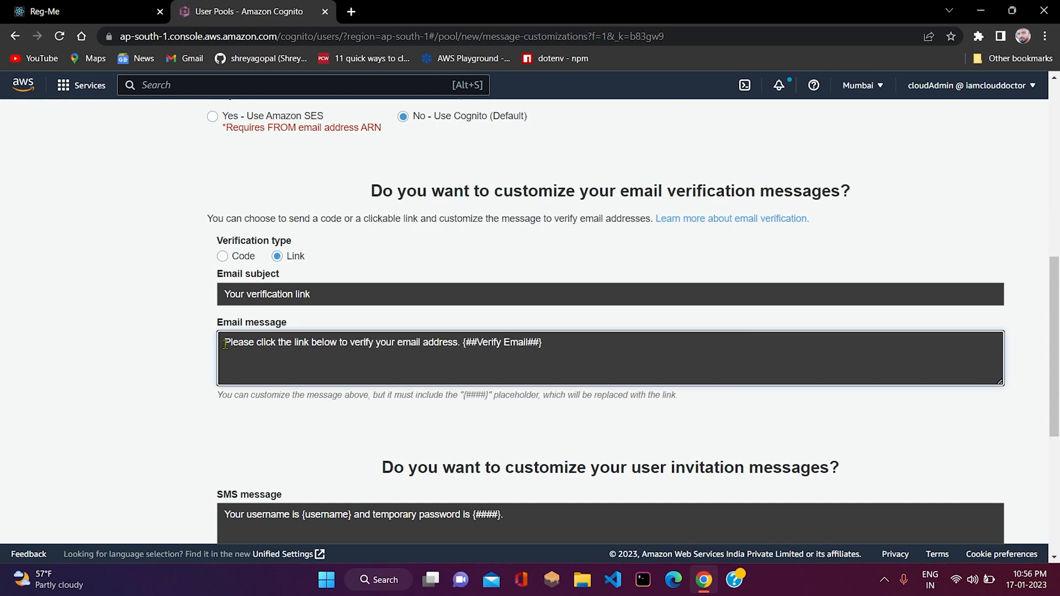
type("Welcome")
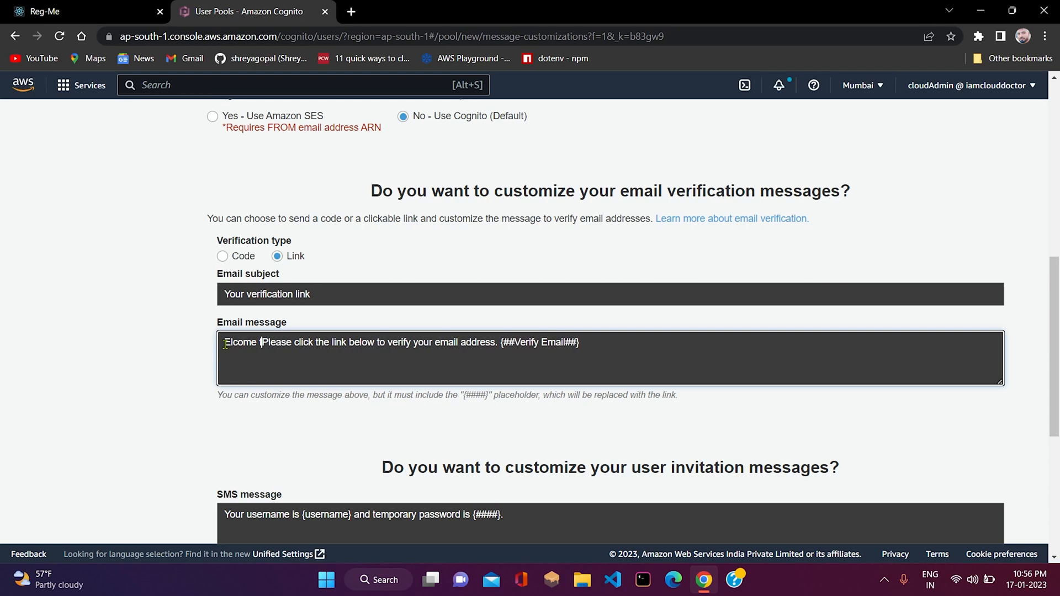
type("to Reg-Me.")
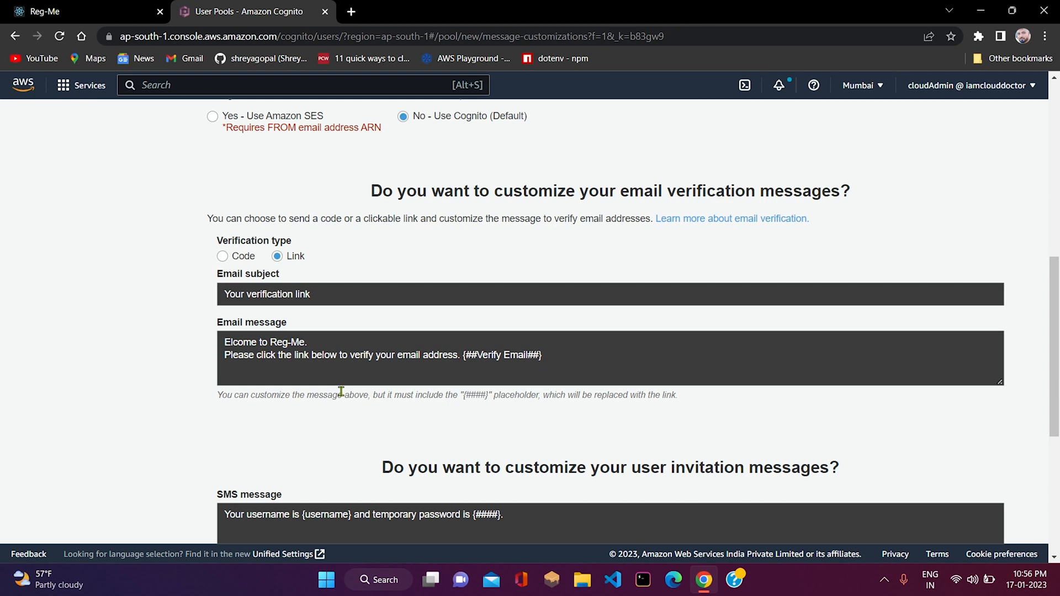
scroll("down", 3)
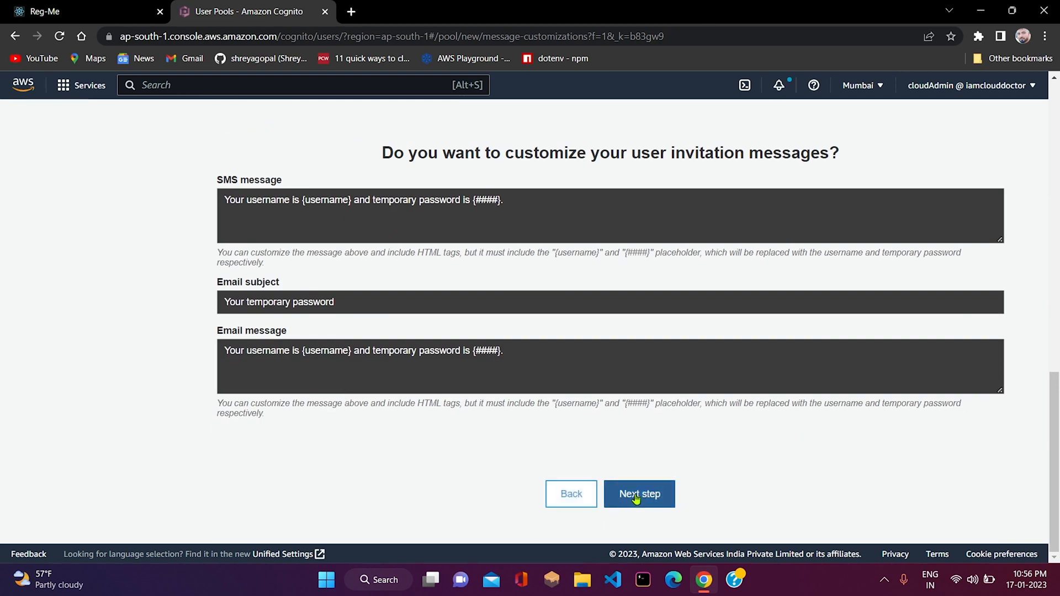
- Skip tags and devices, then add an app client named manager
left_click(639, 494)
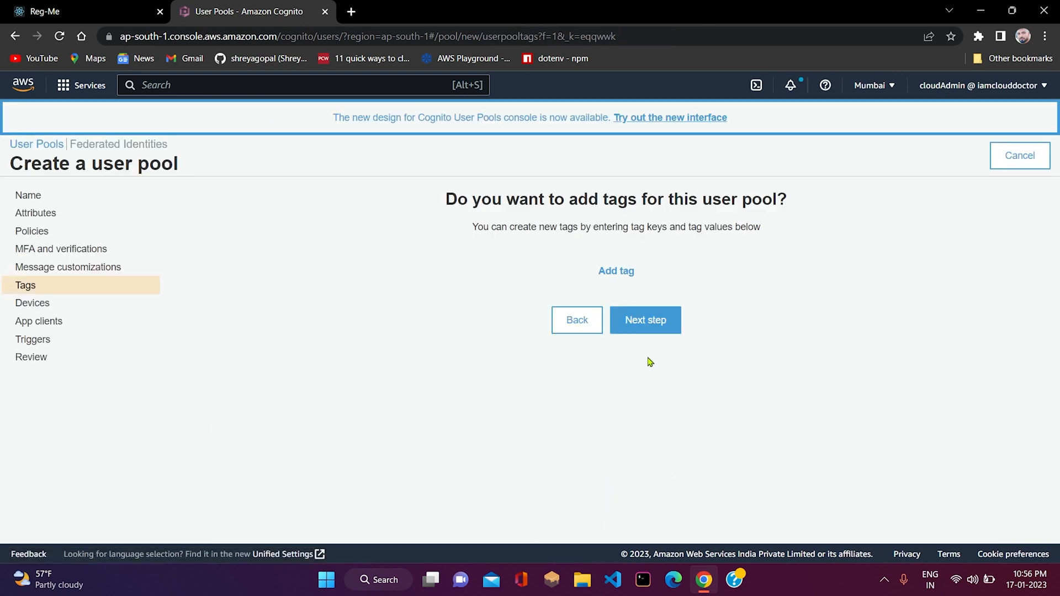
left_click(644, 320)
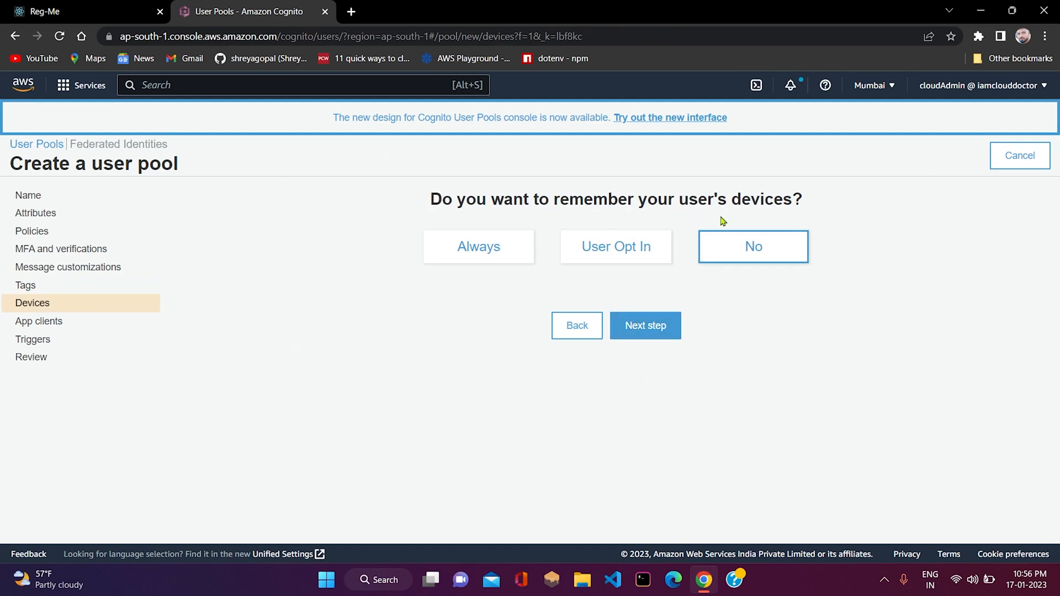
left_click(644, 325)
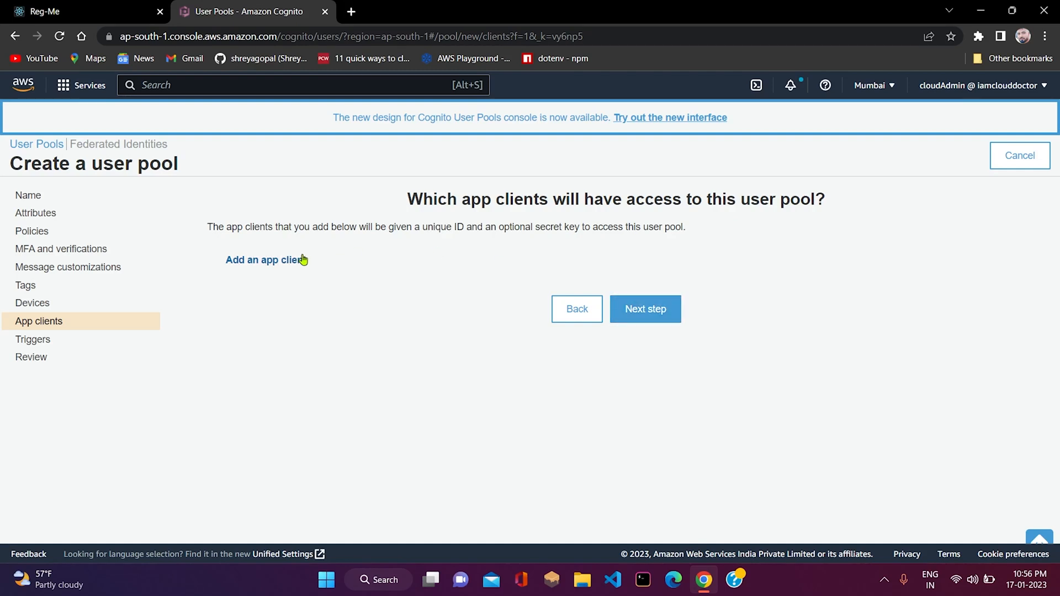
left_click(263, 260)
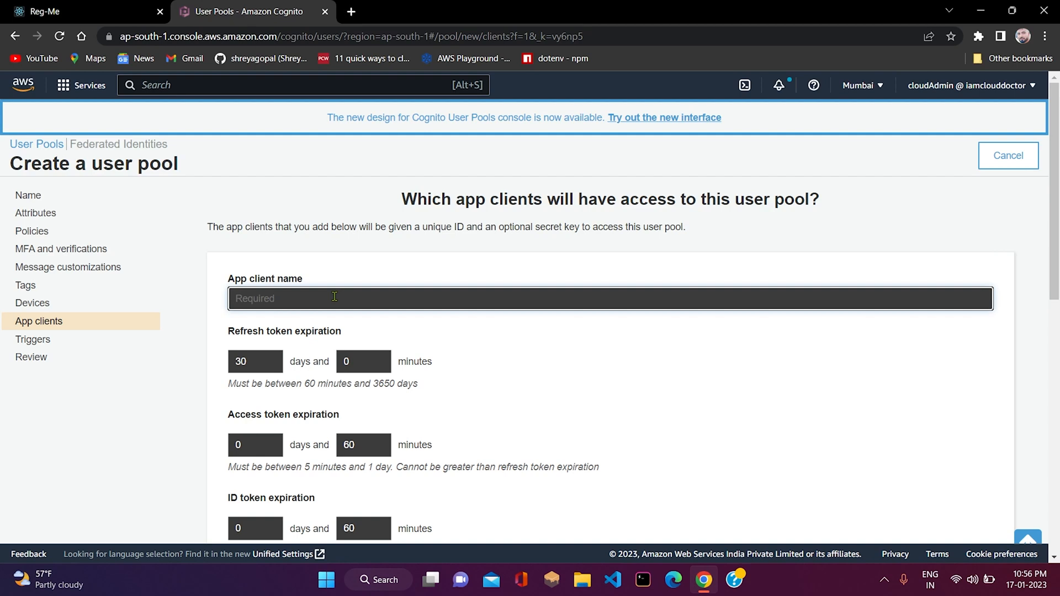
type("manager")
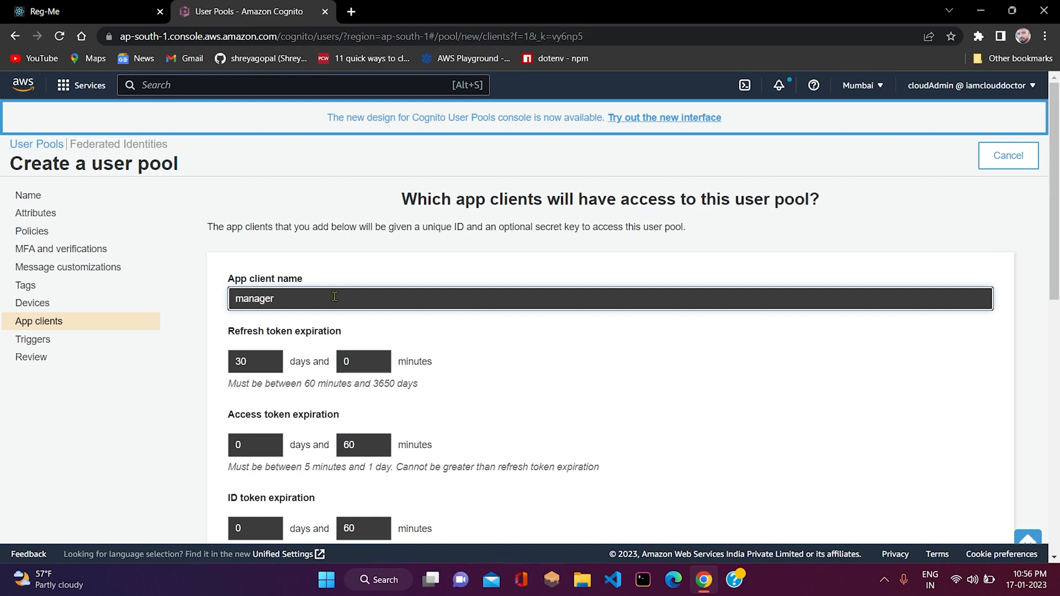
scroll("down", 3)
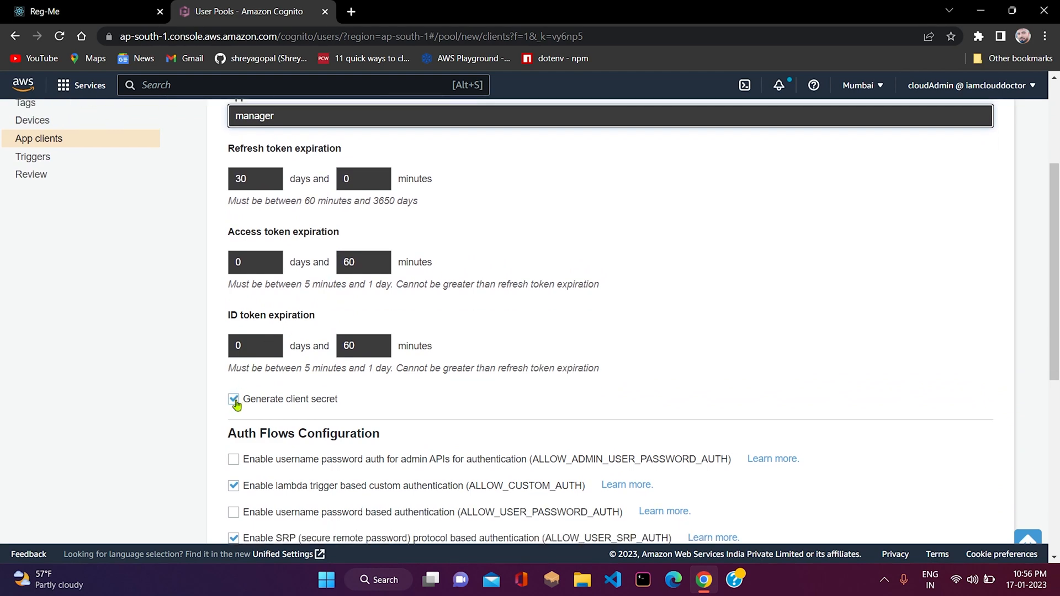
scroll("down", 3)
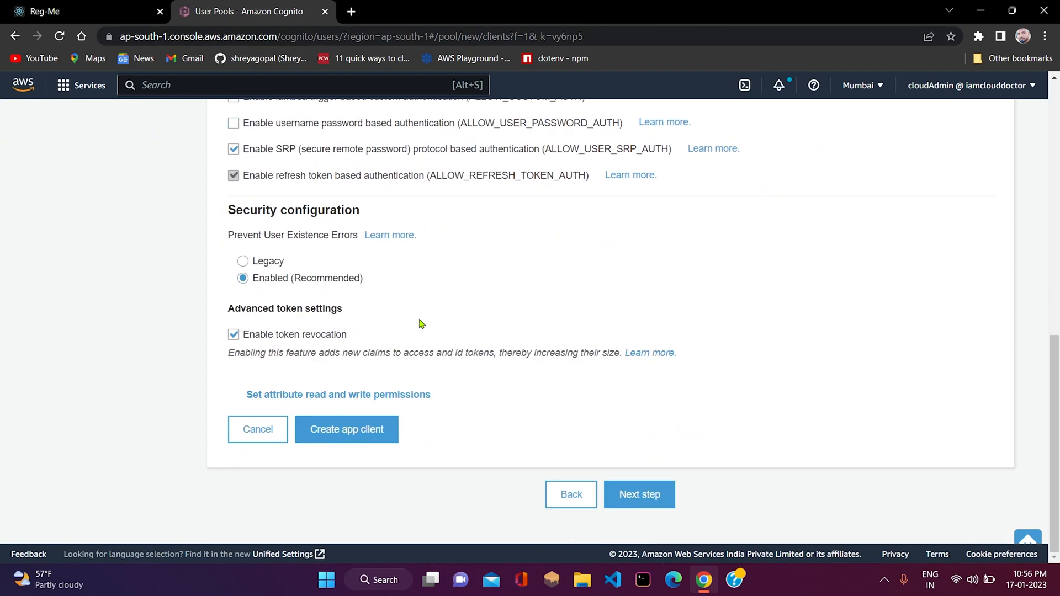
mouse_move(397, 389)
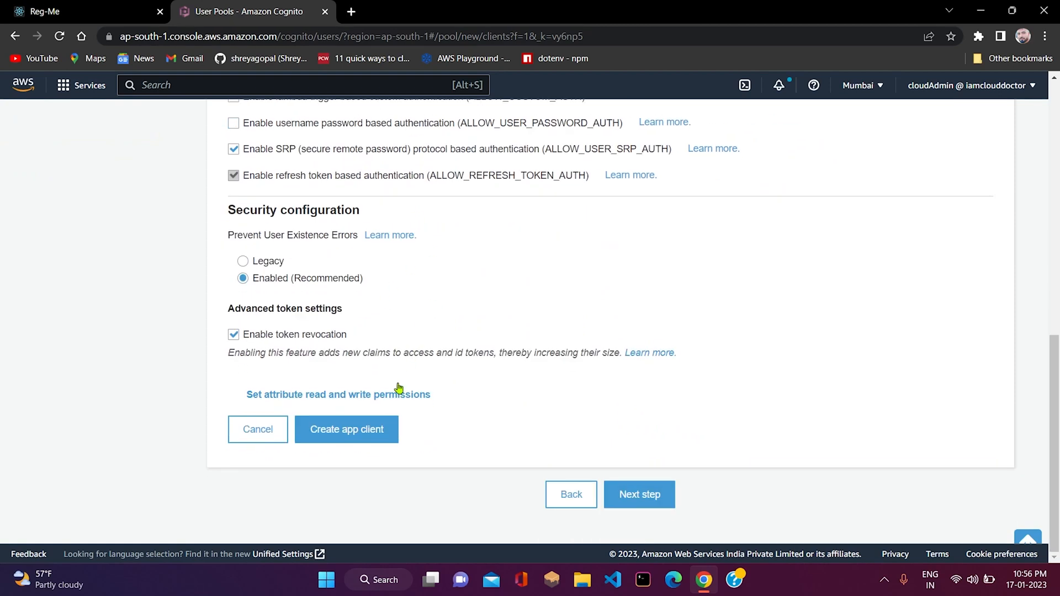
left_click(346, 430)
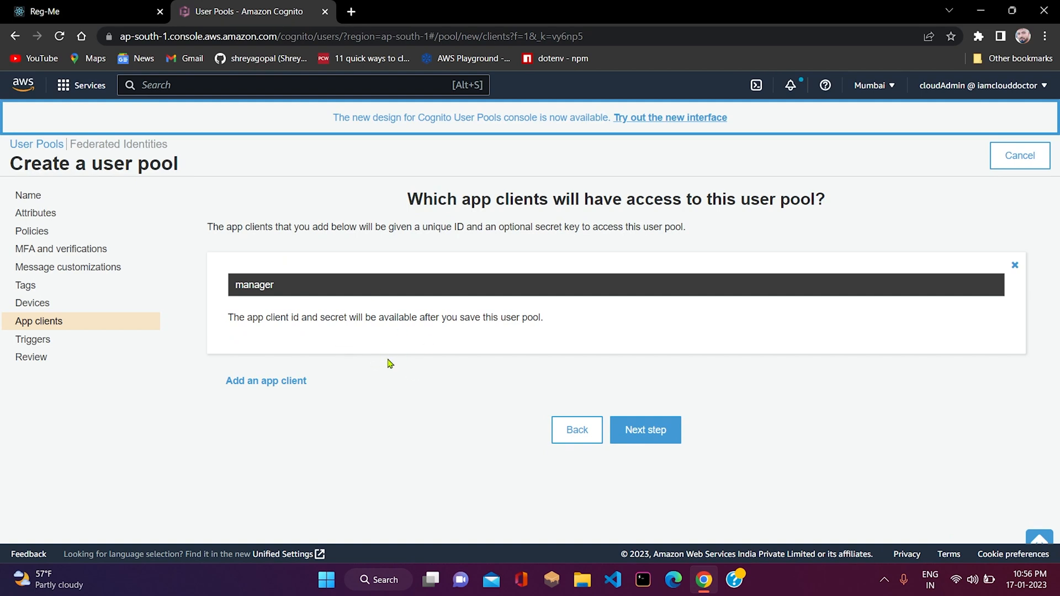
mouse_move(607, 412)
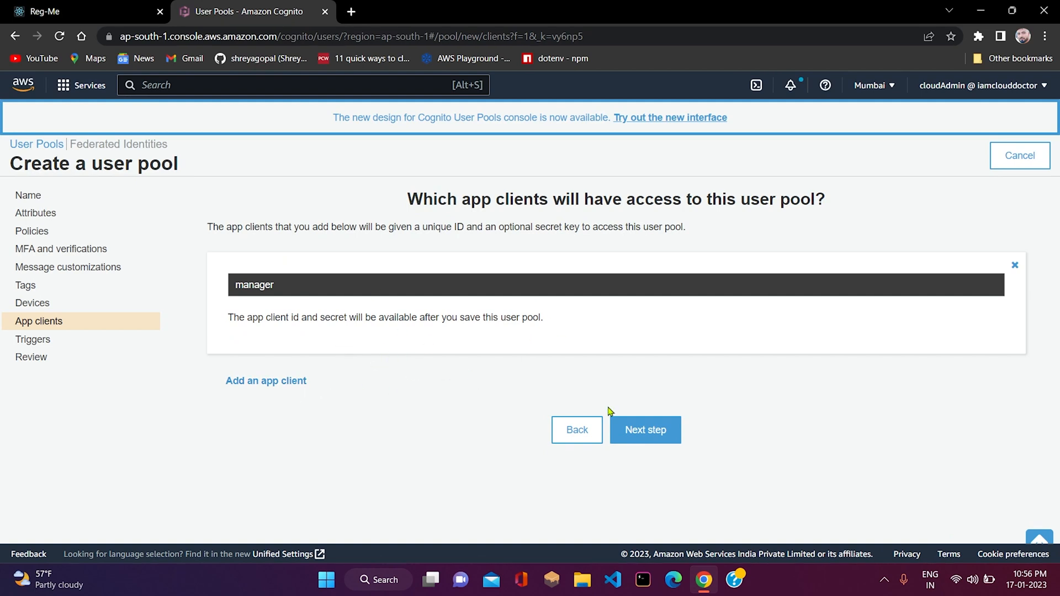
- Pass through the triggers step and create the reg-me user pool
left_click(644, 430)
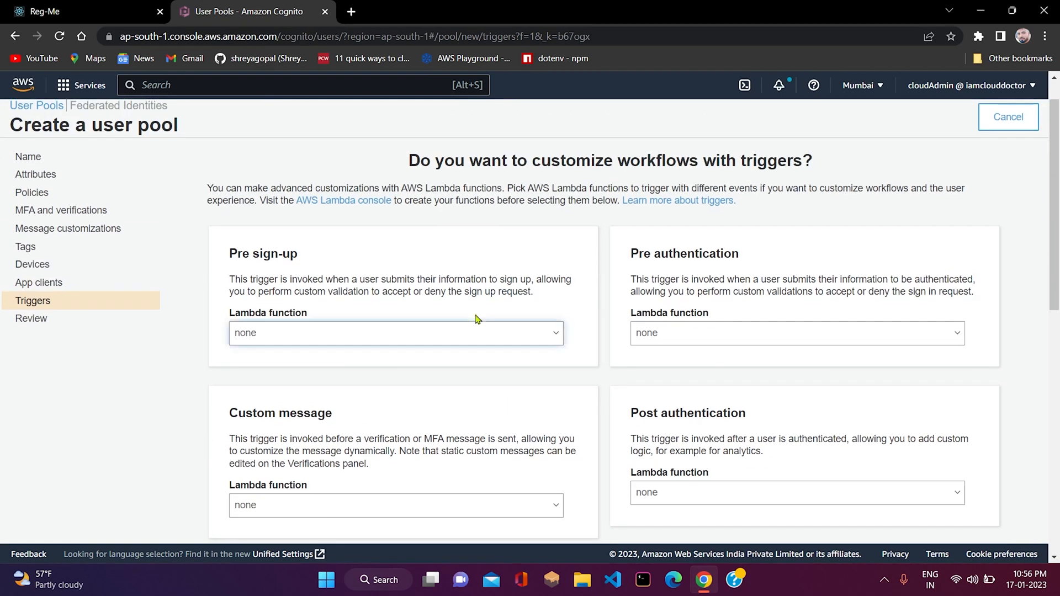
left_click_drag(452, 161, 812, 161)
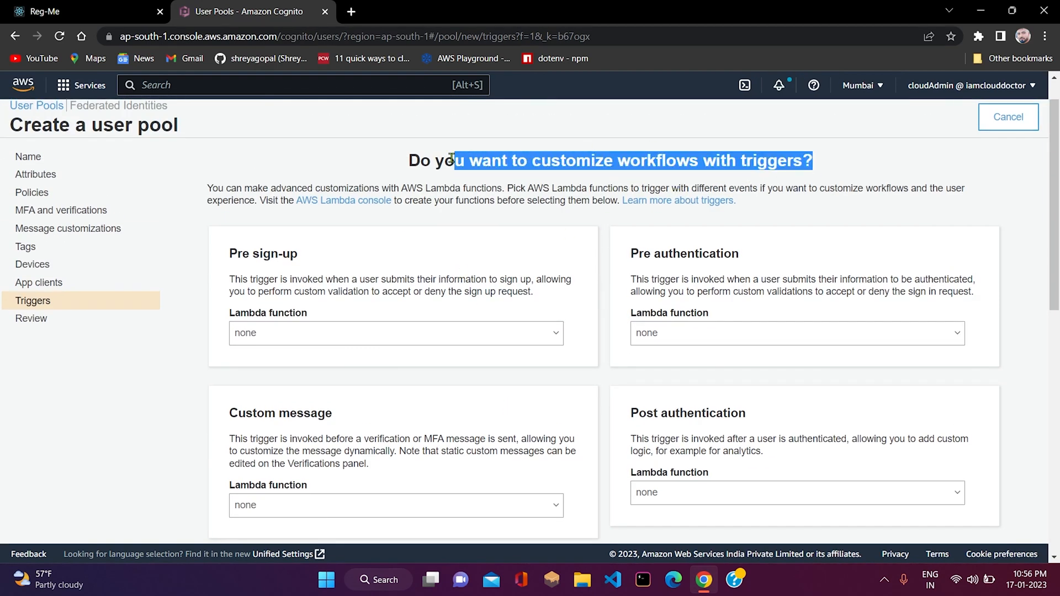
scroll("down", 3)
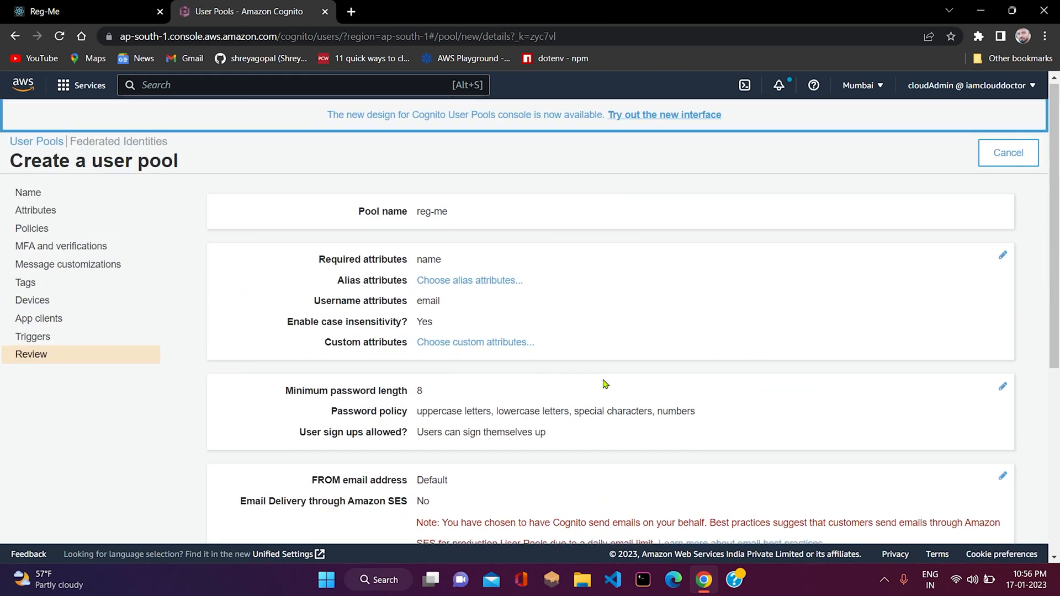
scroll("down", 3)
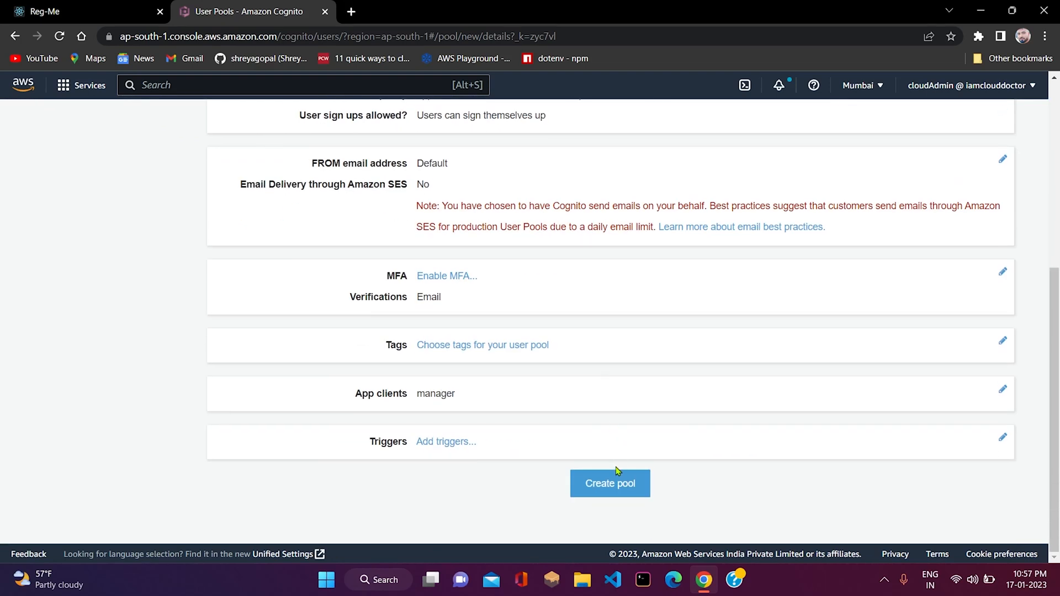
left_click(609, 483)
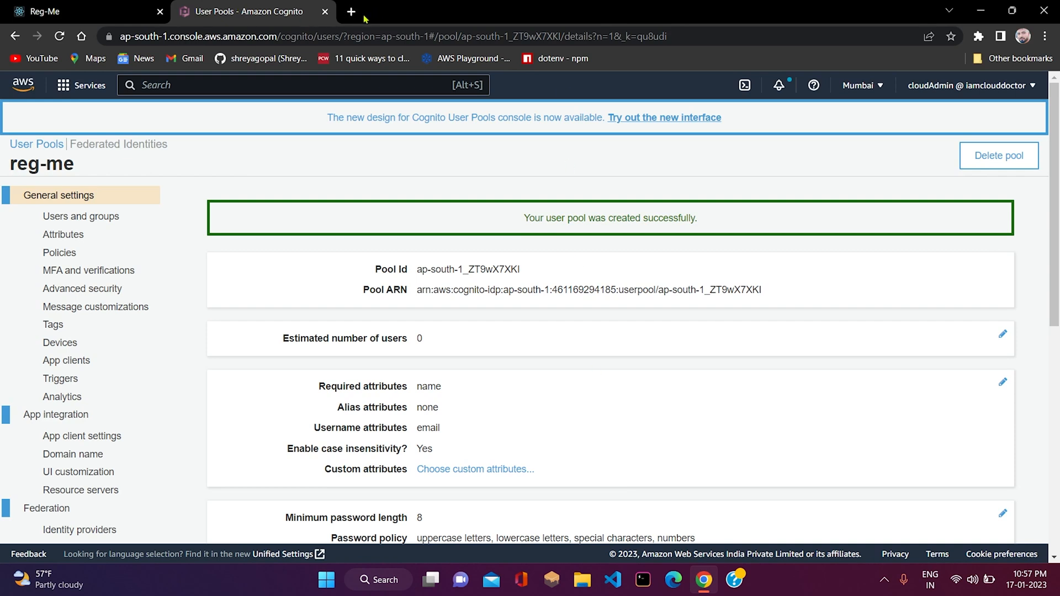
- Search Google for the npm cognito identity package and open the amazon-cognito-identity-js npm page
left_click(350, 11)
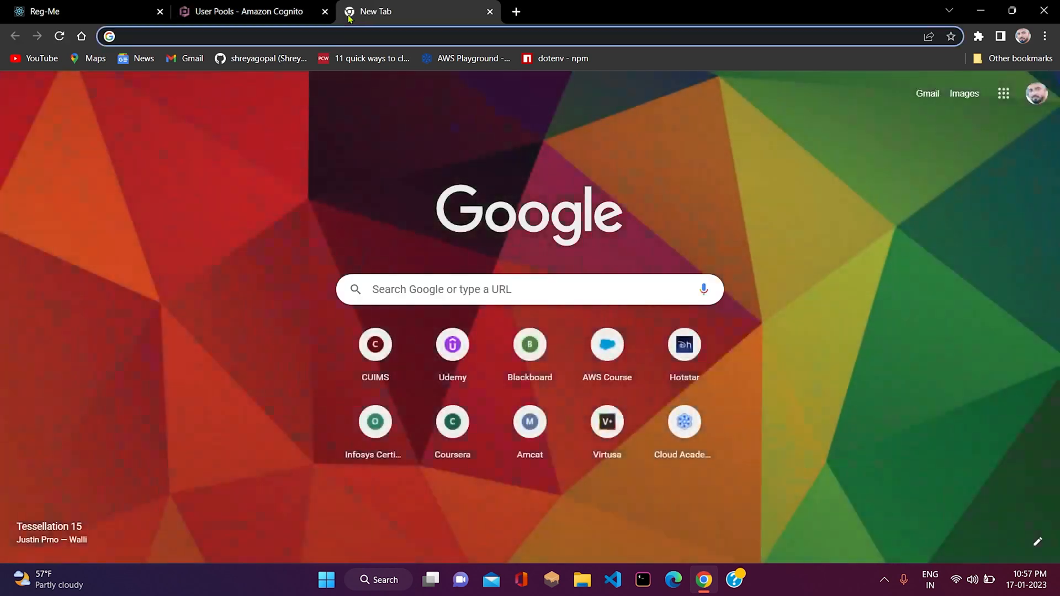
type("npm con")
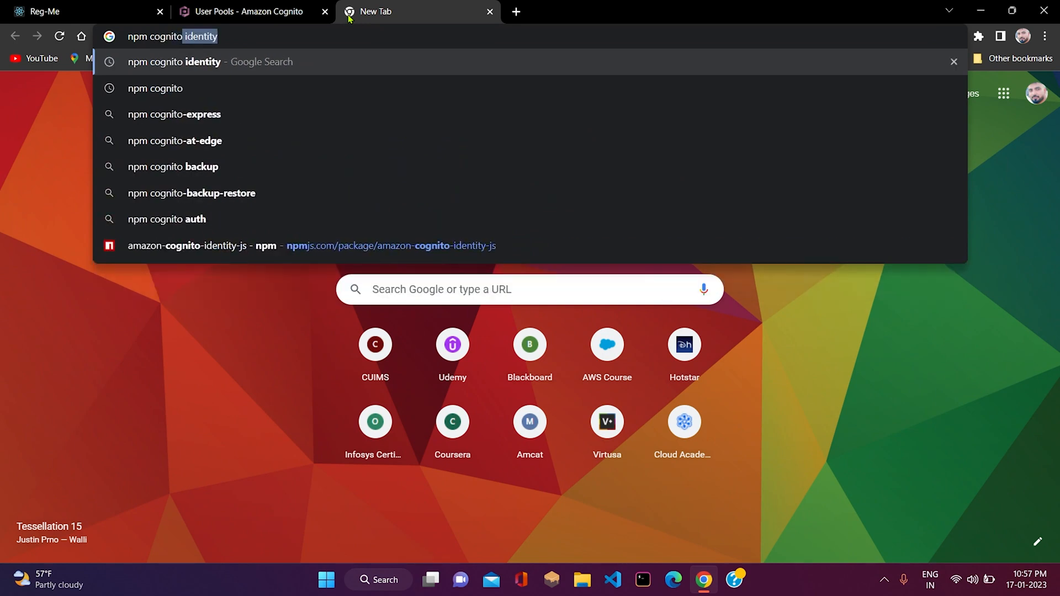
key("Delete")
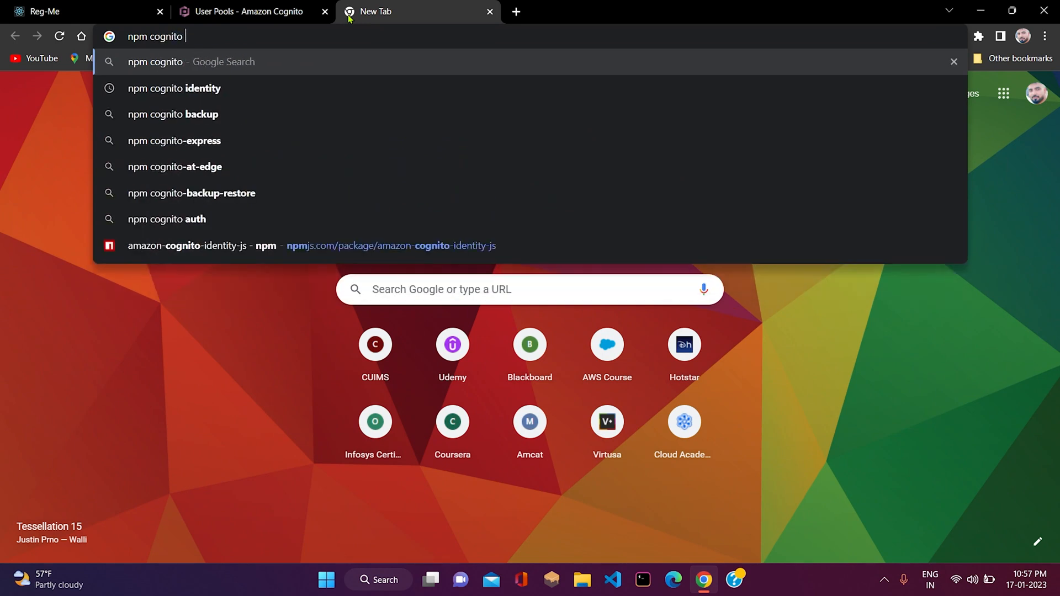
left_click(173, 88)
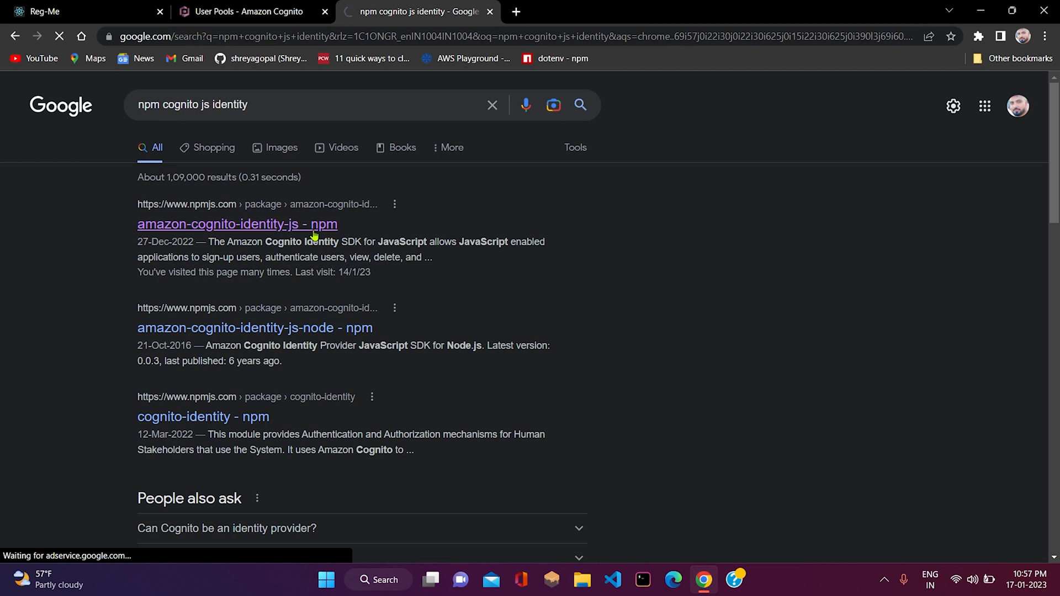
left_click(237, 224)
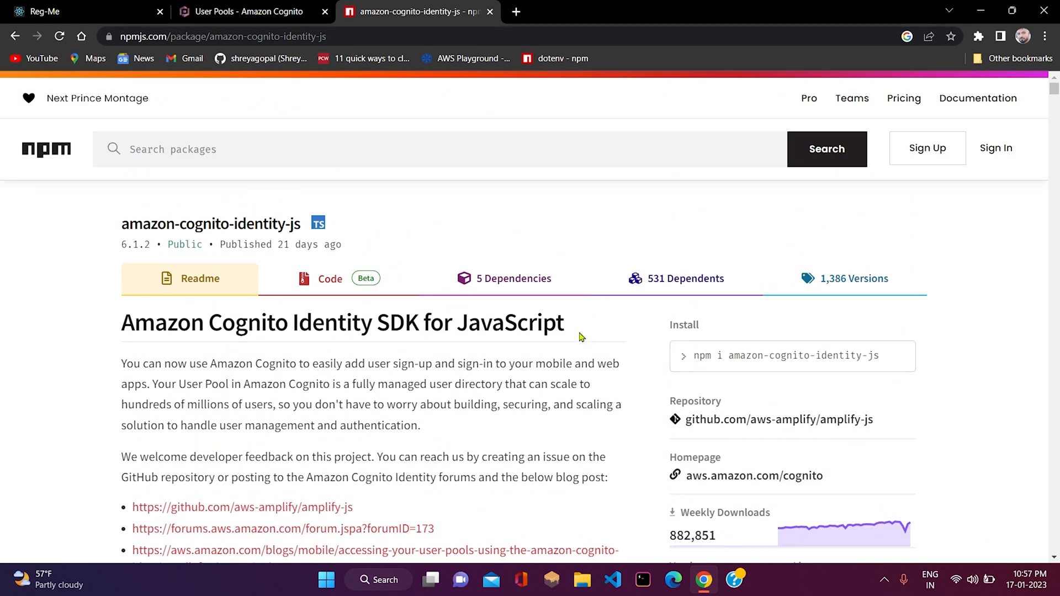
mouse_move(713, 373)
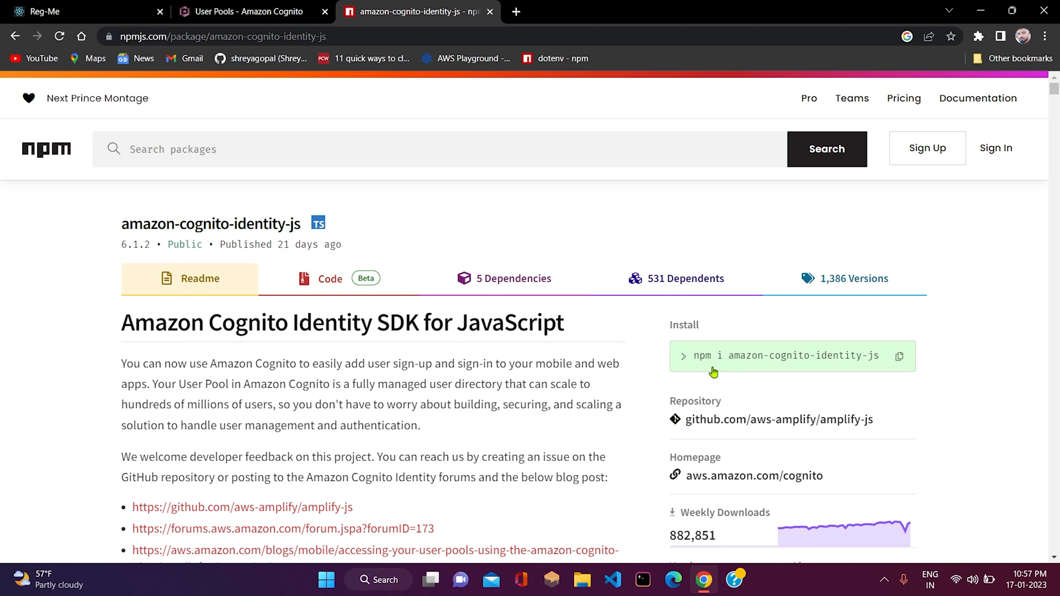
mouse_move(661, 374)
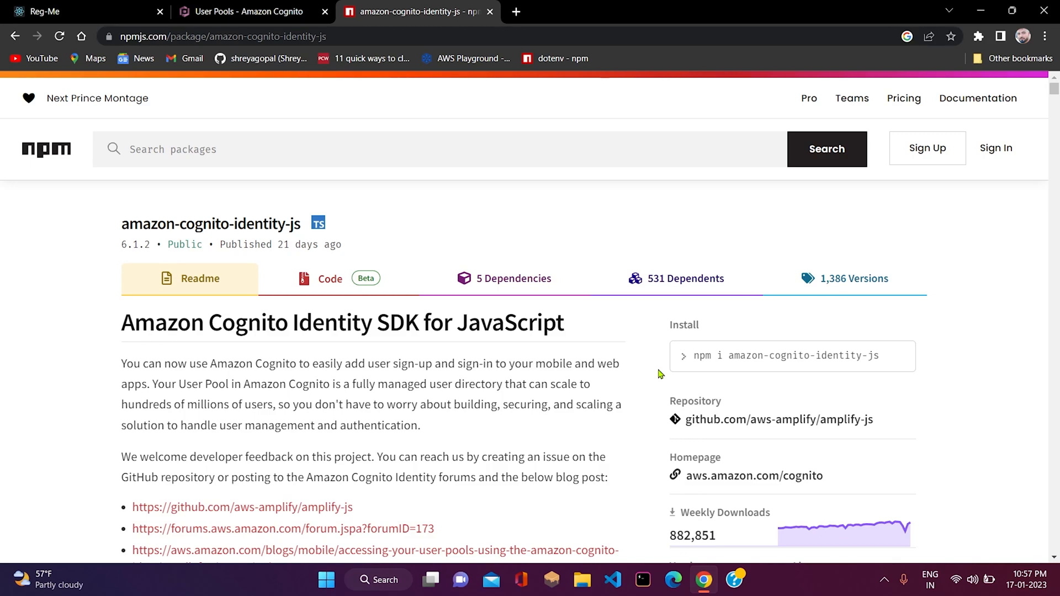
- In a new Hyper terminal tab, run npm i amazon-cognito-identity-js in the frontend folder
left_click(898, 356)
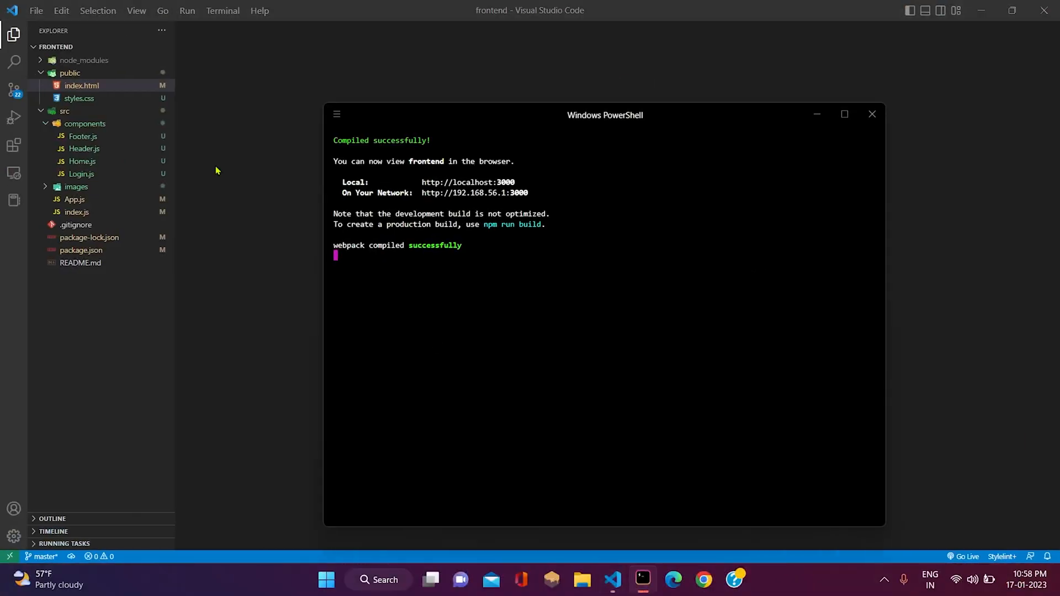
left_click(336, 114)
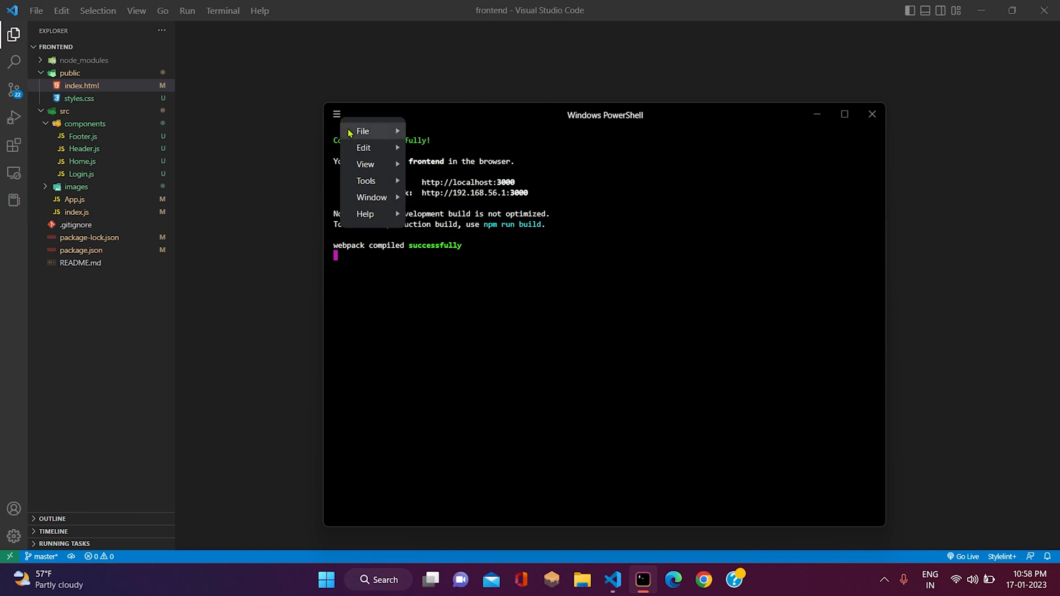
left_click(363, 131)
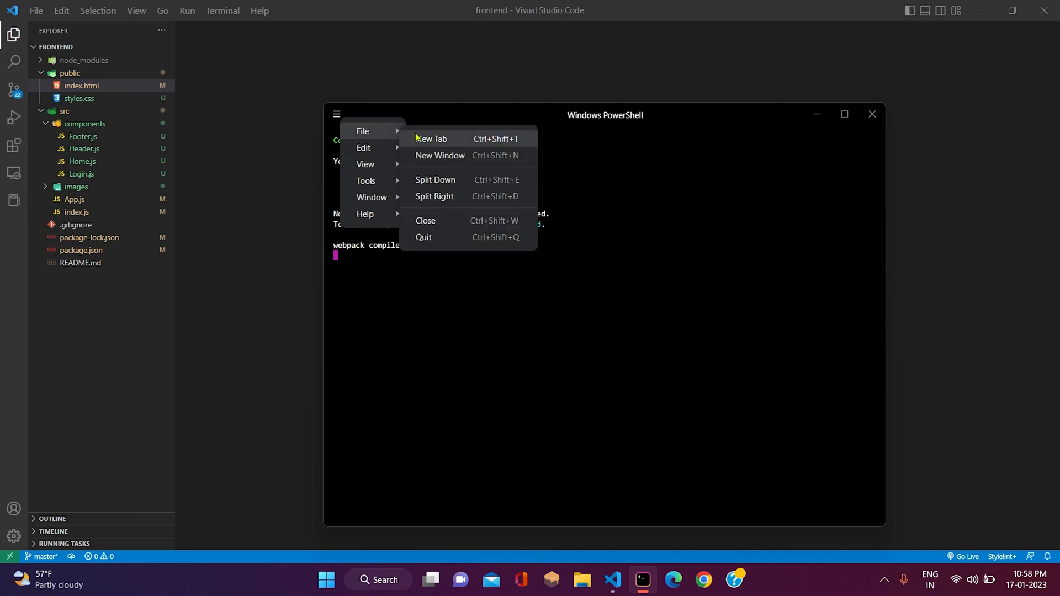
left_click(433, 139)
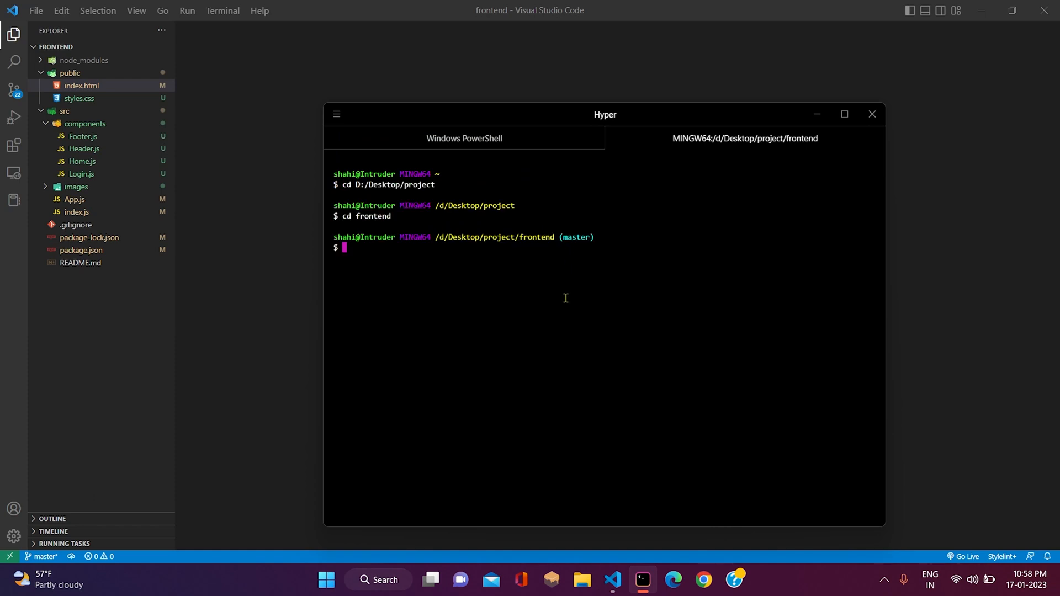
type("npm i amazon-cognito-identity-js")
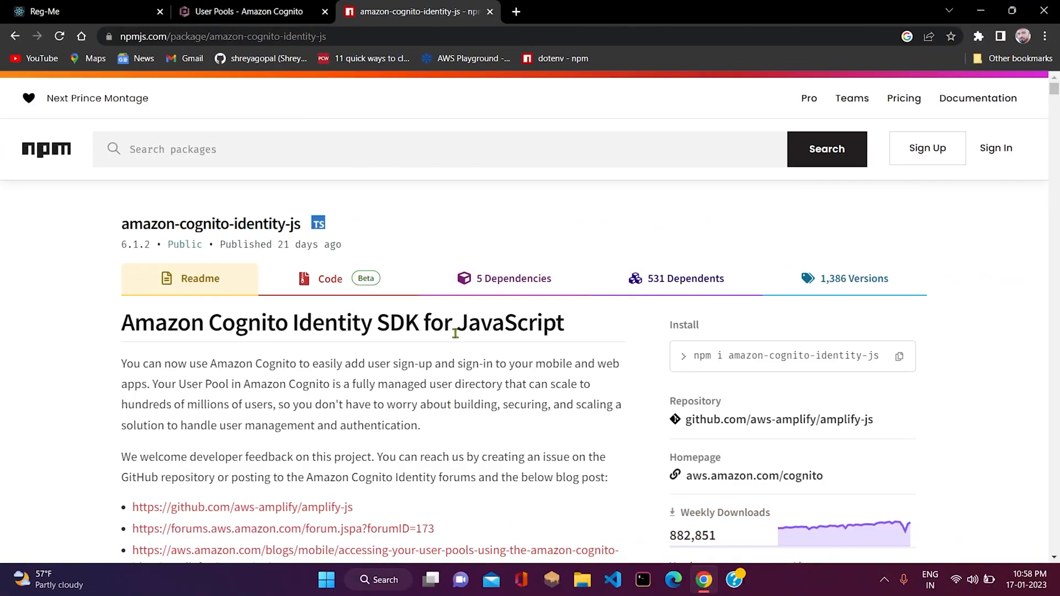
scroll("down", 3)
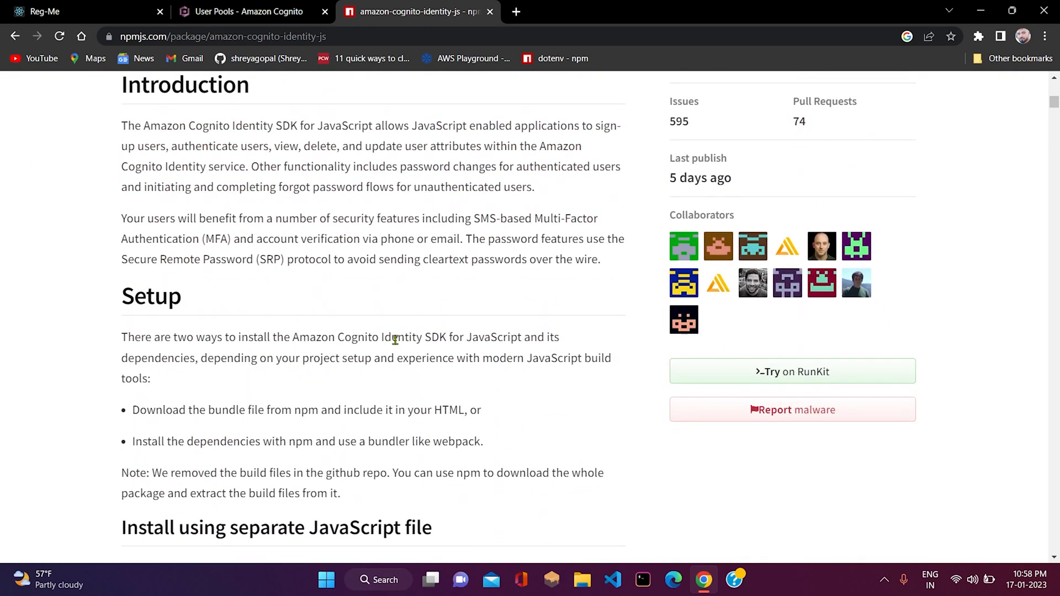
scroll("down", 3)
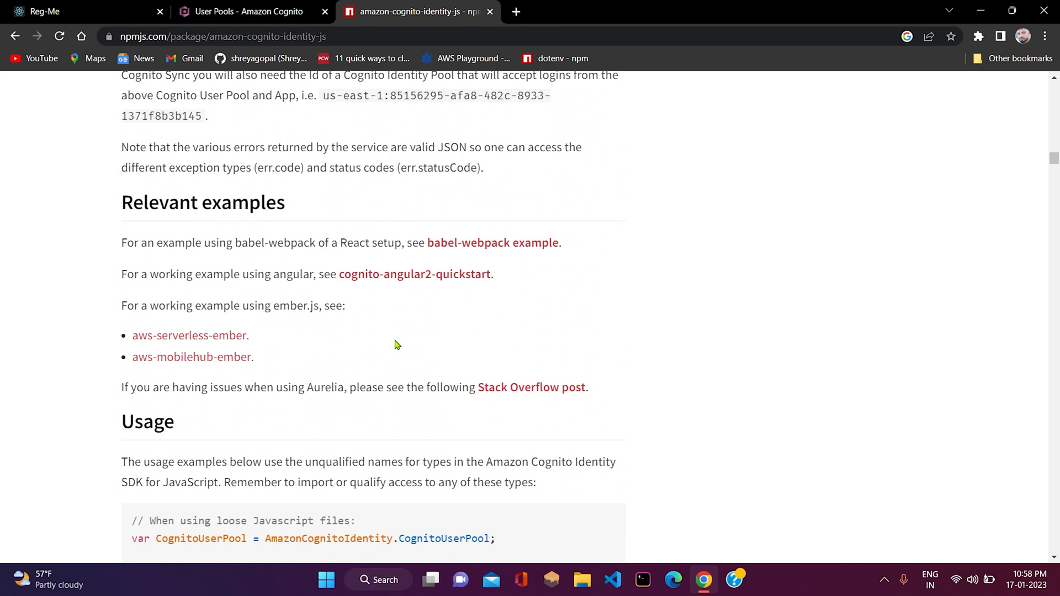
scroll("down", 3)
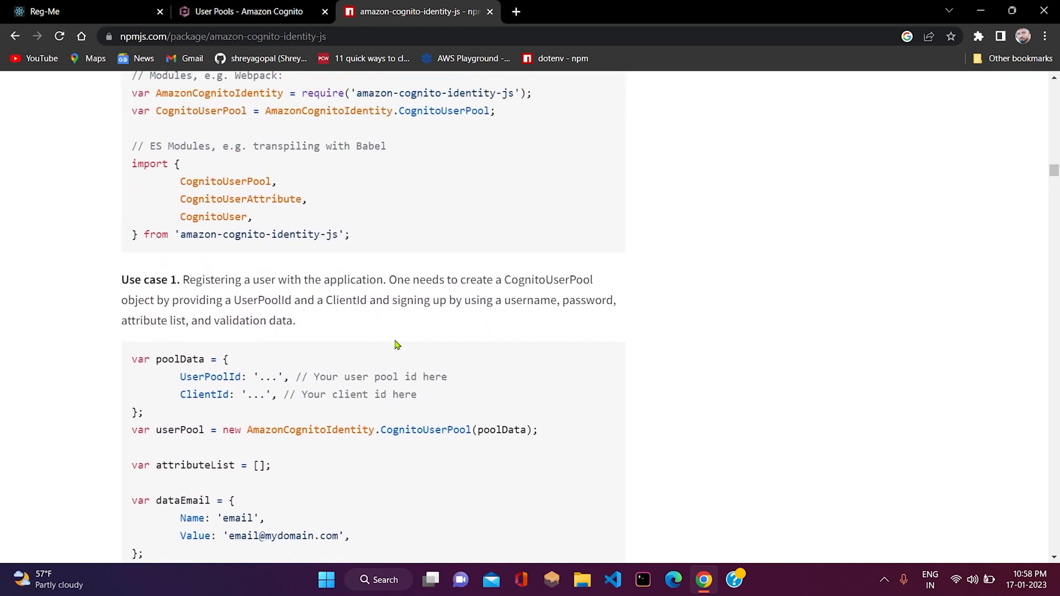
scroll("down", 3)
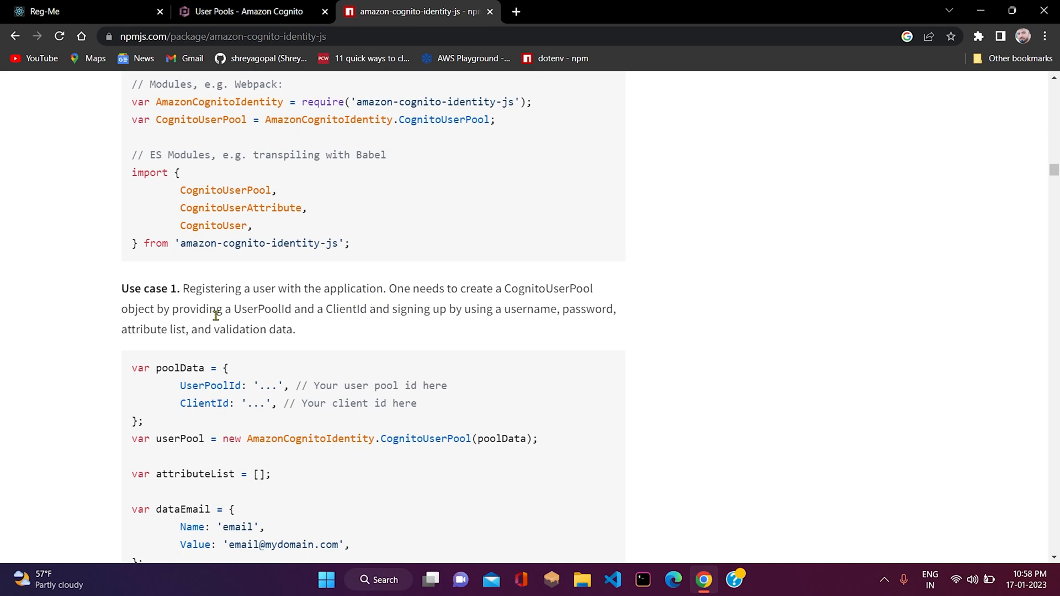
left_click_drag(183, 288, 318, 309)
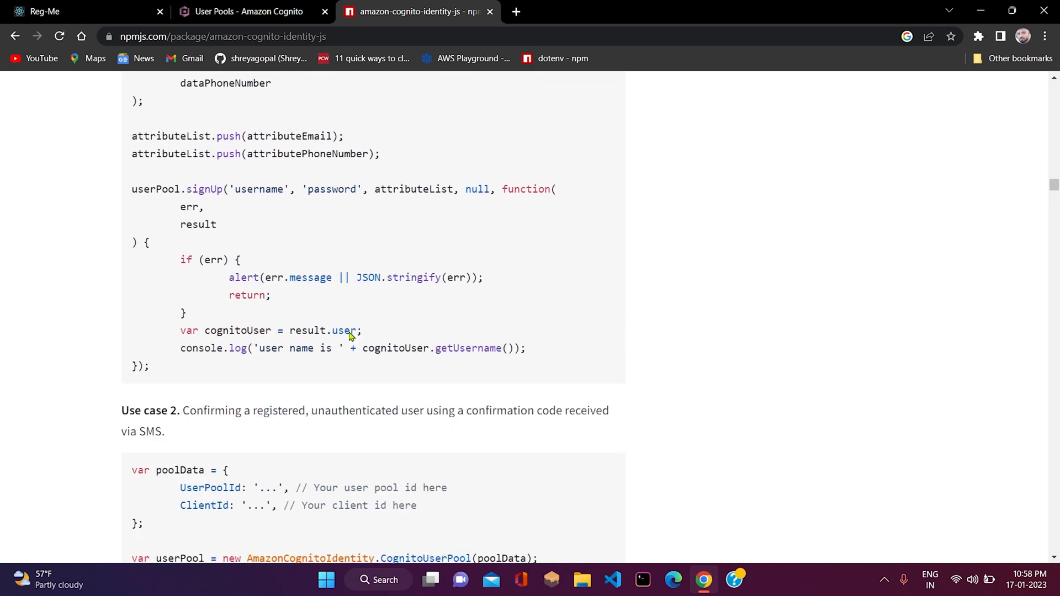
scroll("down", 3)
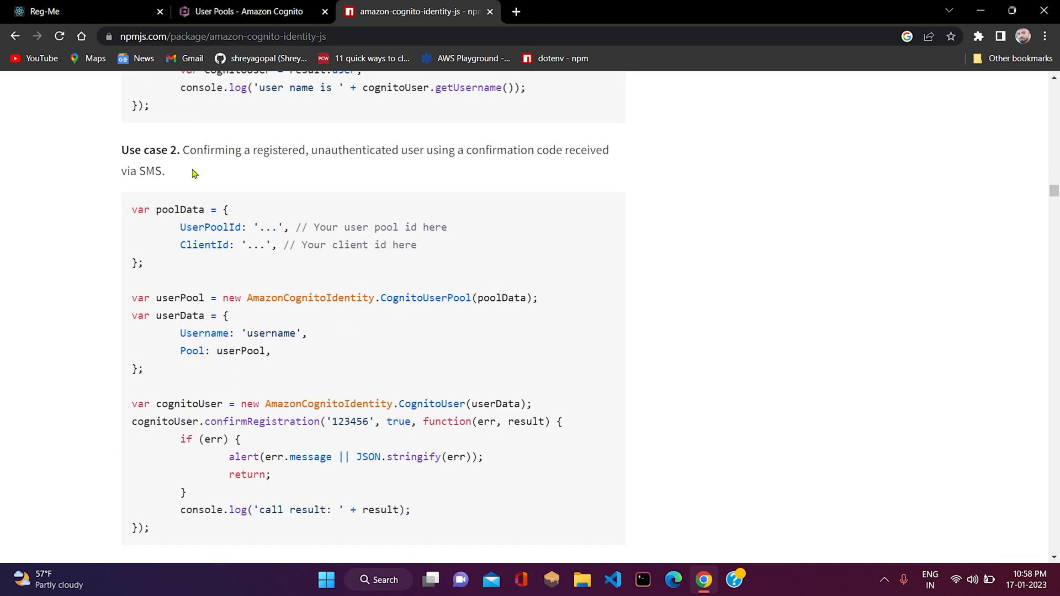
mouse_move(491, 187)
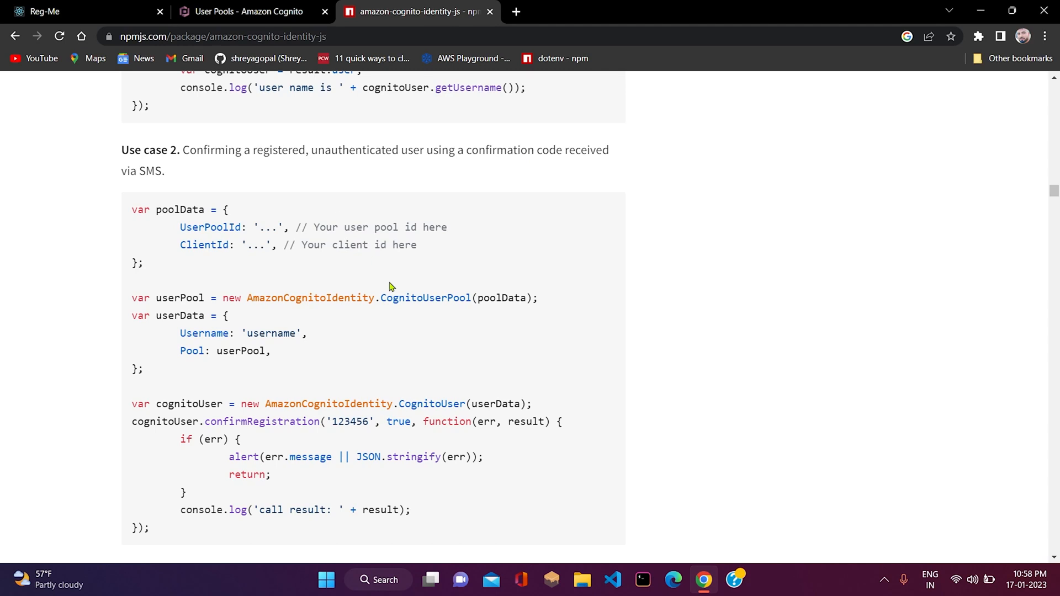
scroll("down", 3)
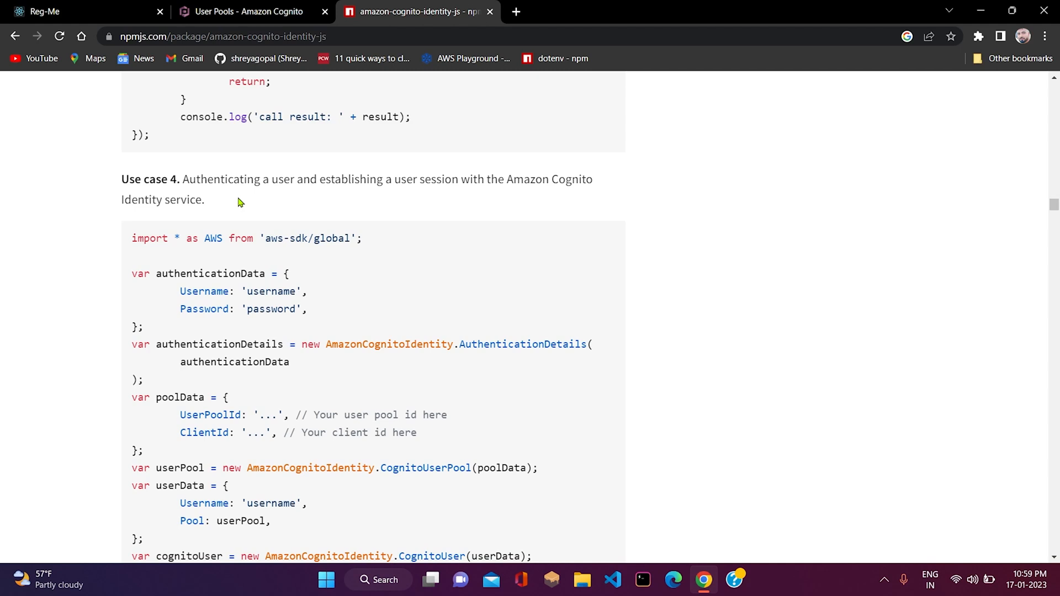
scroll("down", 3)
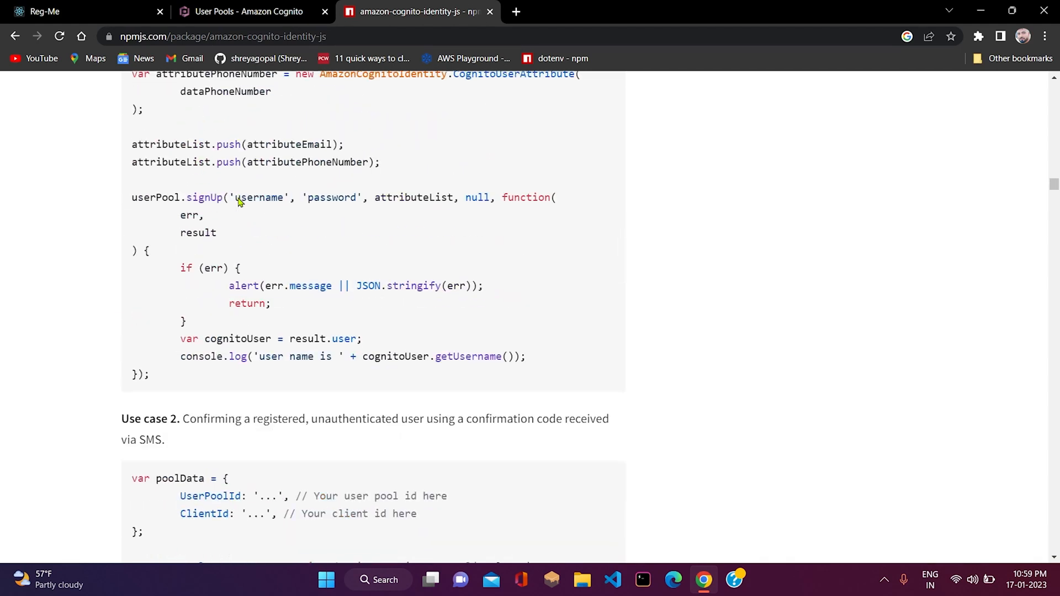
scroll("down", 3)
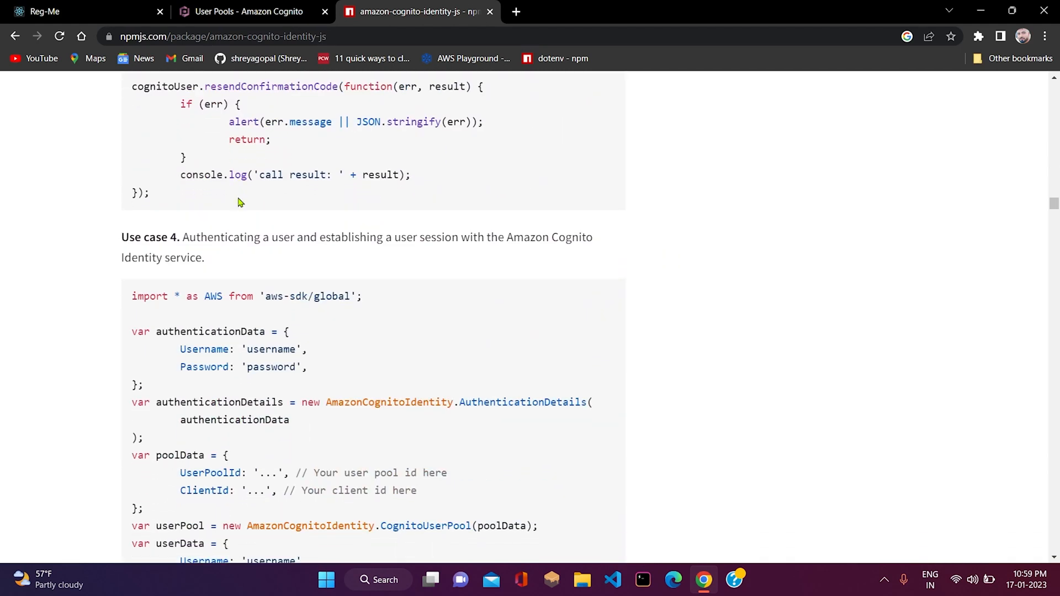
left_click(610, 579)
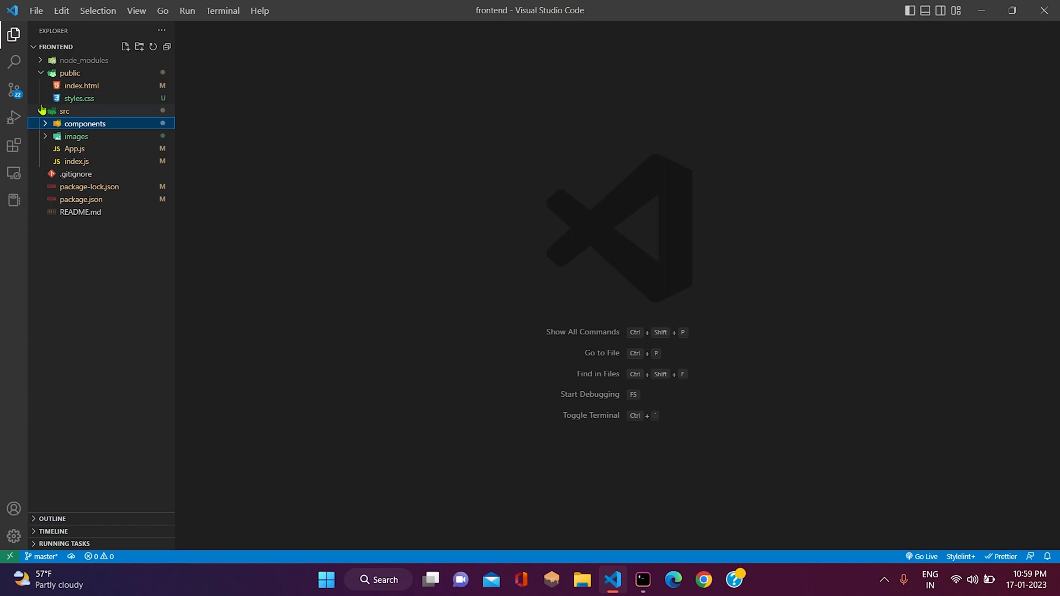
- Create Context and States folders under src
left_click(64, 111)
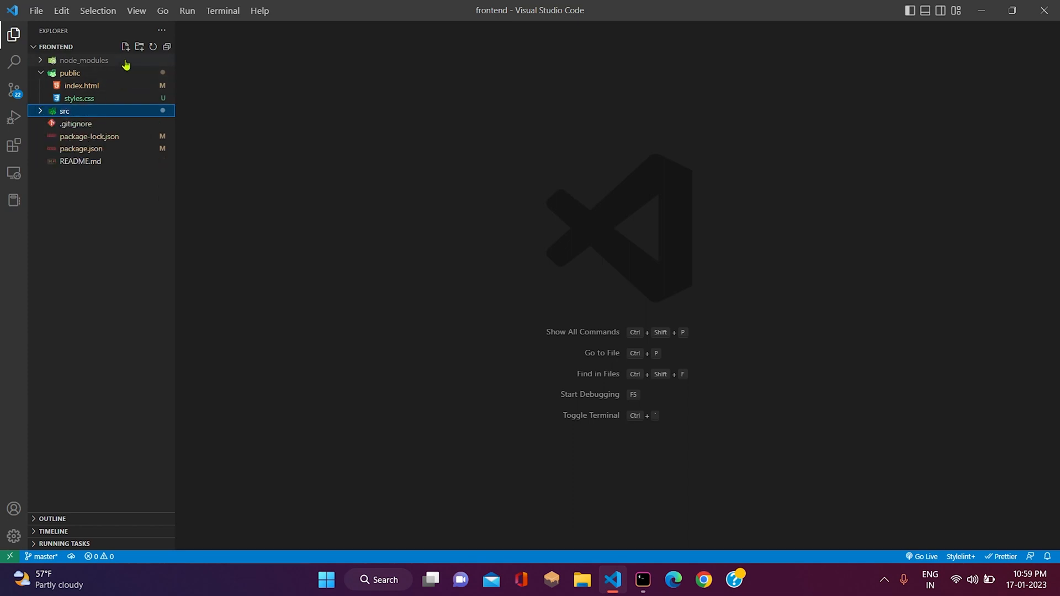
left_click(139, 46)
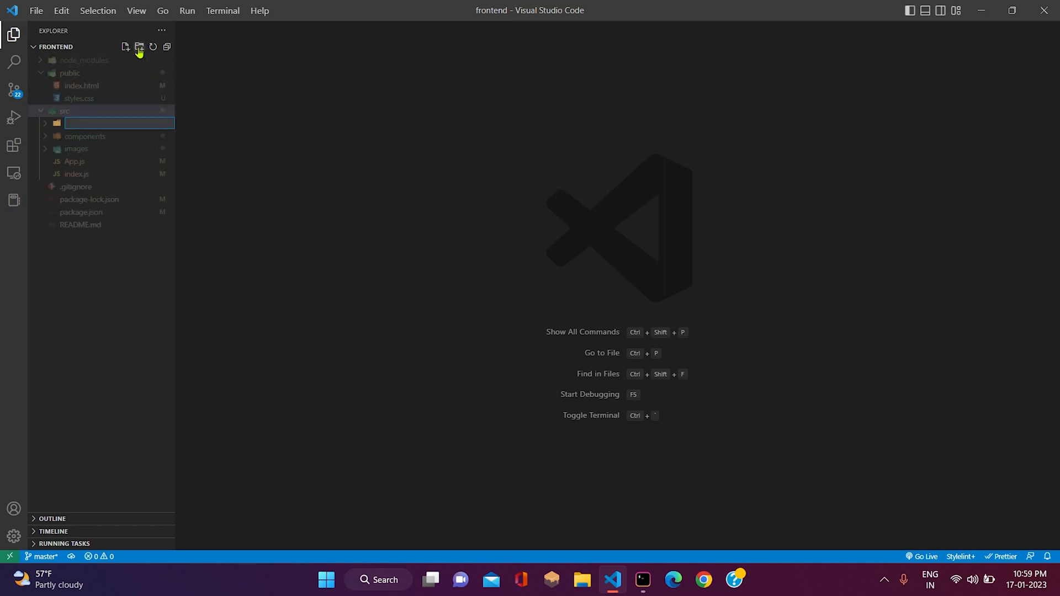
type("Conte")
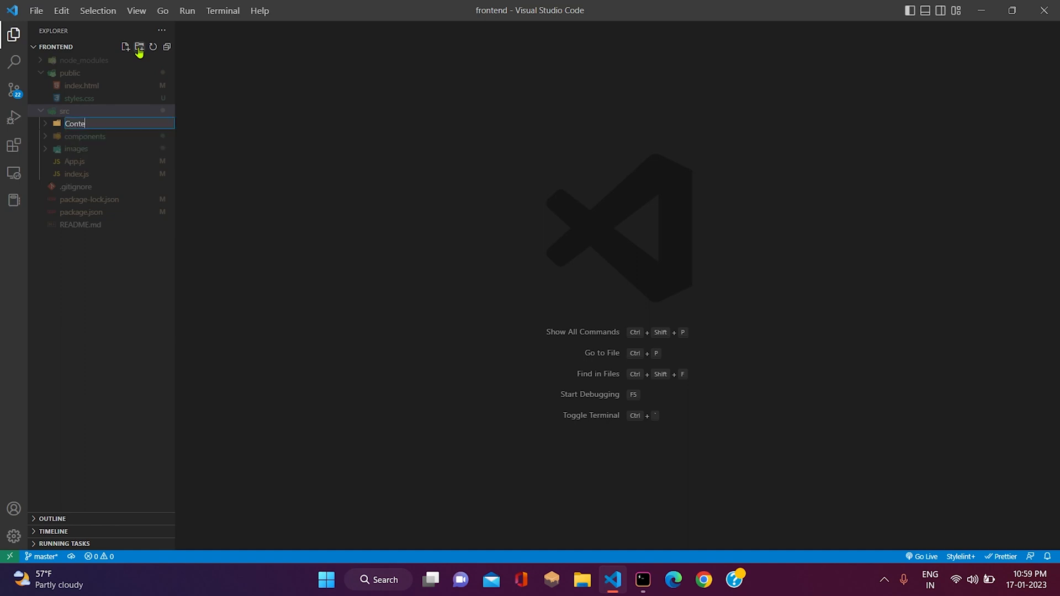
key("Enter")
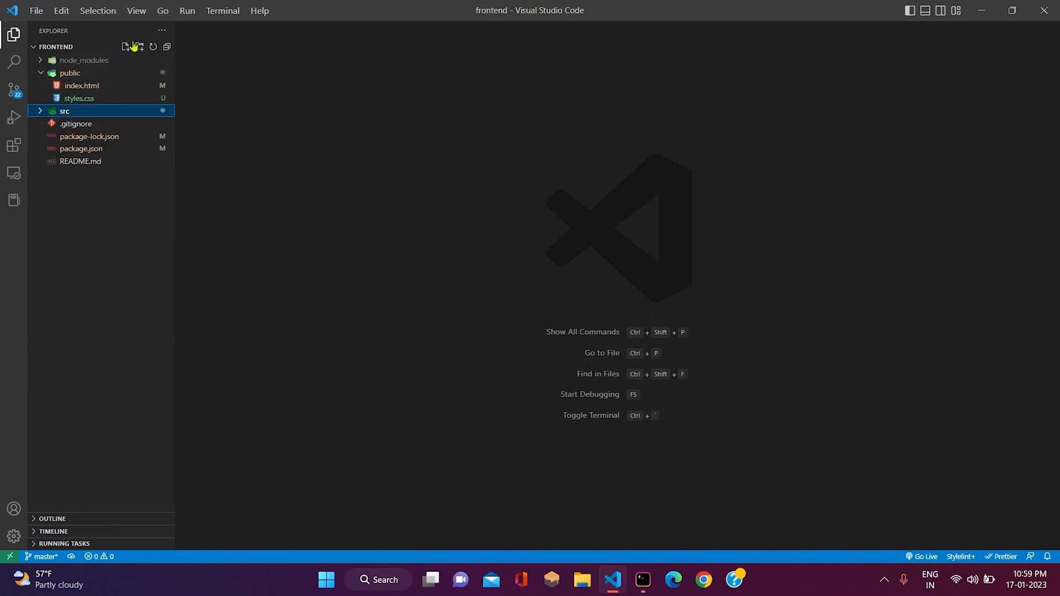
left_click(139, 47)
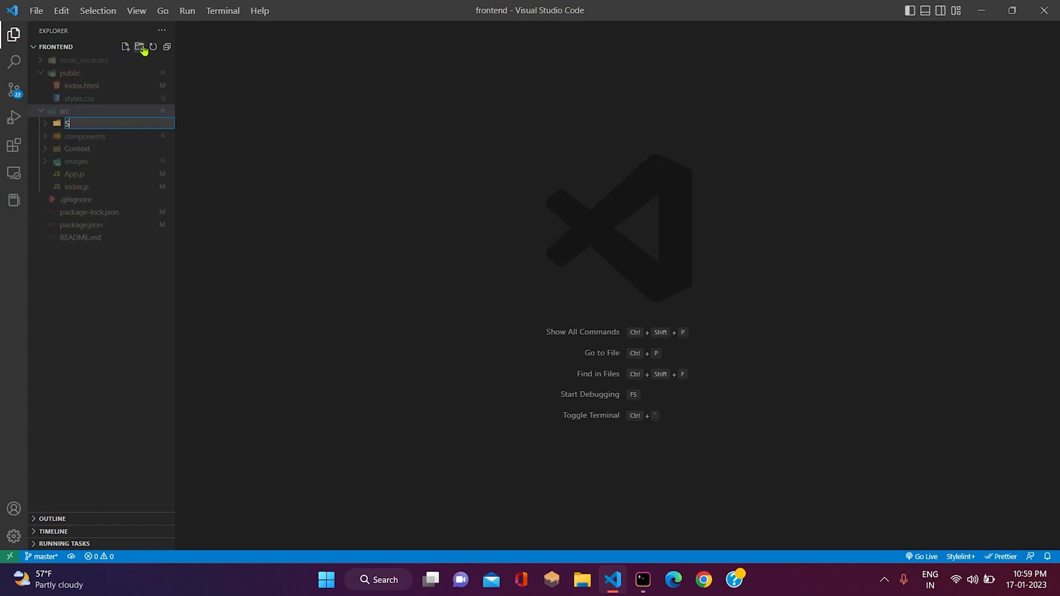
type("tates")
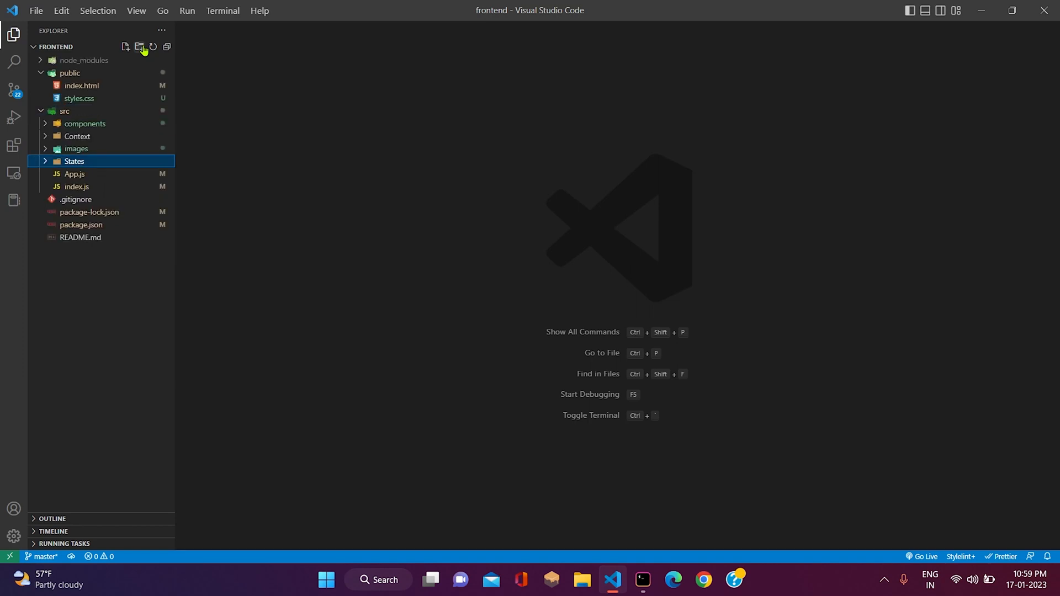
- Create empty AccountContext.js in Context and AccountState.js in States
left_click(77, 136)
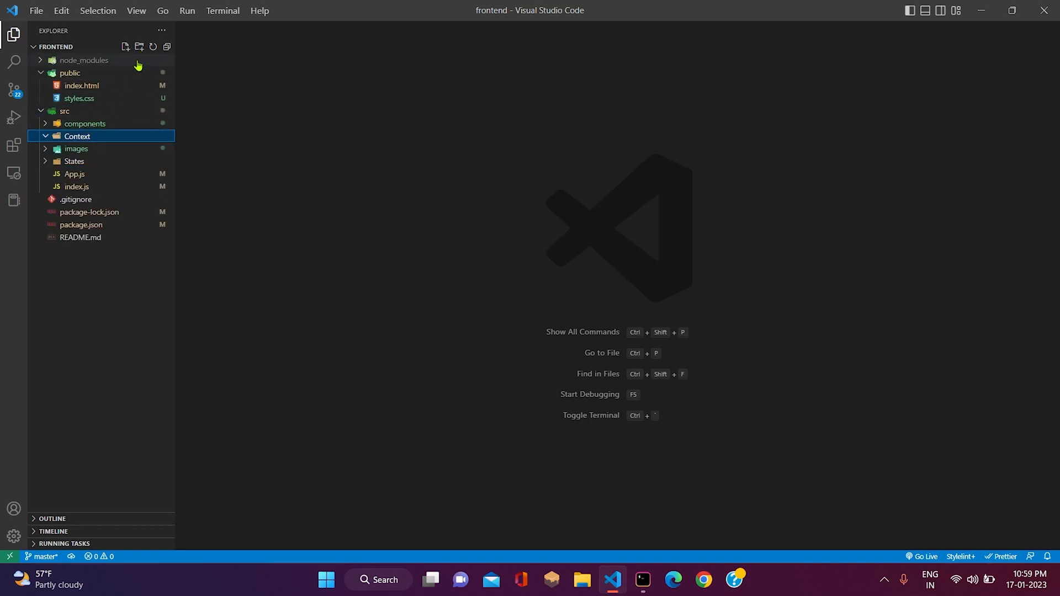
left_click(125, 47)
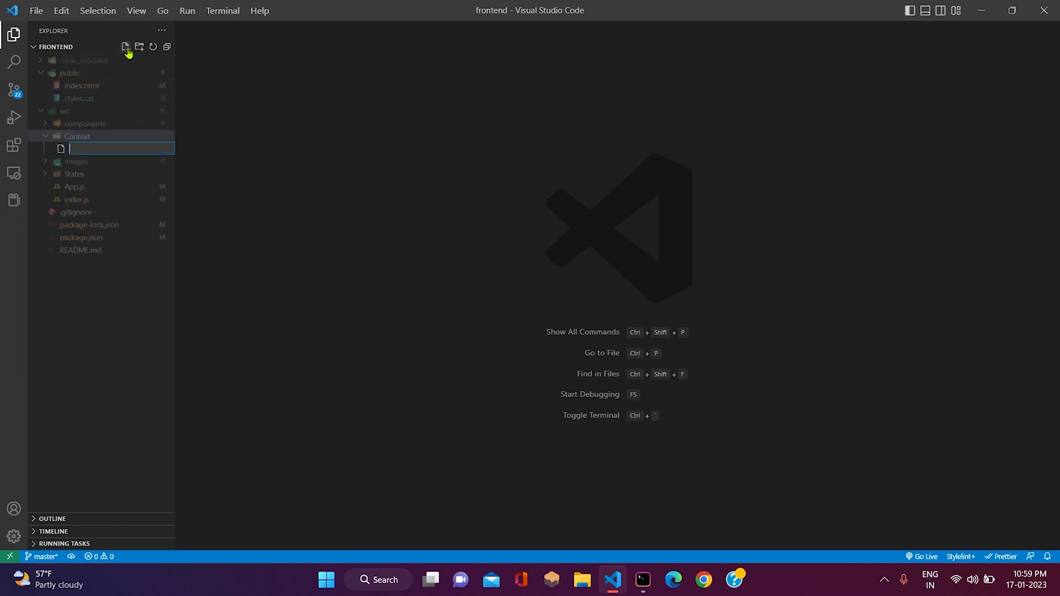
type("Account")
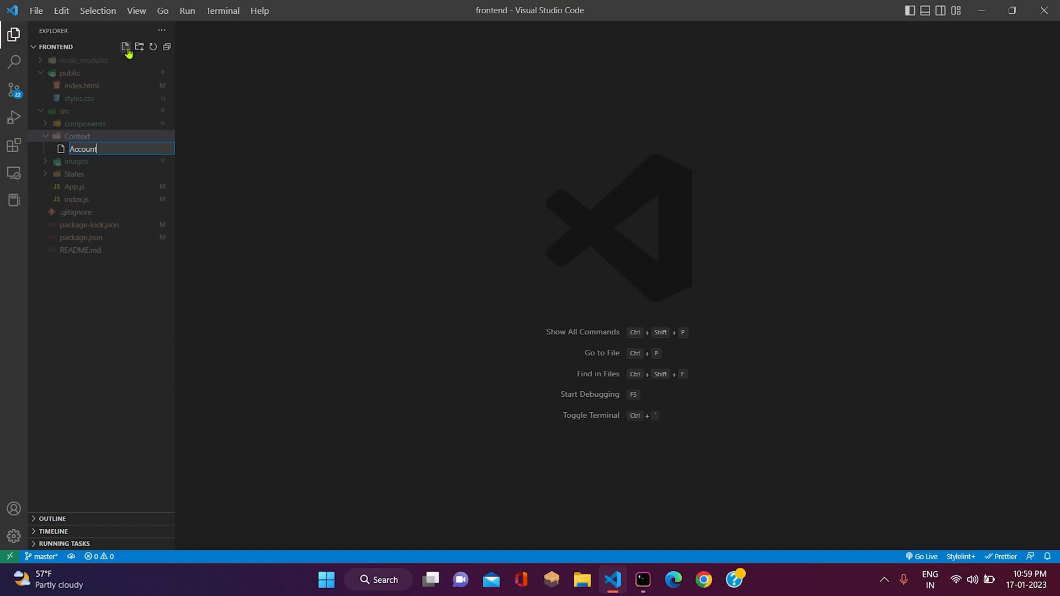
type("Context.")
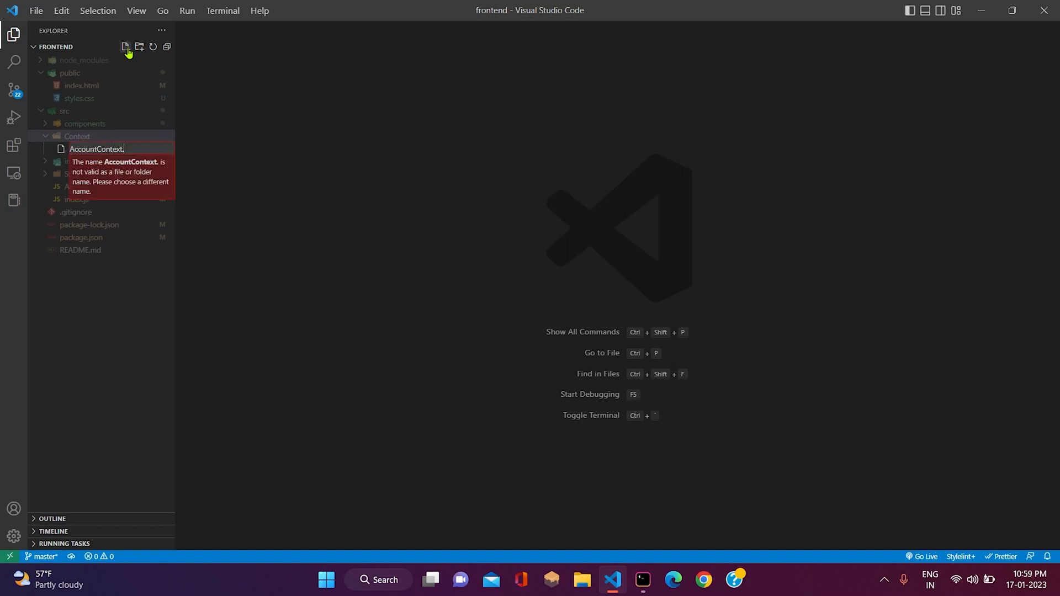
key("Enter")
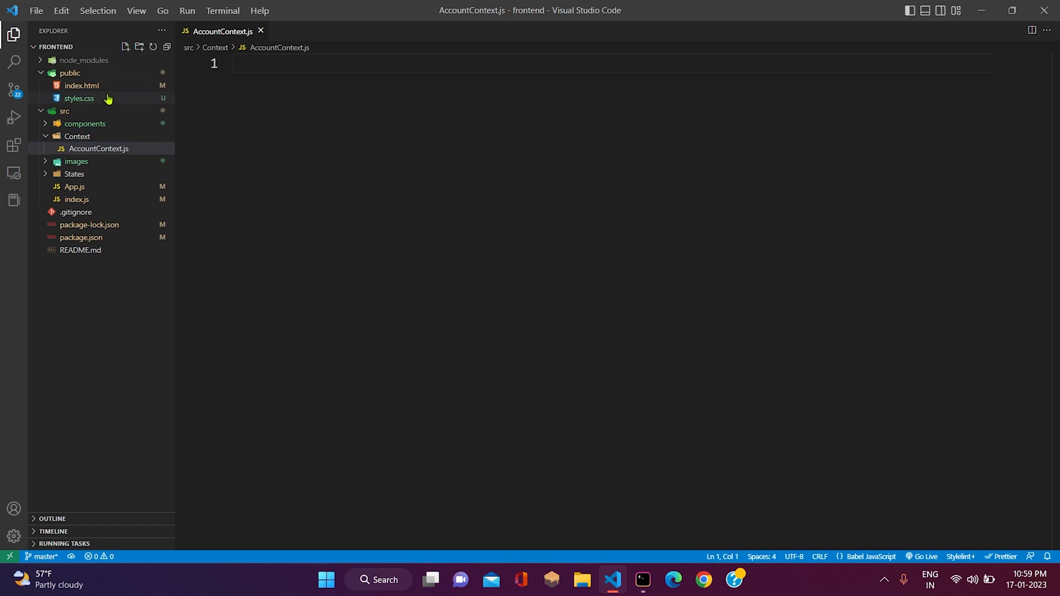
left_click(74, 173)
type("AccountState.")
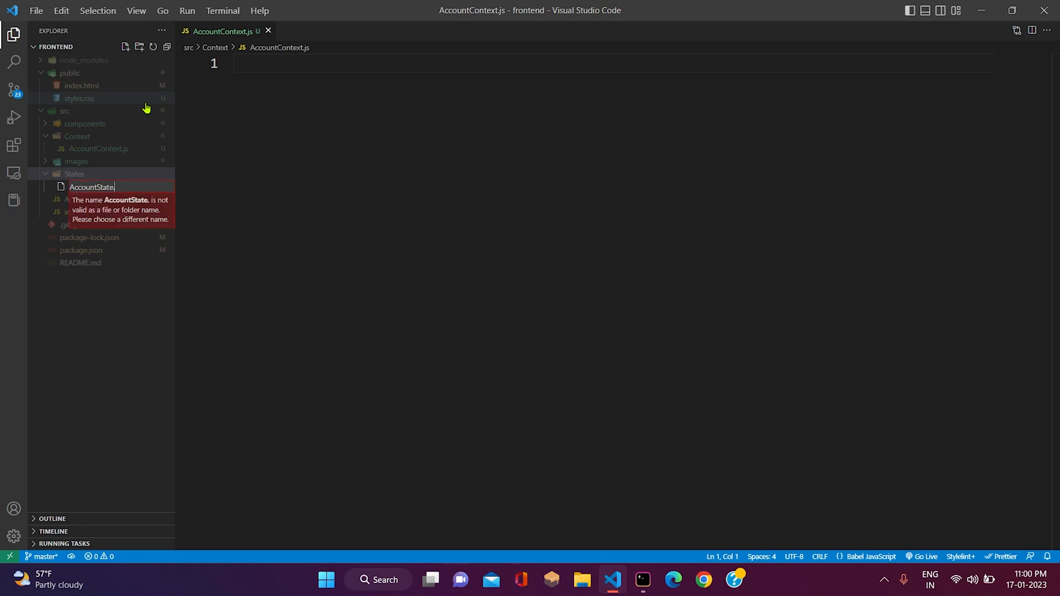
type("js")
key("Enter")
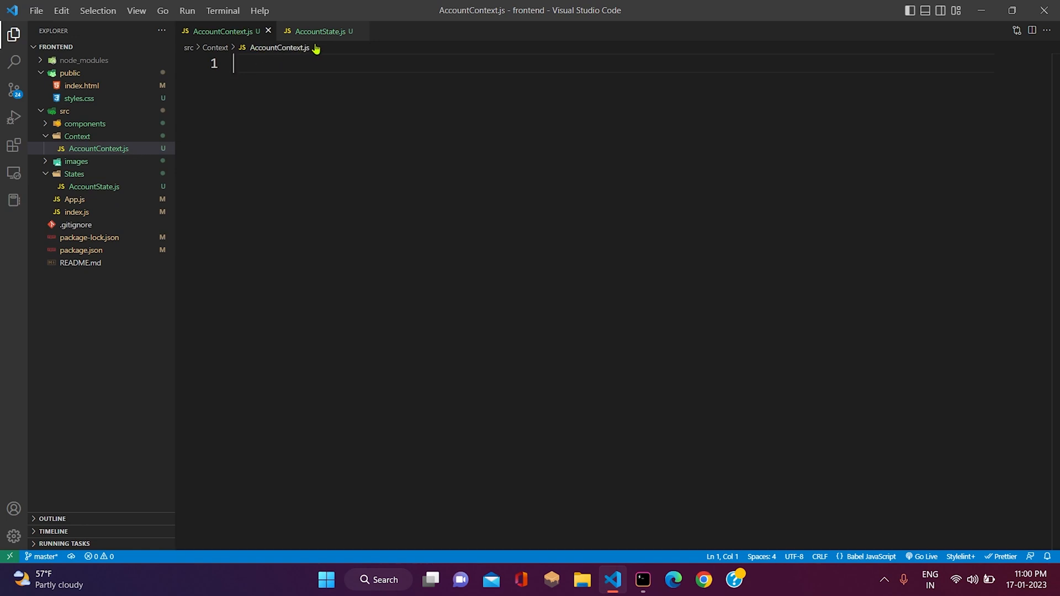
left_click(350, 31)
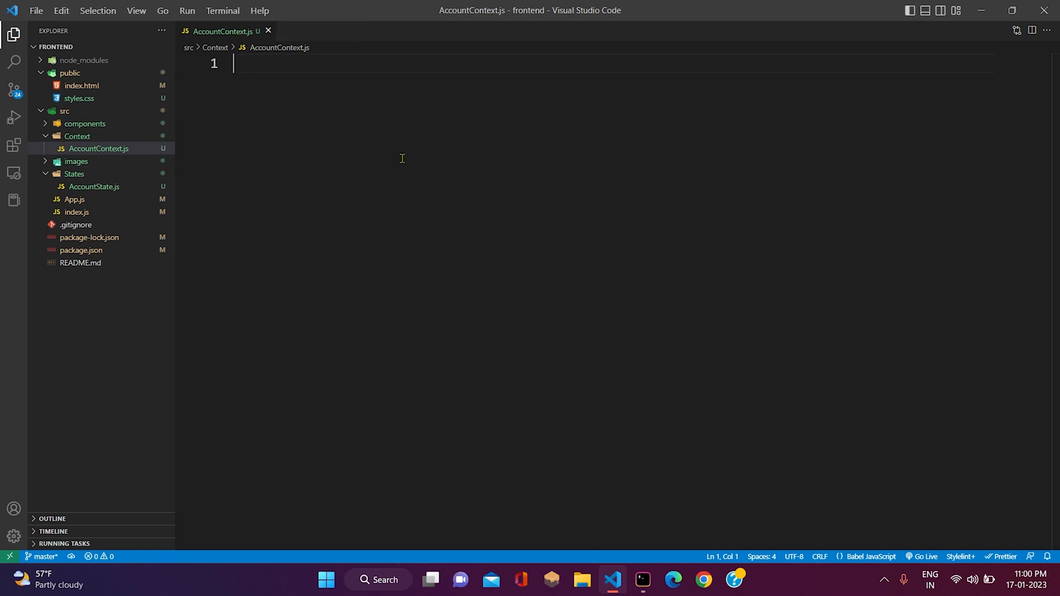
- Import createContext and define const AccountContext = createContext() in AccountContext.js
type("import create")
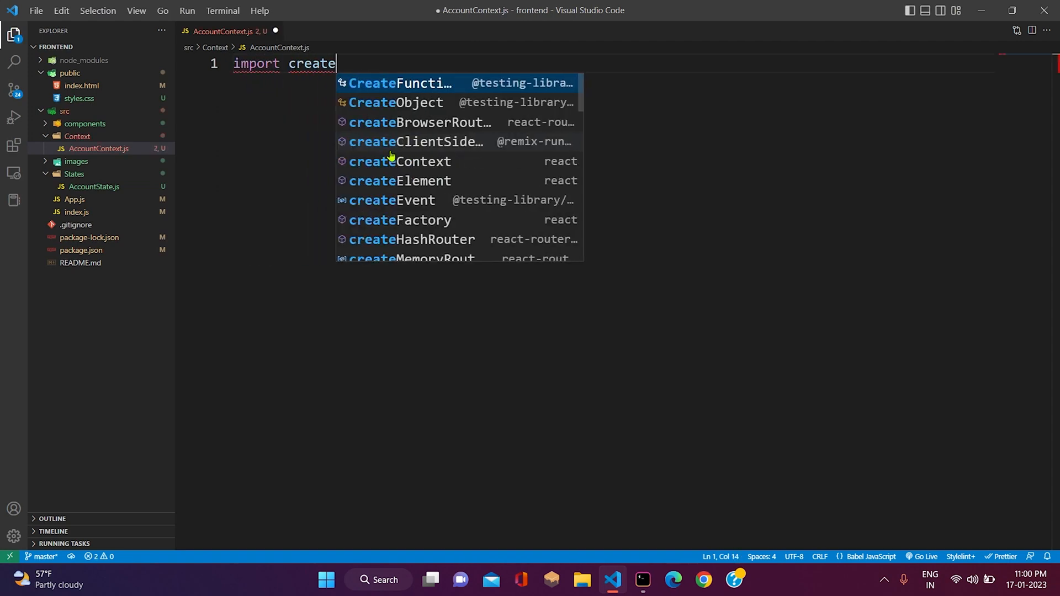
left_click(399, 161)
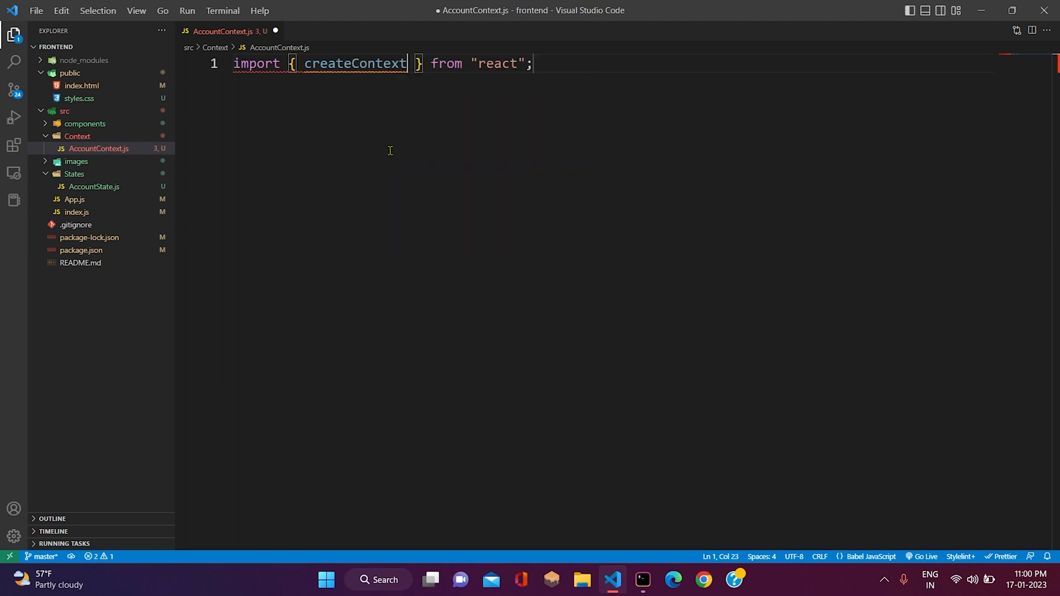
type("c")
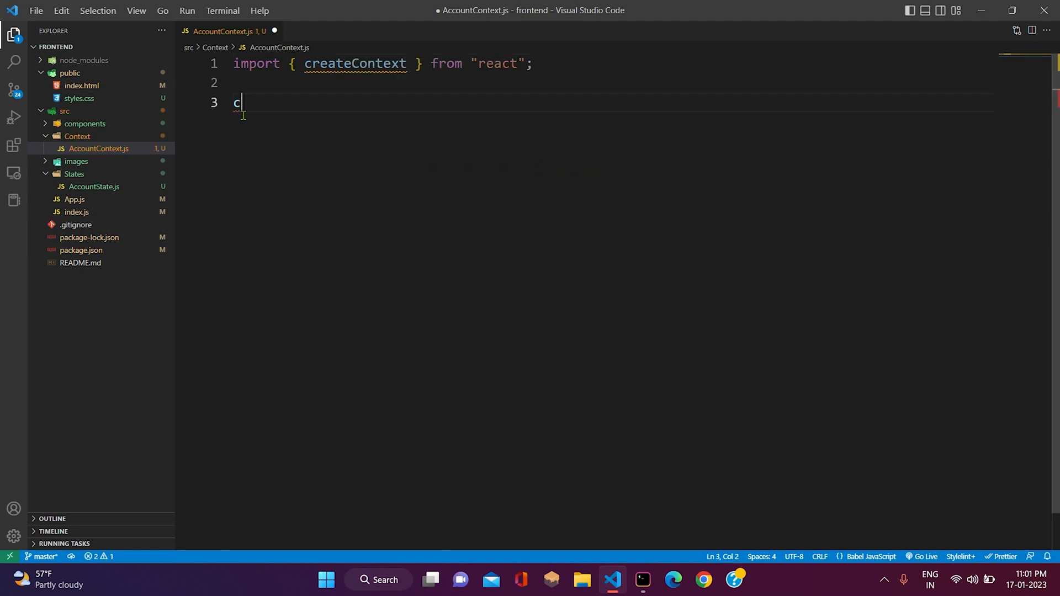
type("onst Ac")
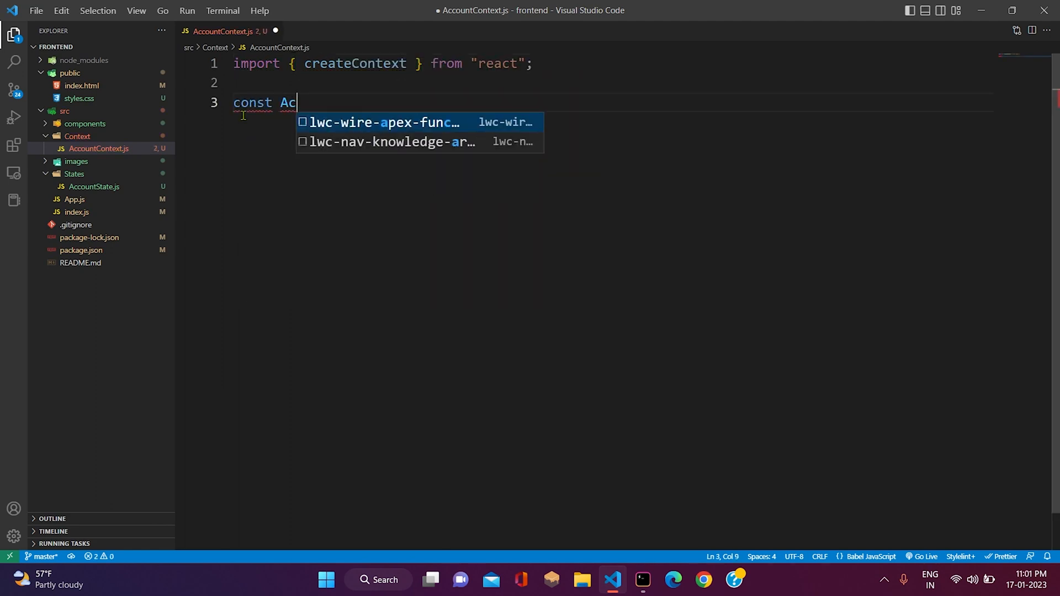
type("countContext = cr")
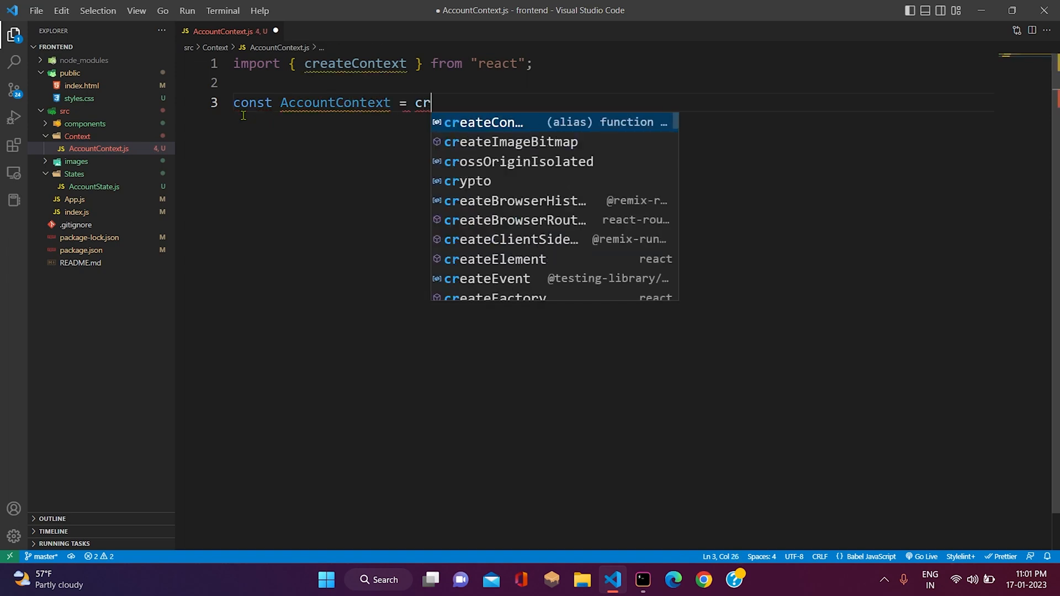
key("Tab")
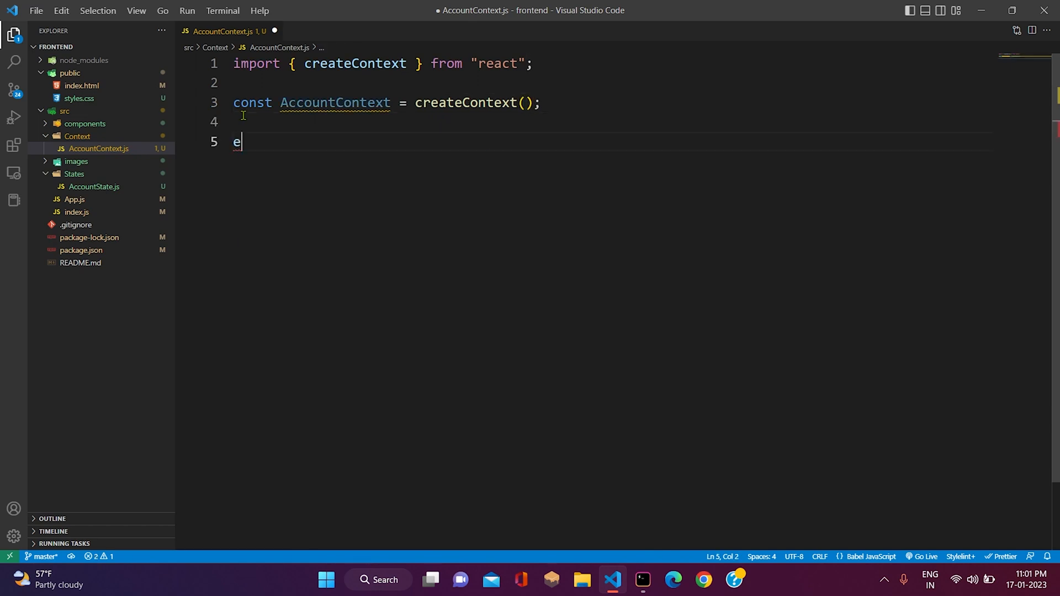
- Add export default AccountContext; to AccountContext.js
type("xport defa")
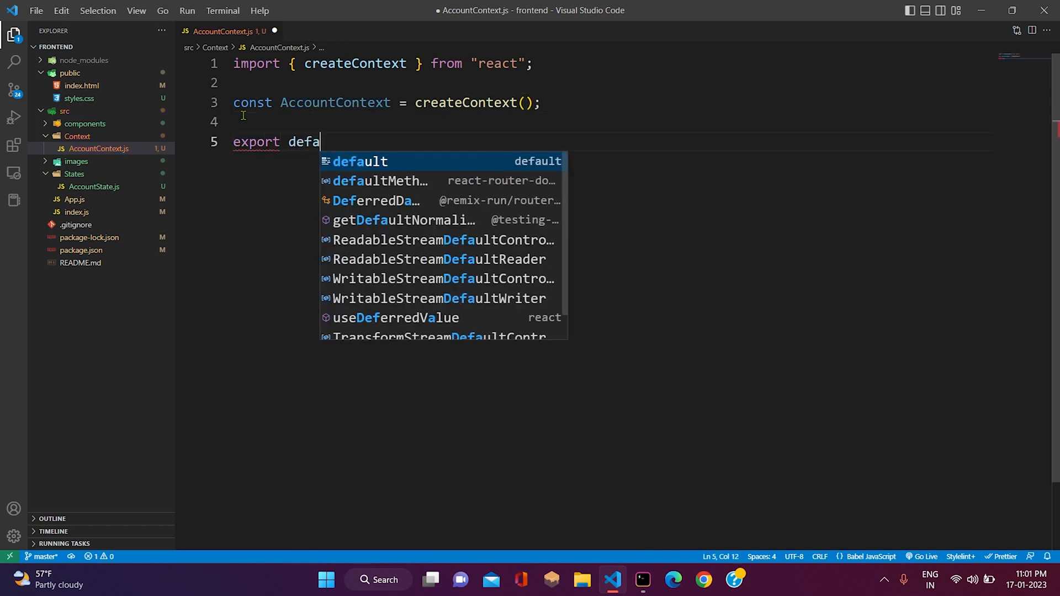
type("ult Co")
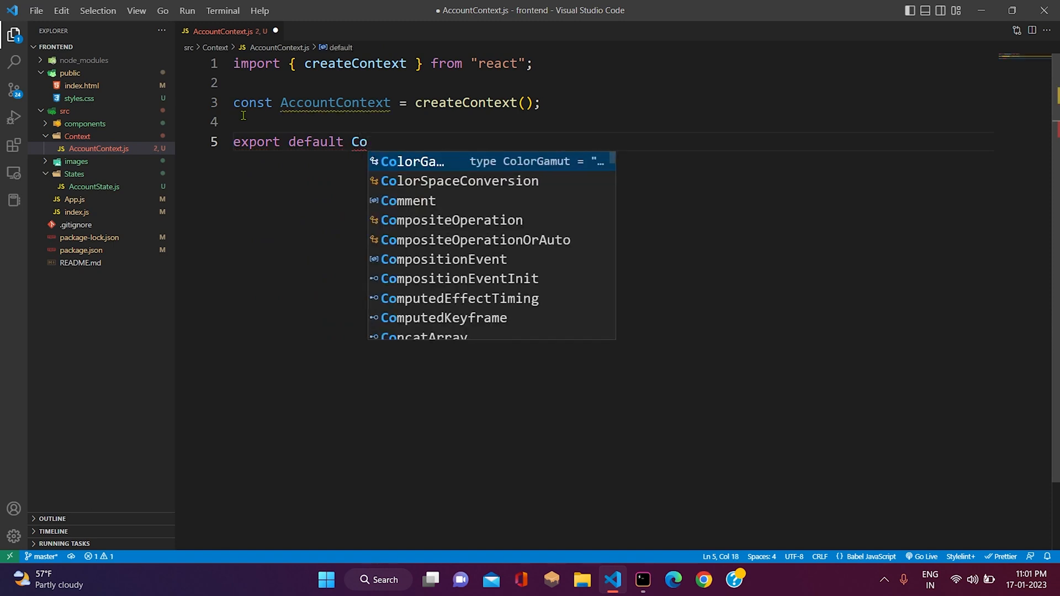
type("AccountContext")
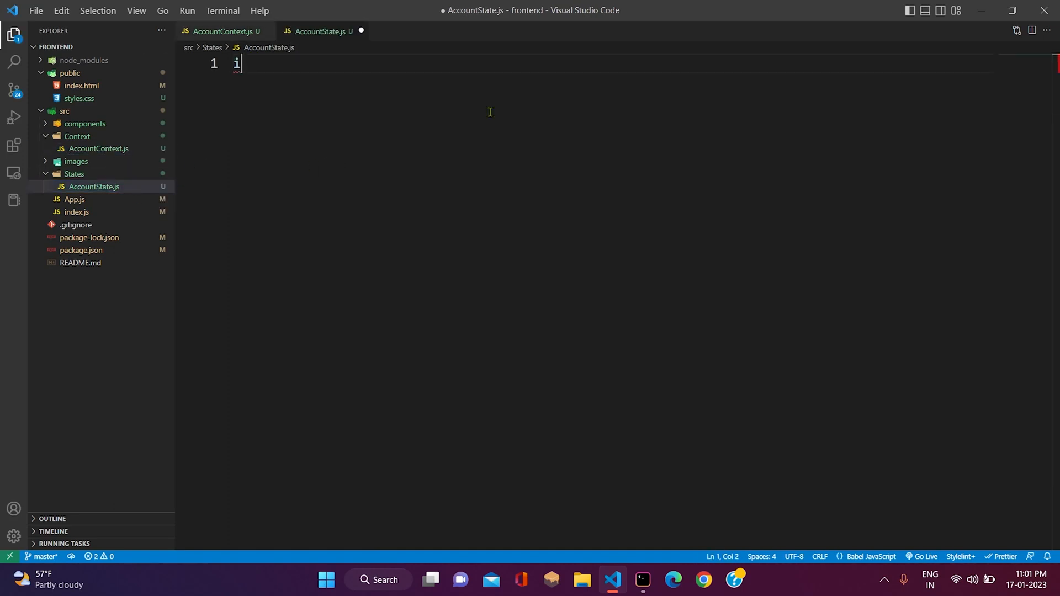
- Import React and AccountContext, and begin the AccountState arrow component taking props
type("import React from \"react\";")
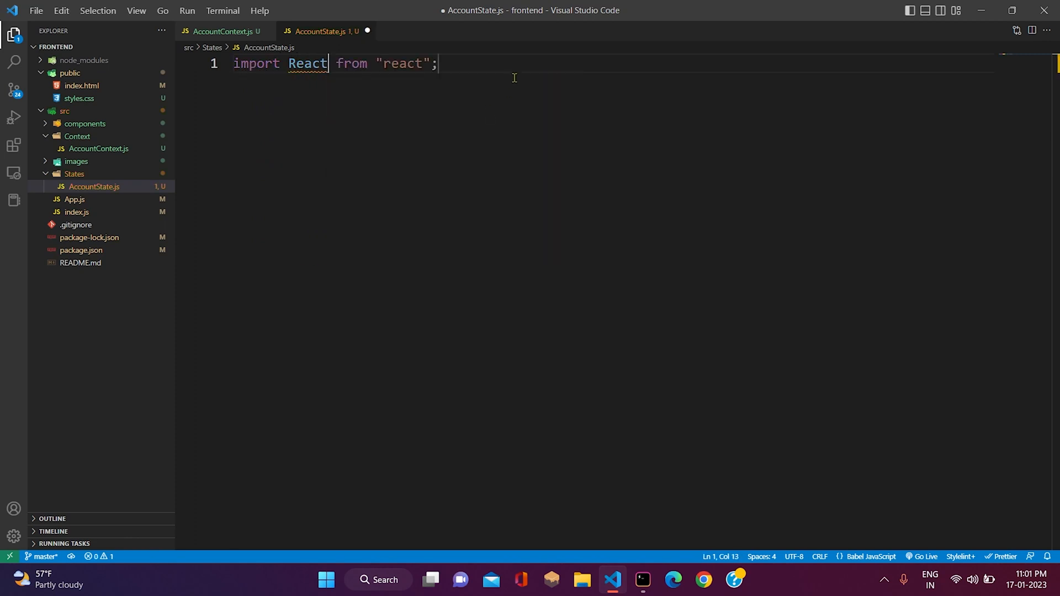
type("import")
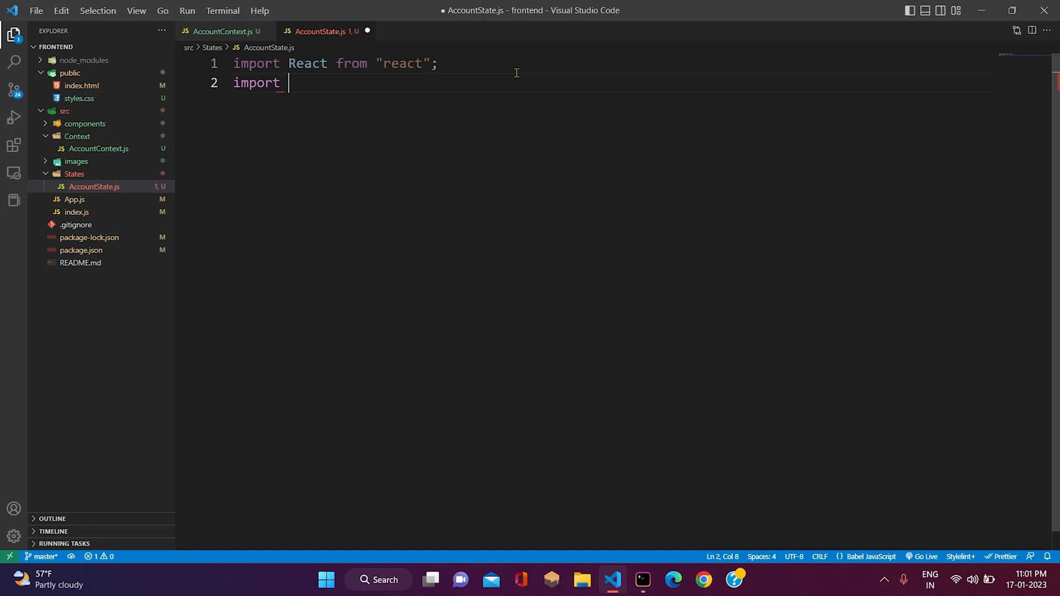
type("Accout")
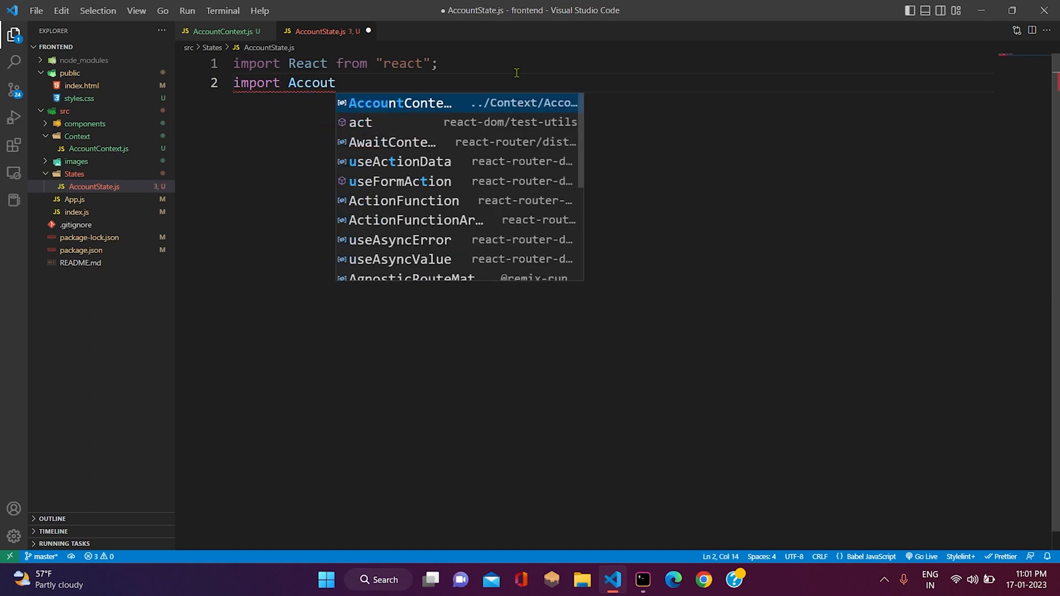
key("Tab")
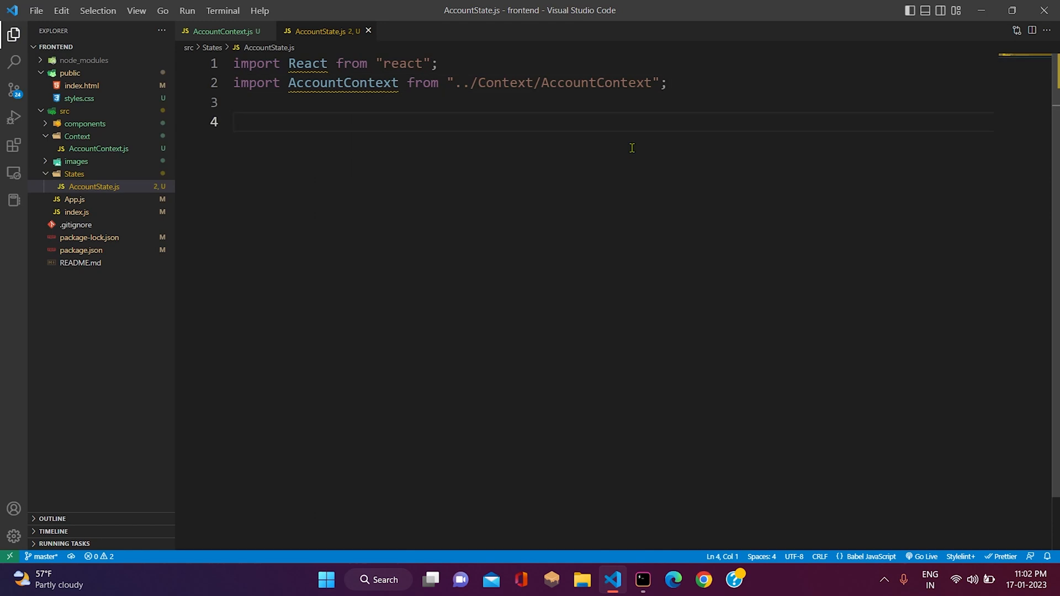
type("const")
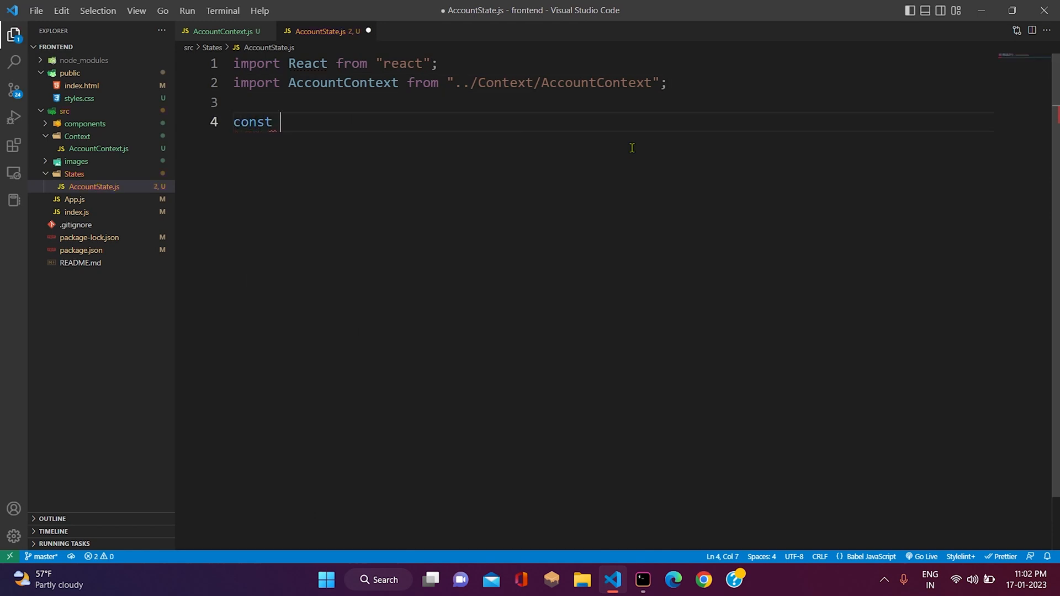
type("AccountContex")
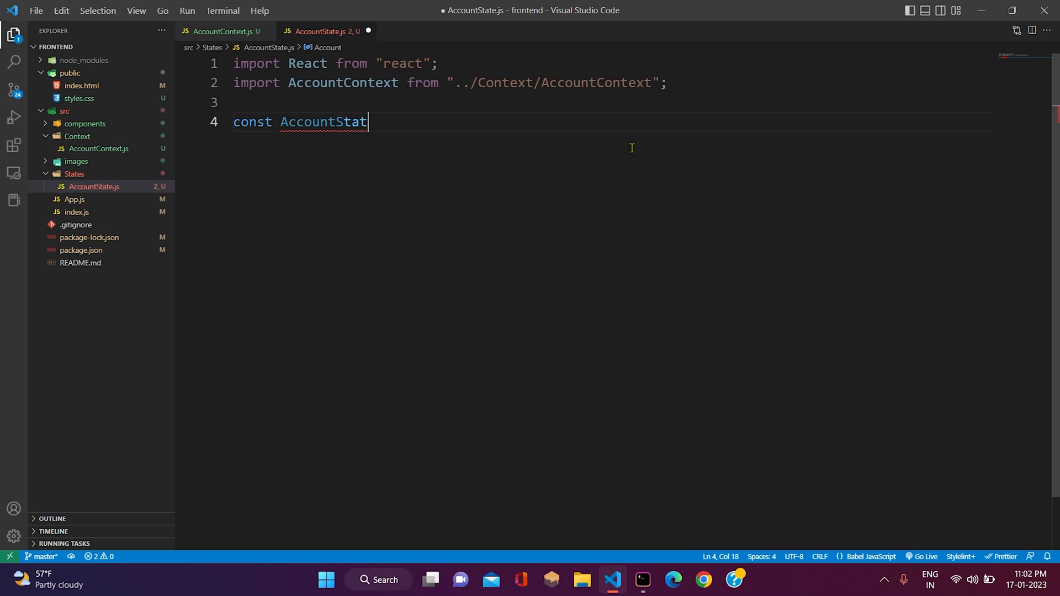
type("e = (")
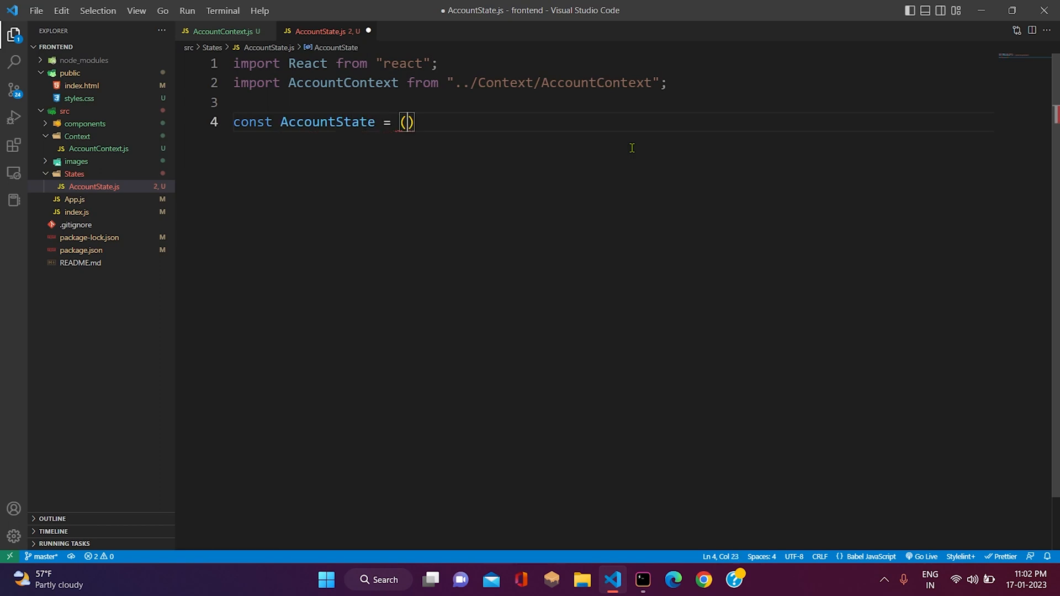
type("=> {")
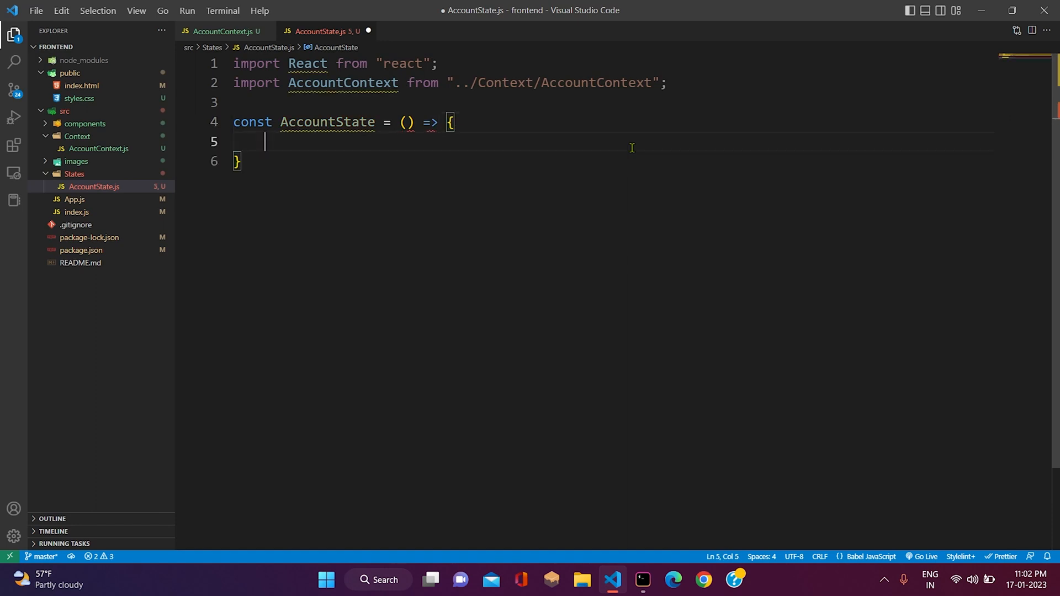
type("/")
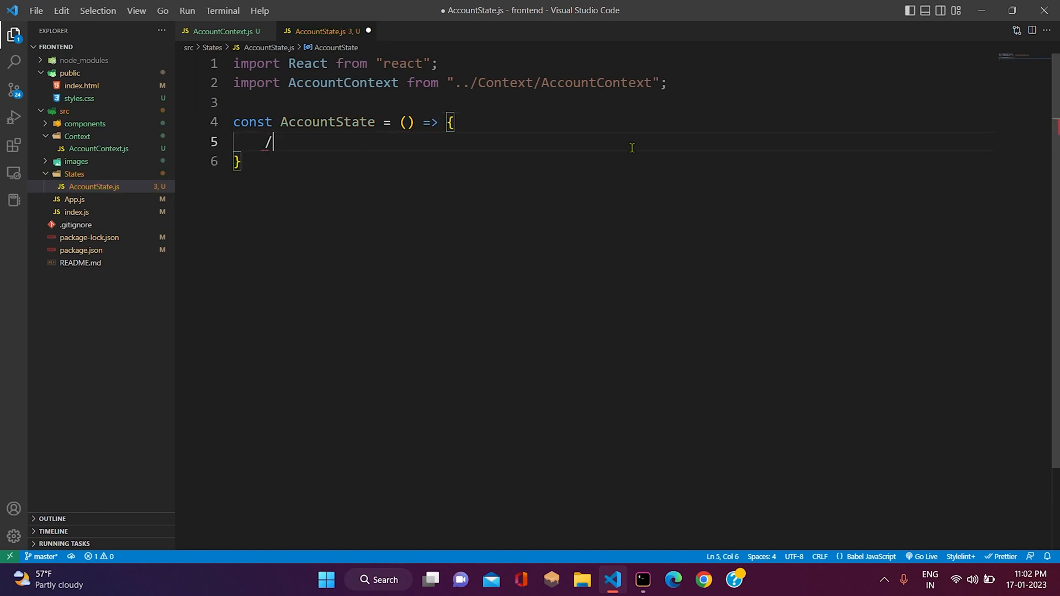
type("///////")
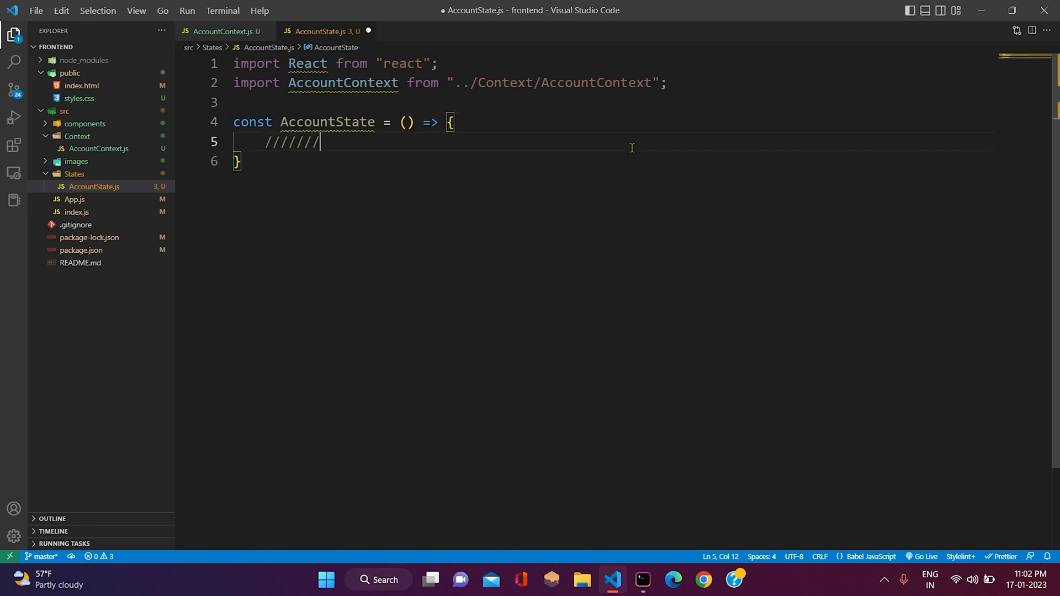
- Return <AccountContext.provider> wrapping {props.children} from the component
type("return (")
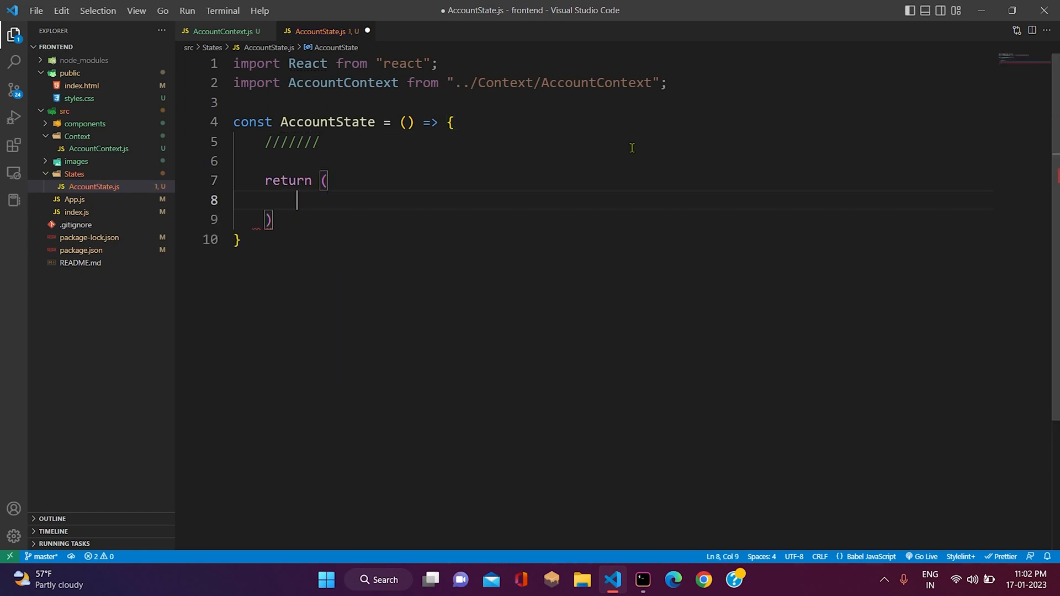
type("<A")
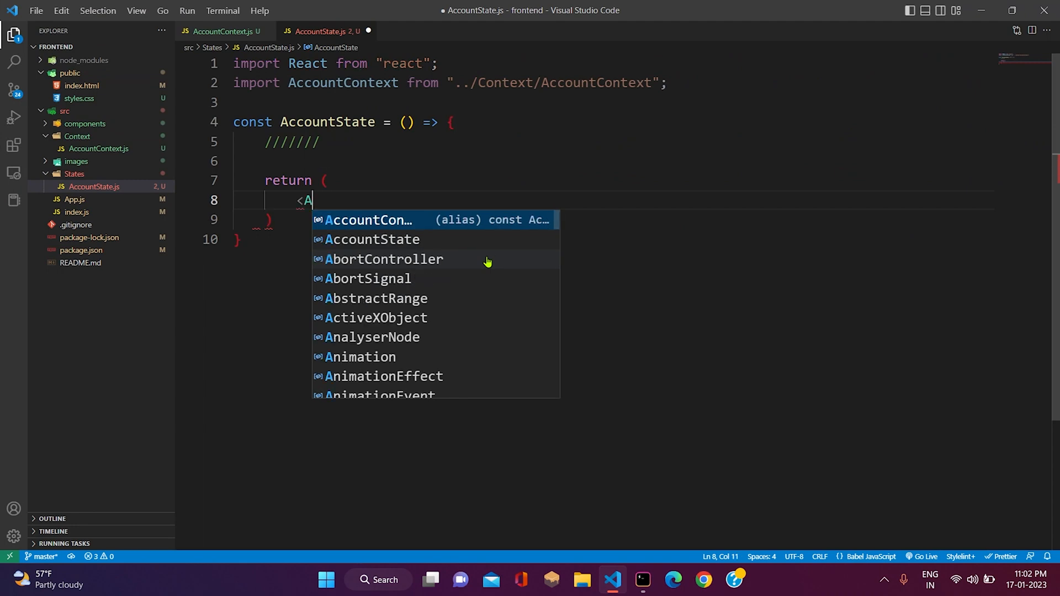
type("ccountContext.")
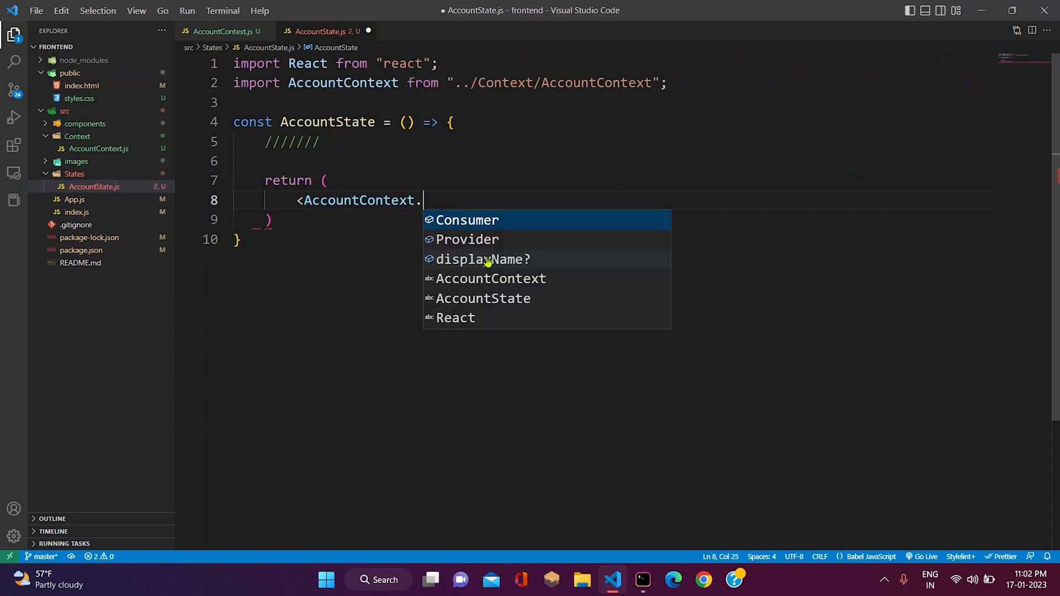
type("rpovider")
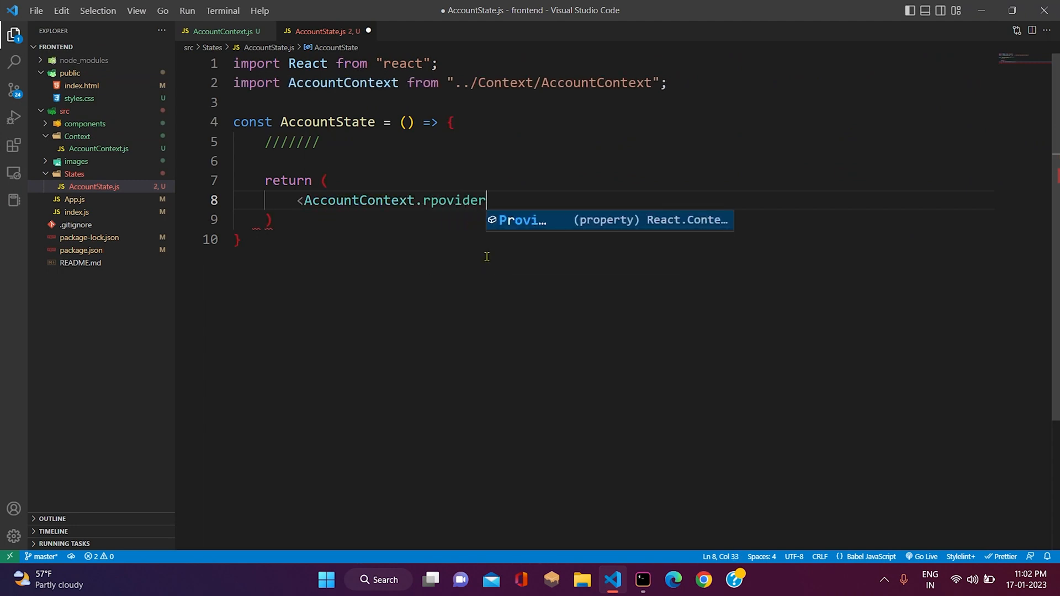
type(">")
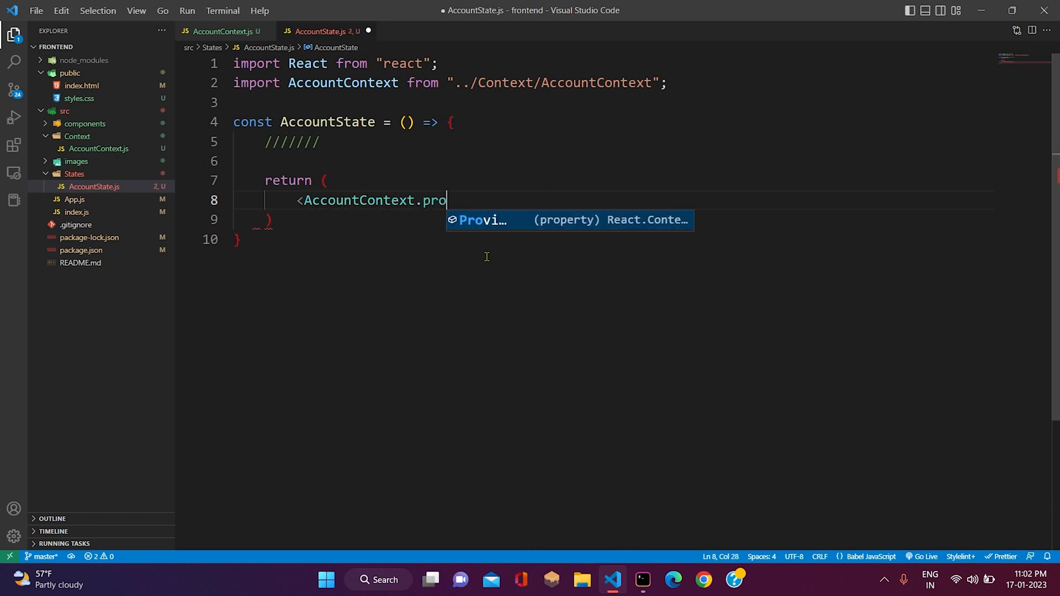
type("vider")
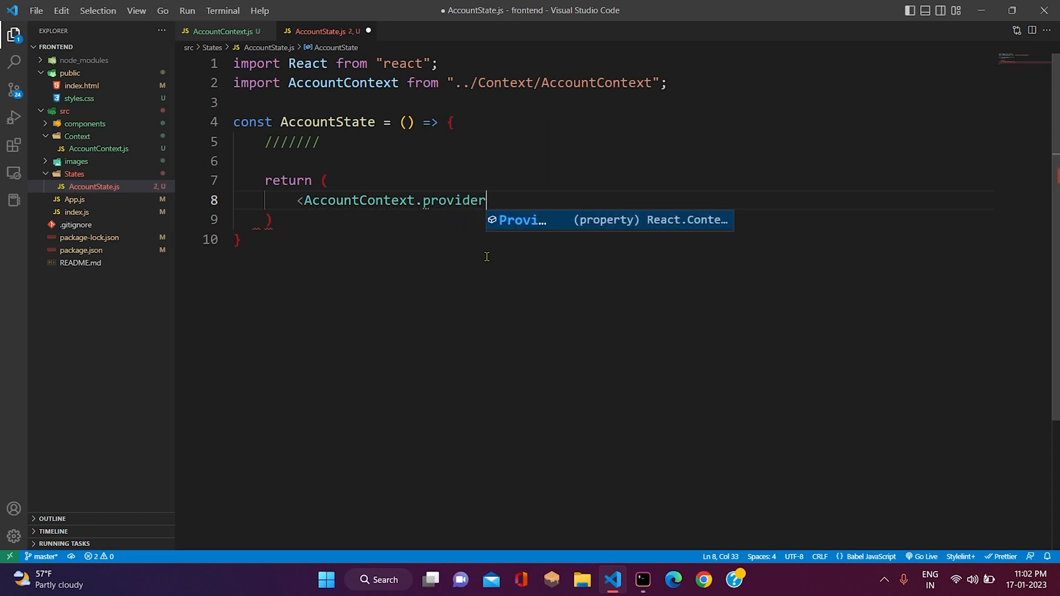
type(">")
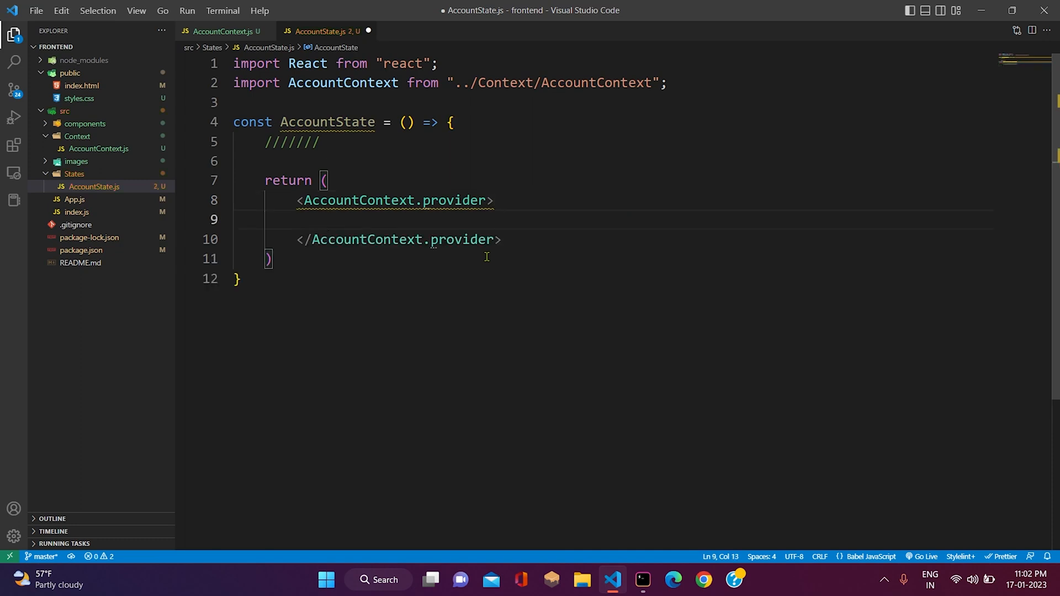
type("{pro}")
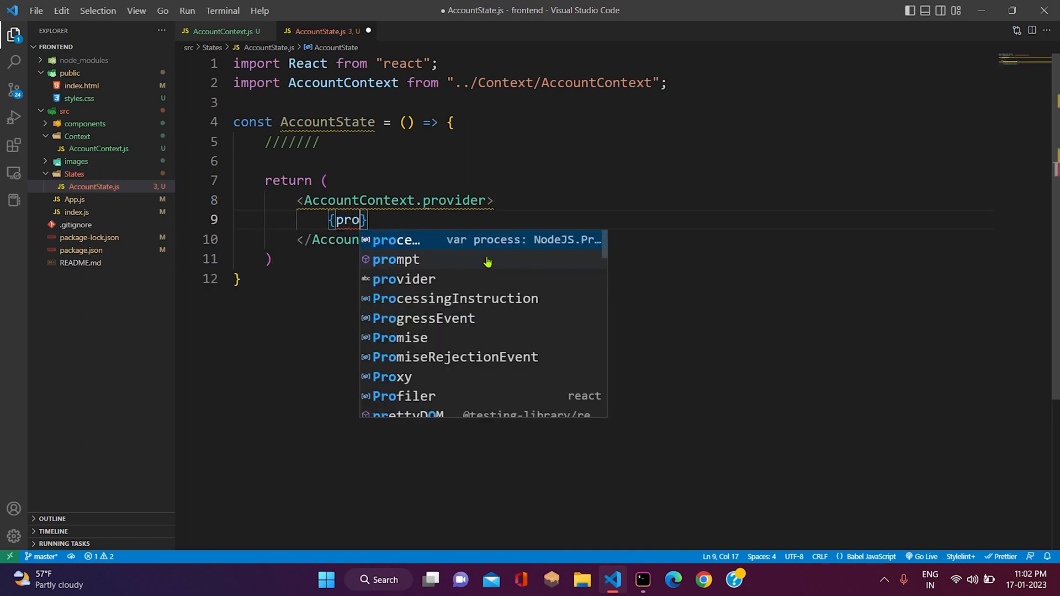
type("PaymentResponse.chil")
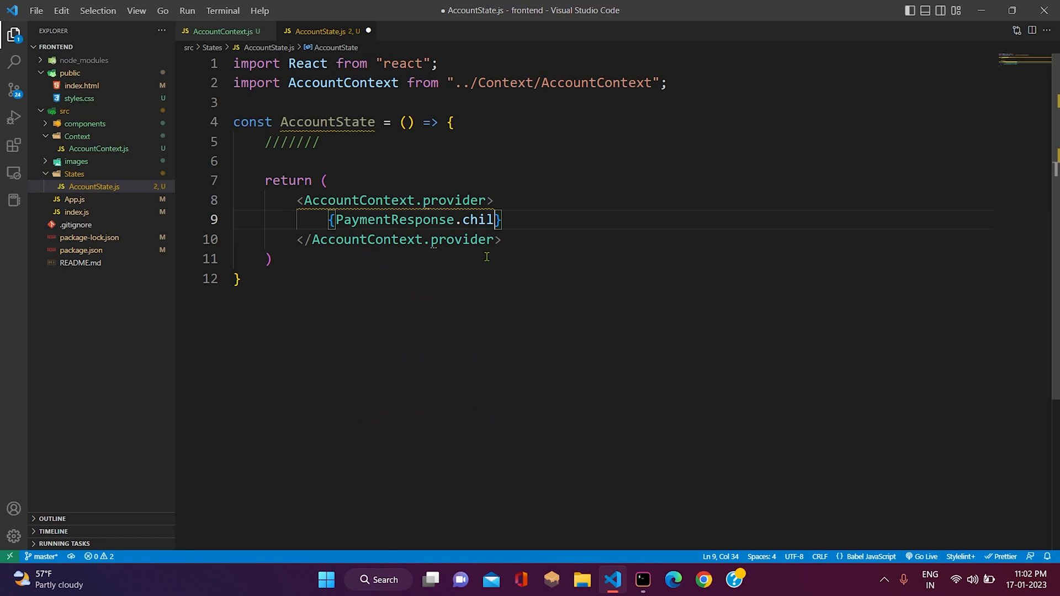
key("Backspace")
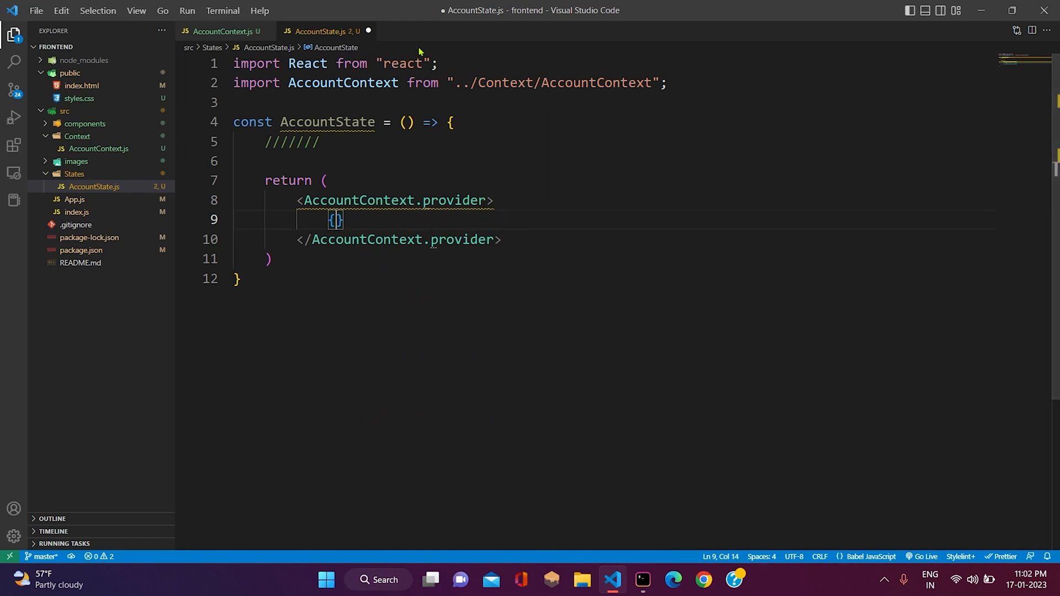
type("props")
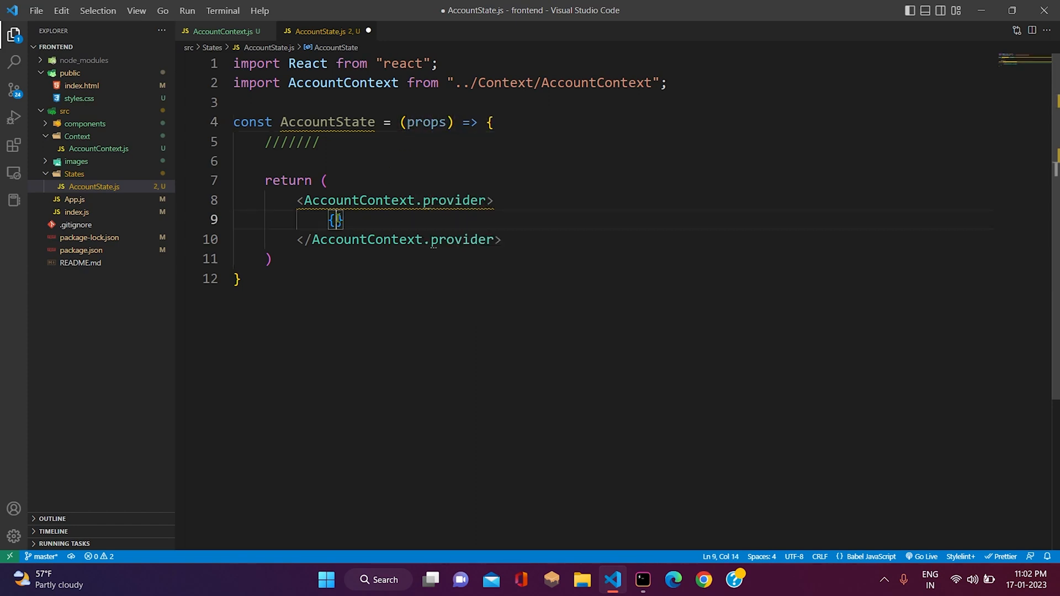
type("props.child")
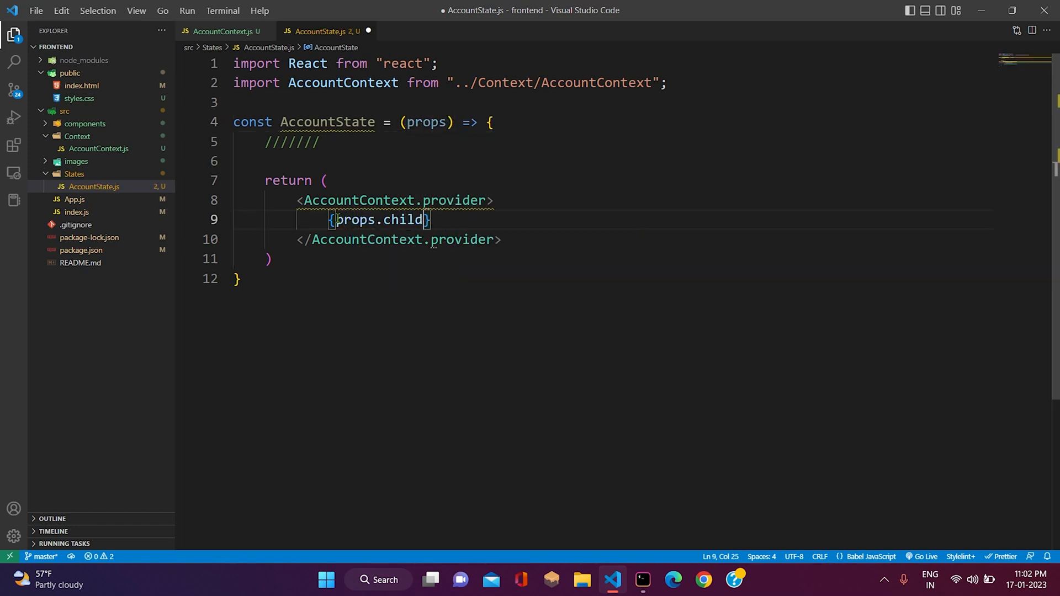
type("en")
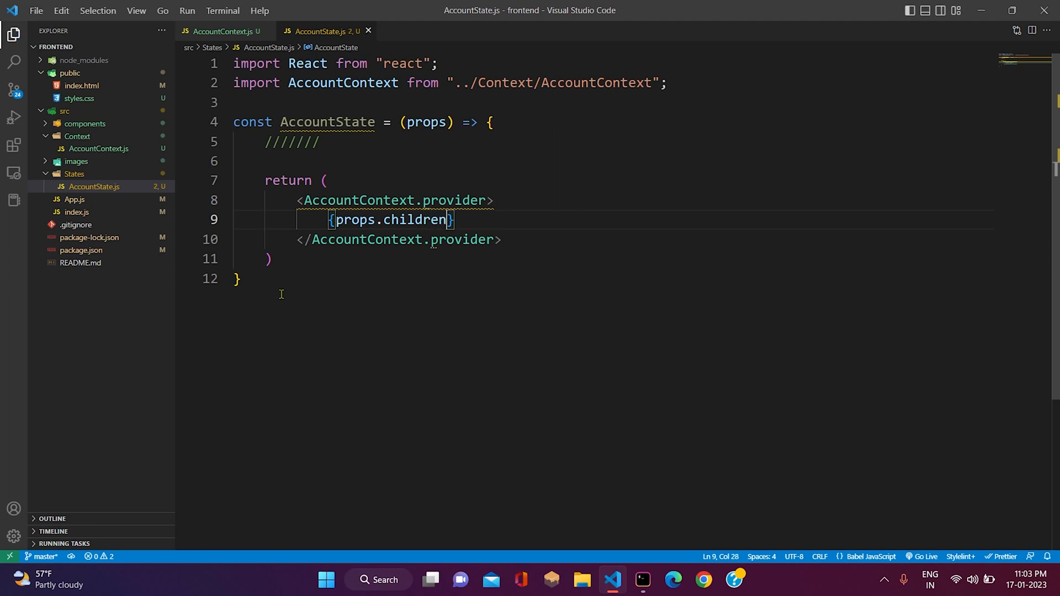
- Add export default AccountState and save the file
key("Enter")
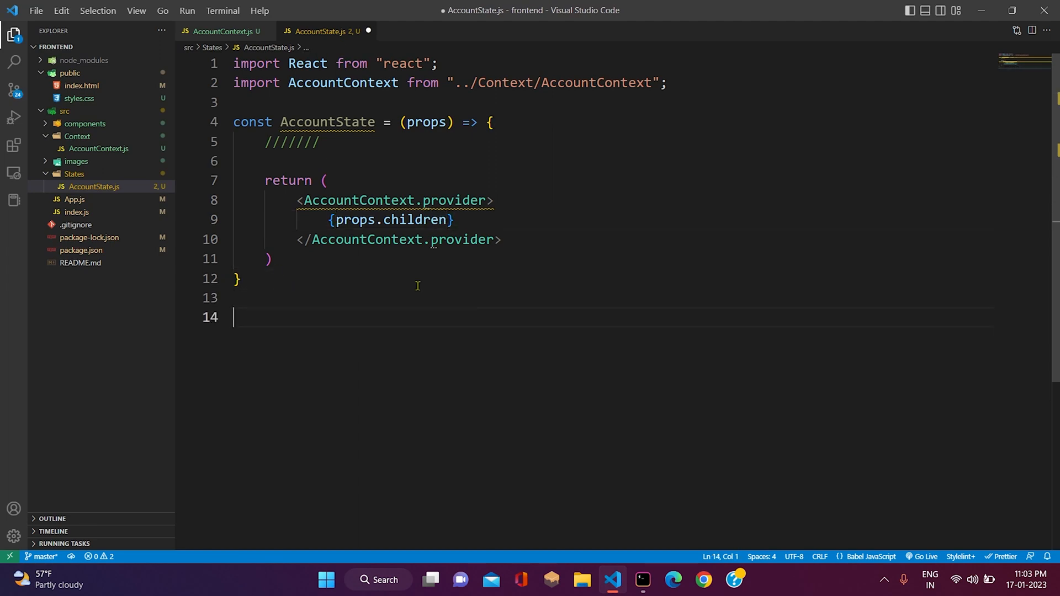
type("export default")
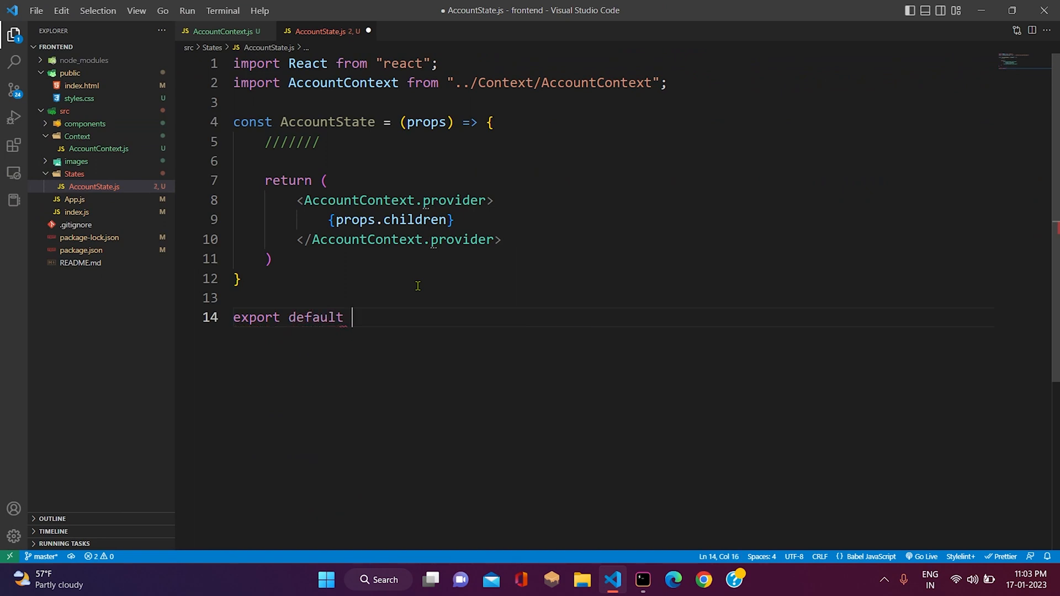
type("AccountContext;")
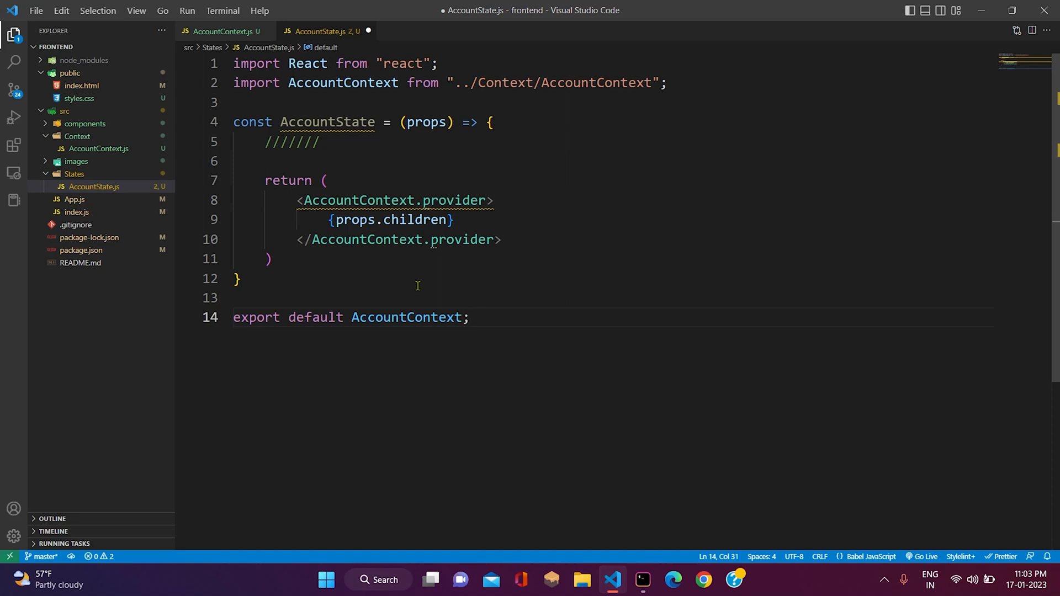
key("ctrl+s")
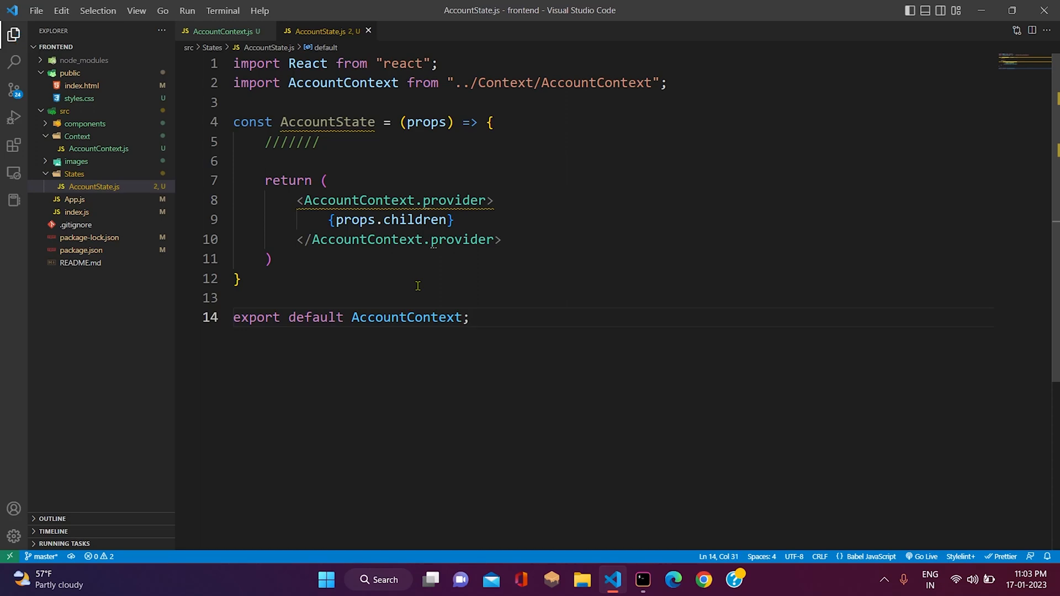